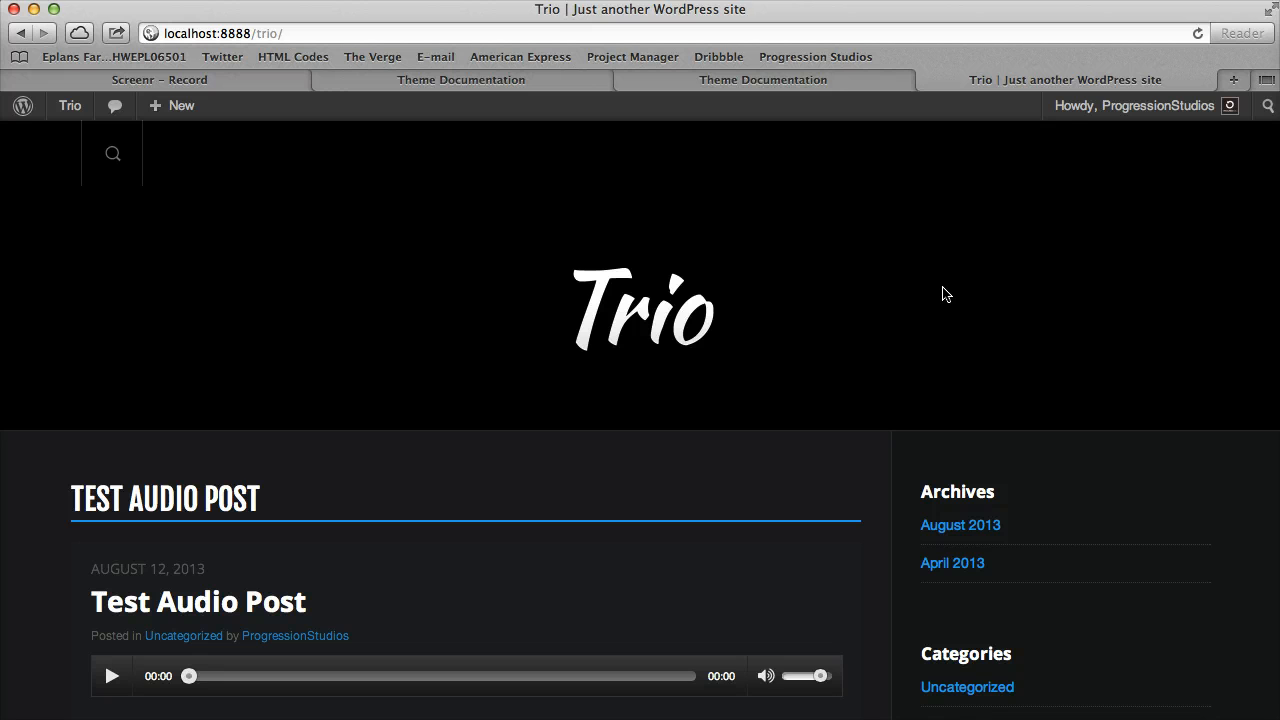
mouse_move(370, 484)
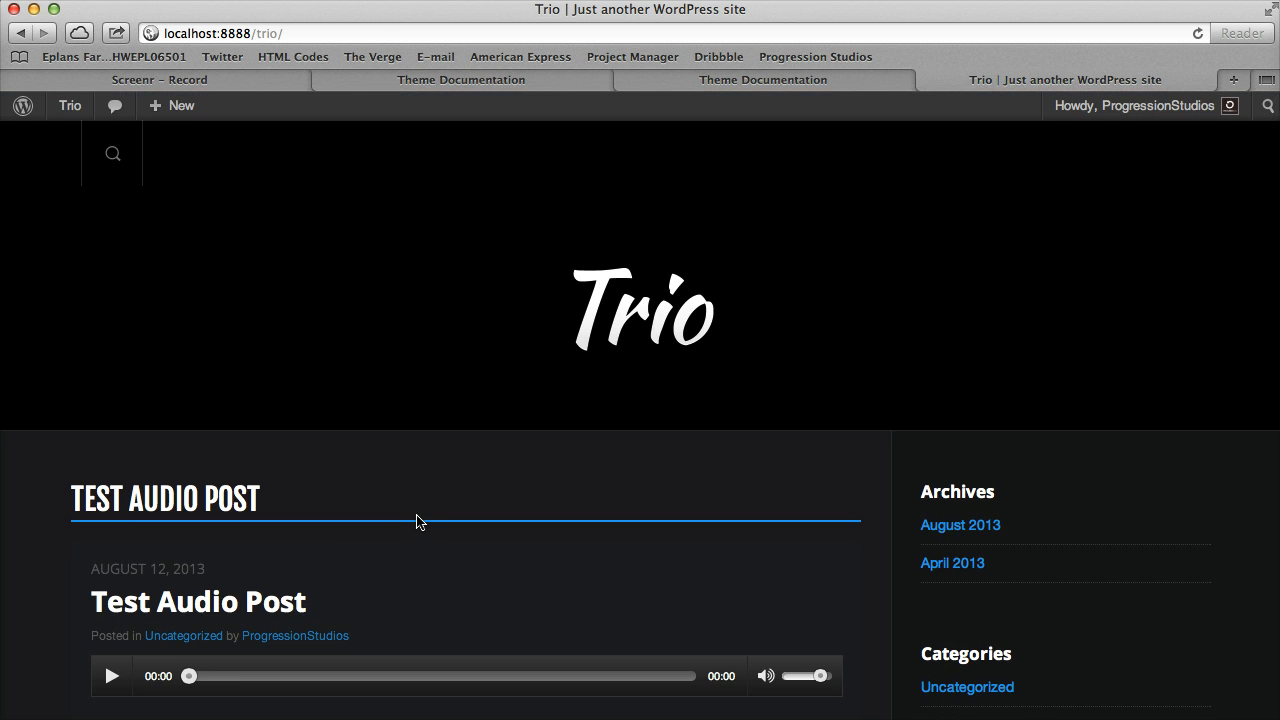
mouse_move(271, 388)
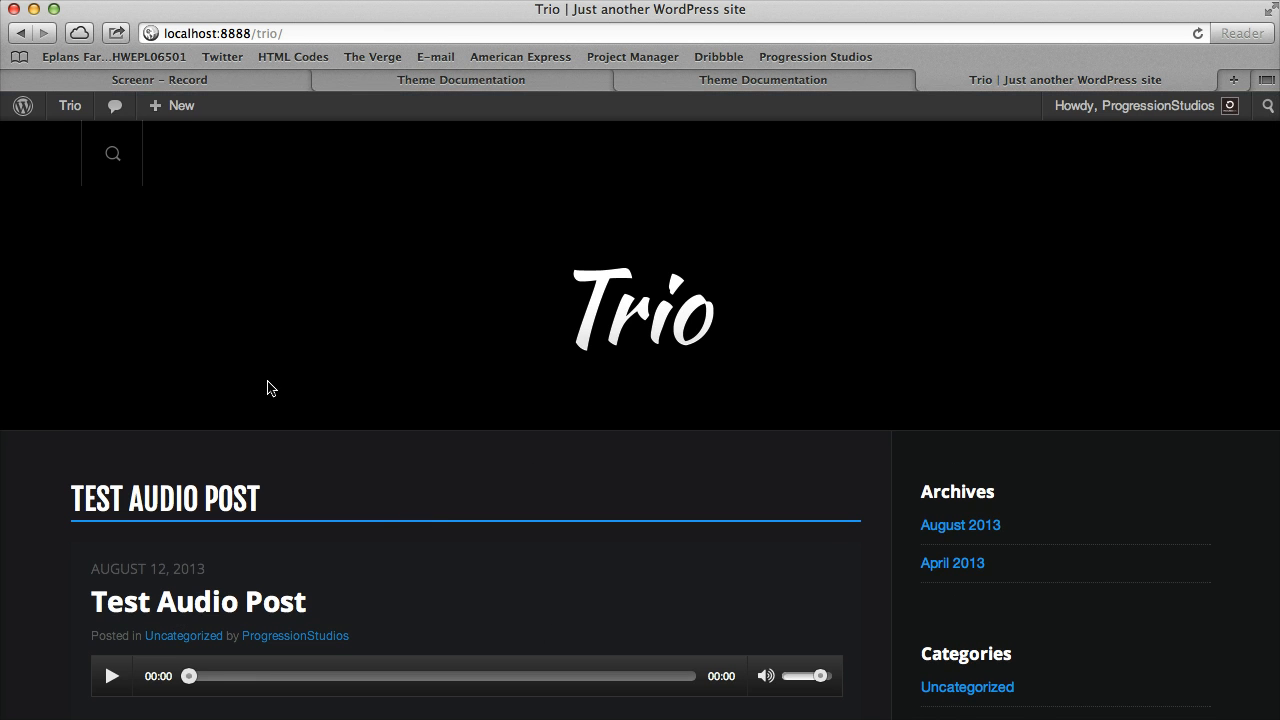
mouse_move(483, 617)
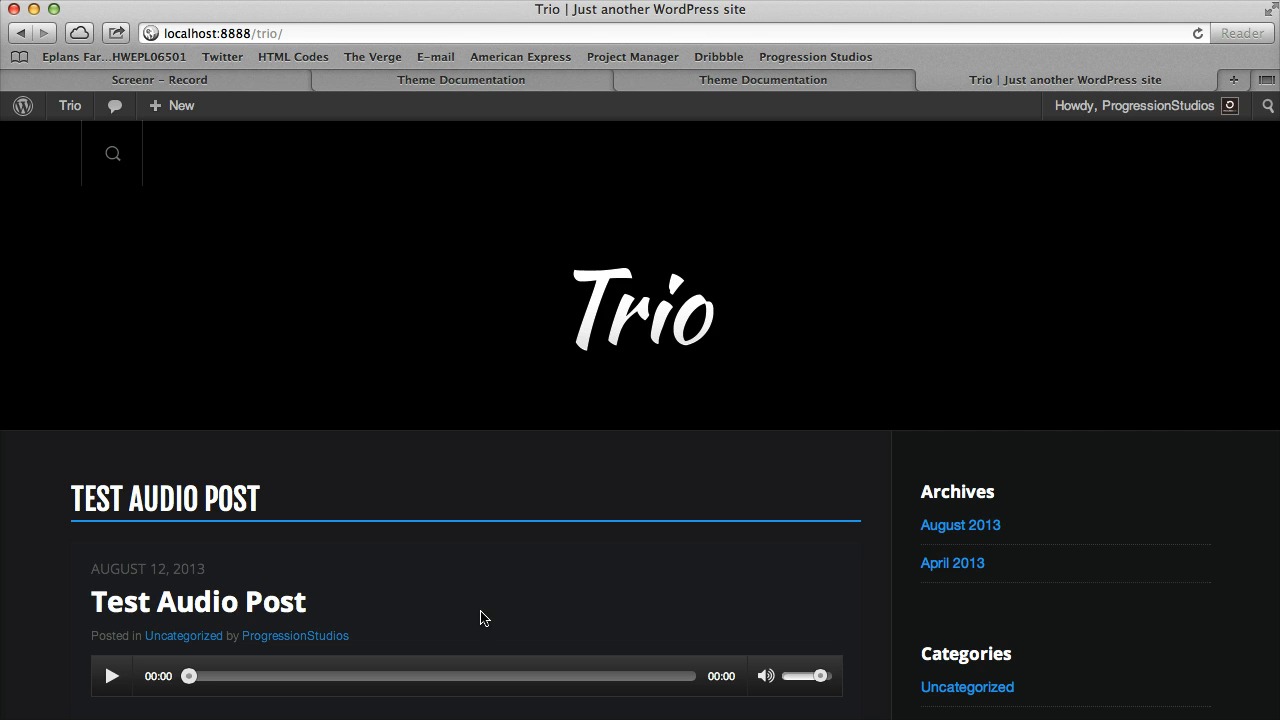
Open the Trio site-name dropdown in the admin bar
click(69, 105)
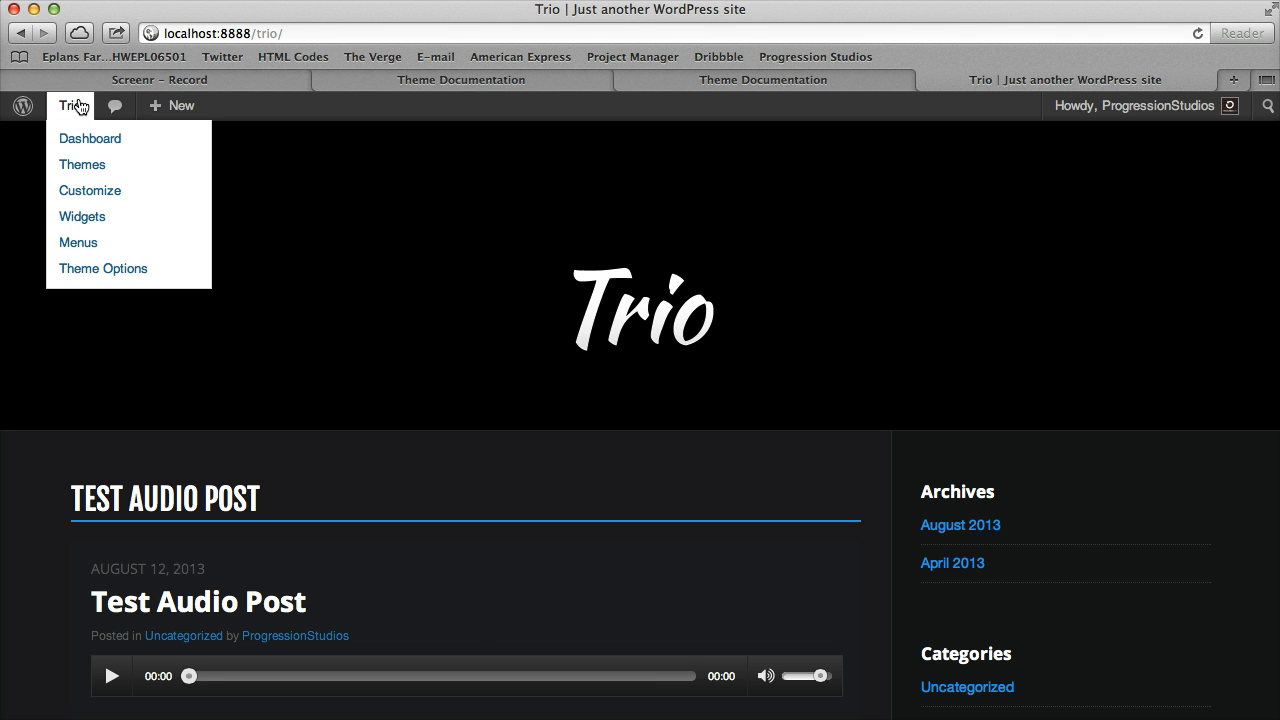
Publish a new 'Home' page using the HomePage template with text 'Add content here....'
click(90, 138)
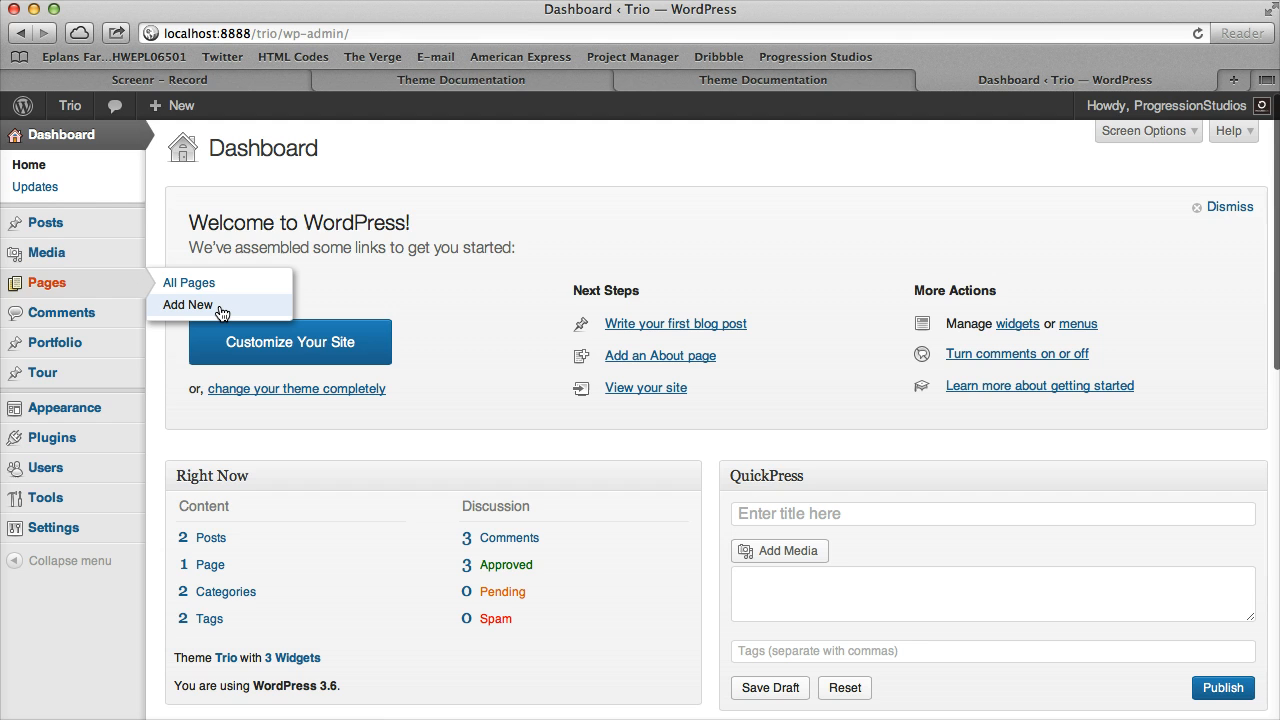
click(187, 305)
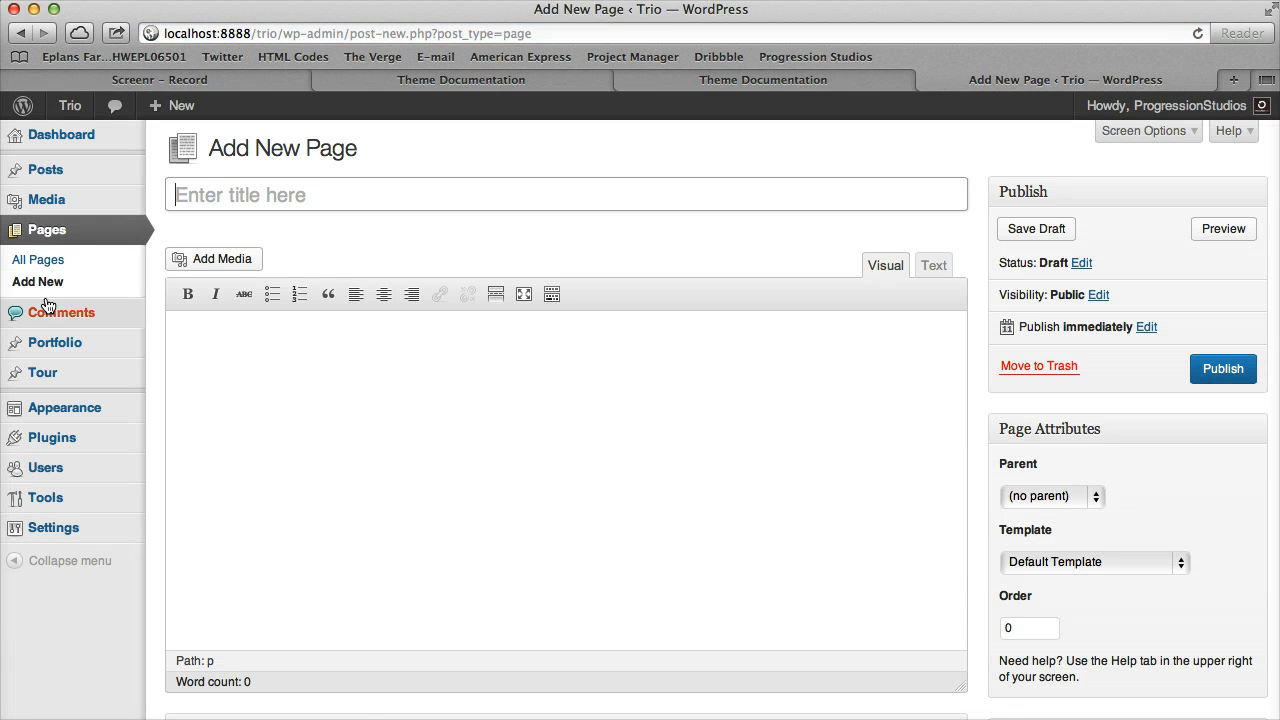
text(Home)
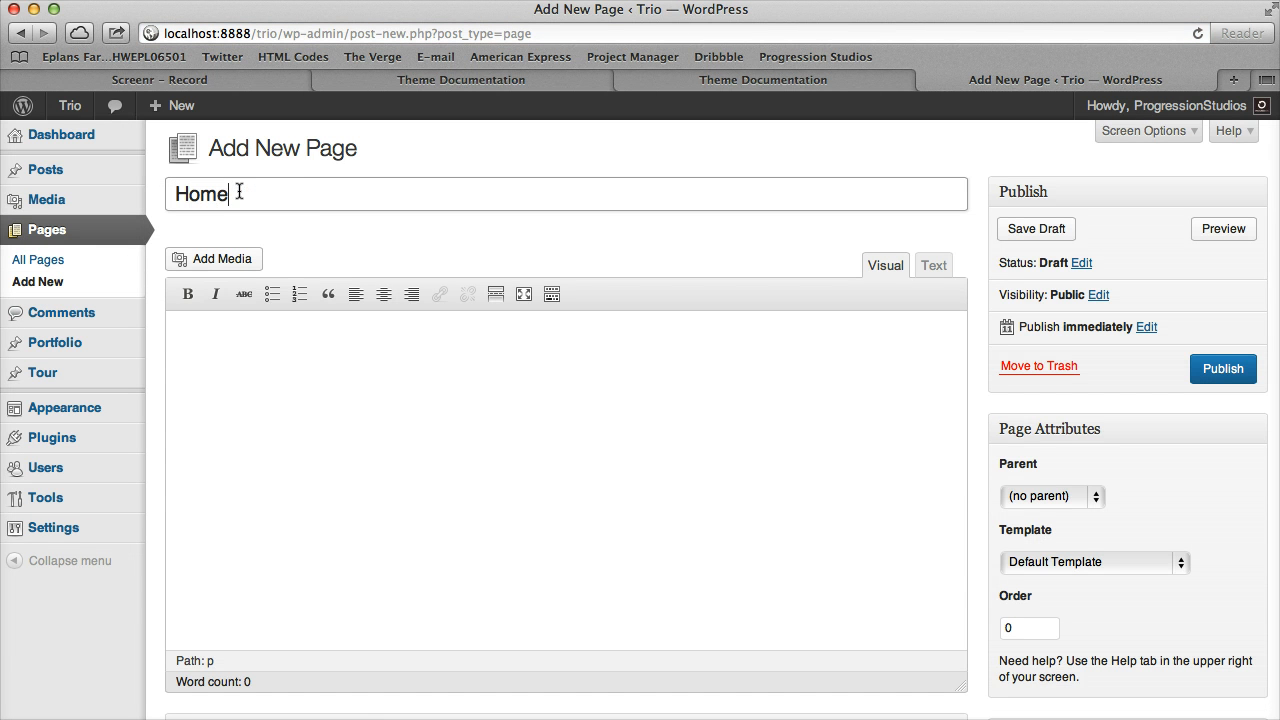
click(418, 394)
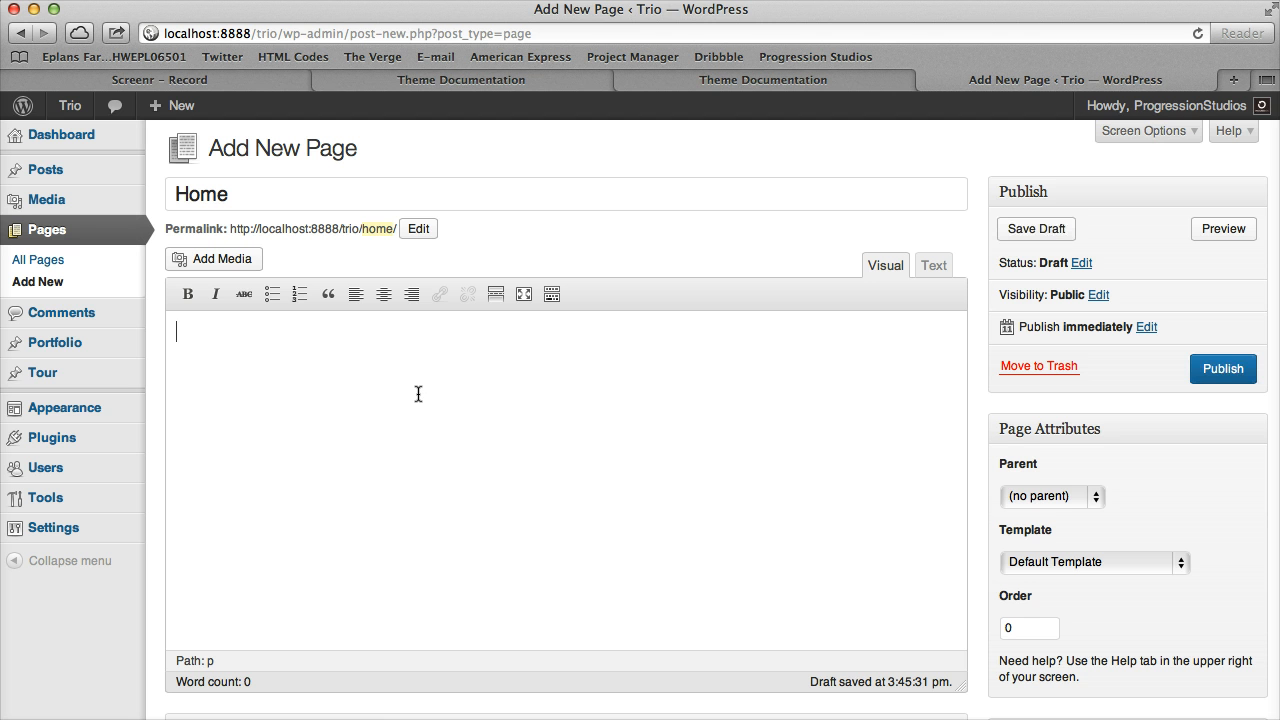
mouse_move(646, 481)
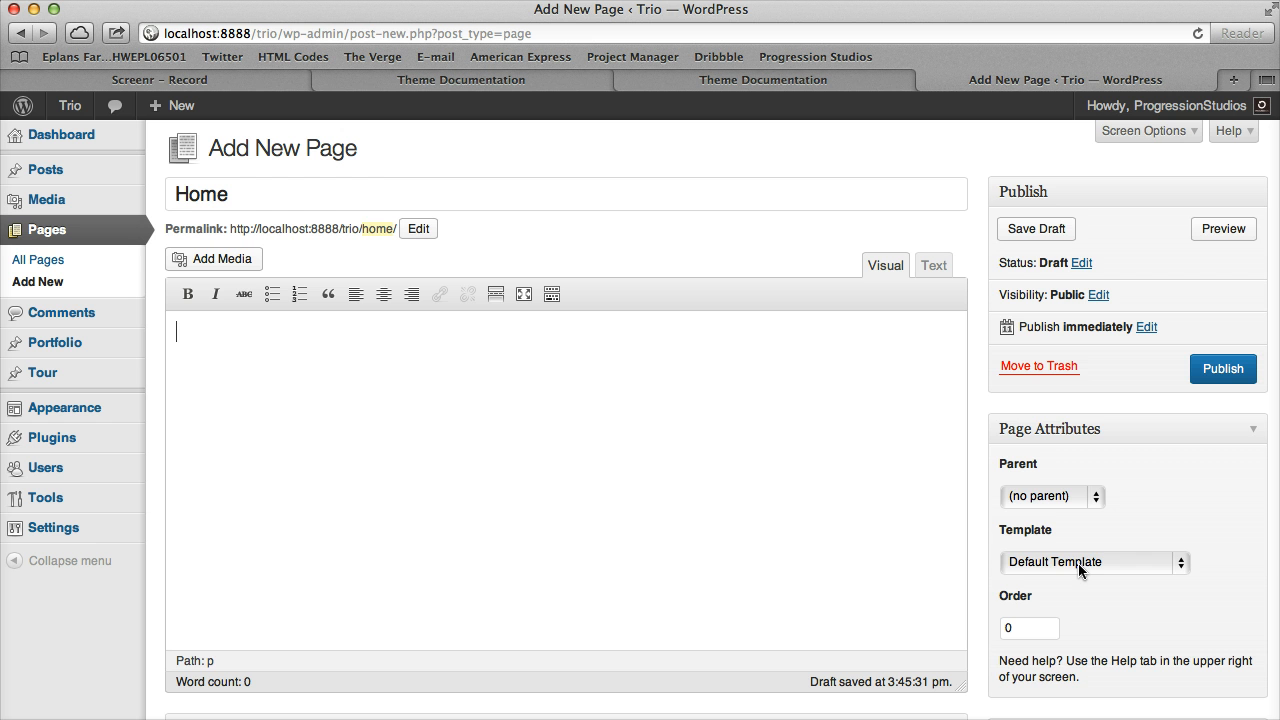
click(1094, 561)
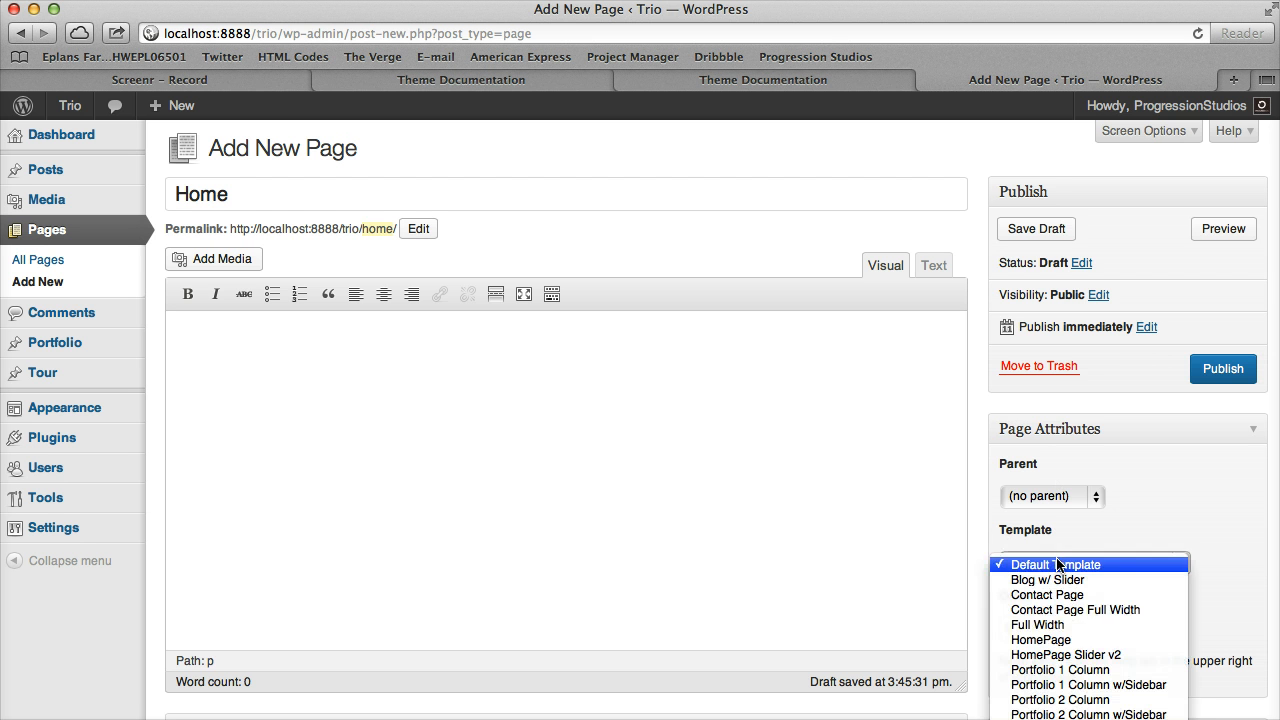
mouse_move(1040, 639)
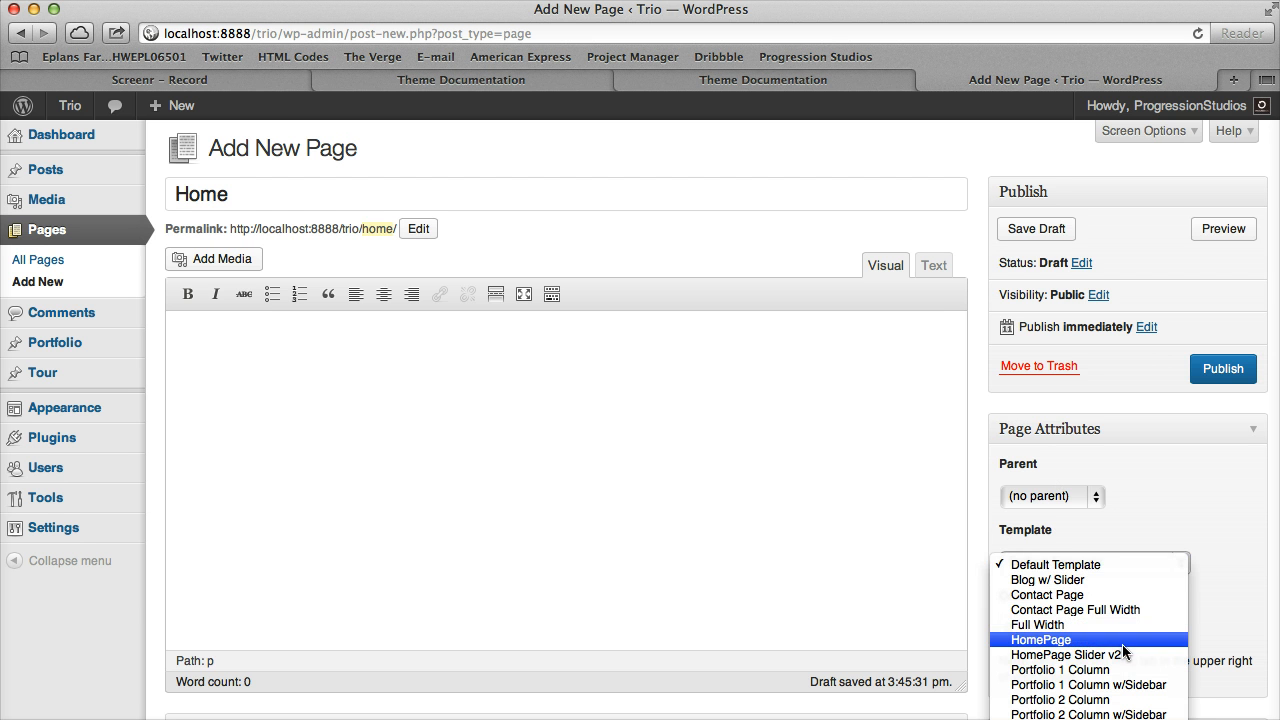
mouse_move(1090, 640)
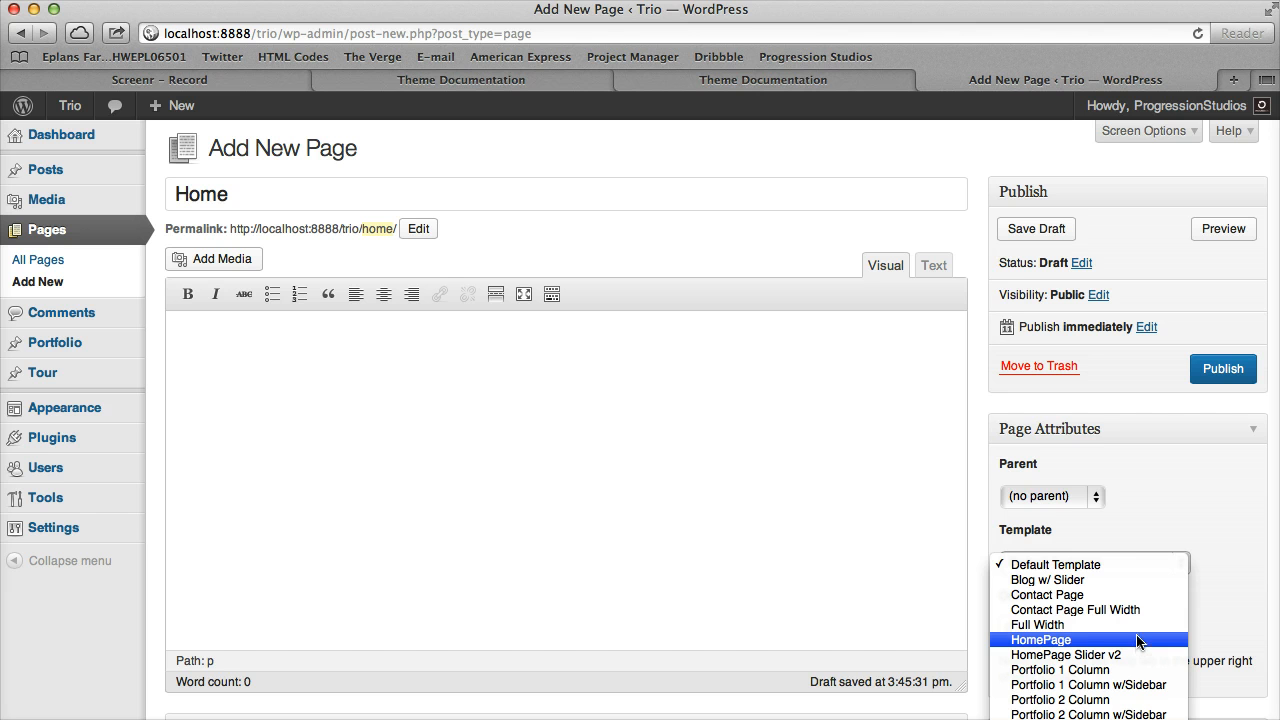
click(1040, 639)
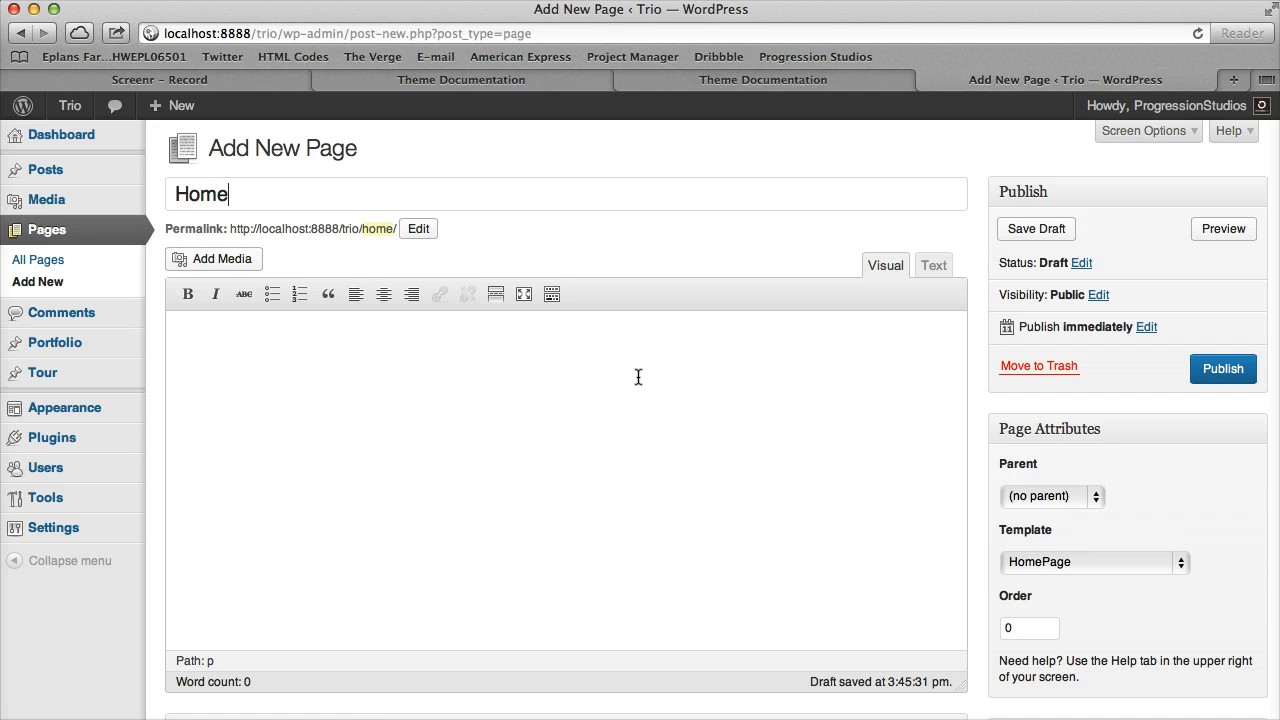
text(Add)
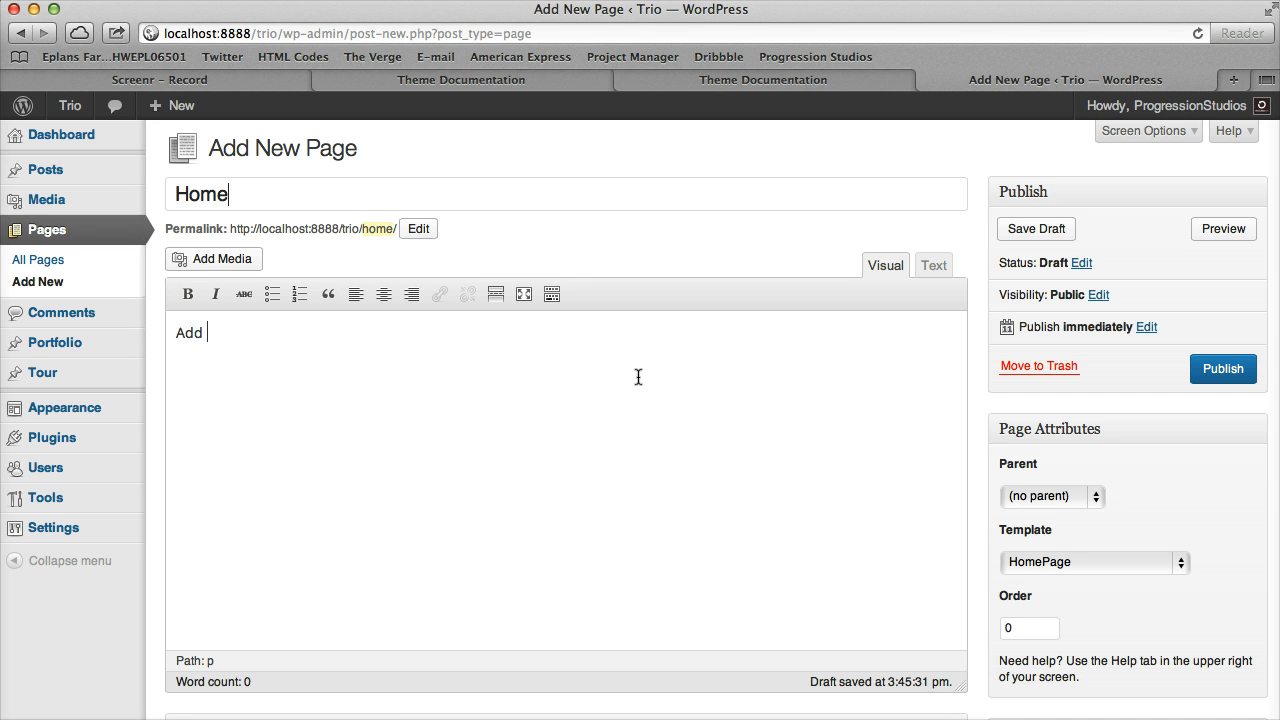
text(content here....)
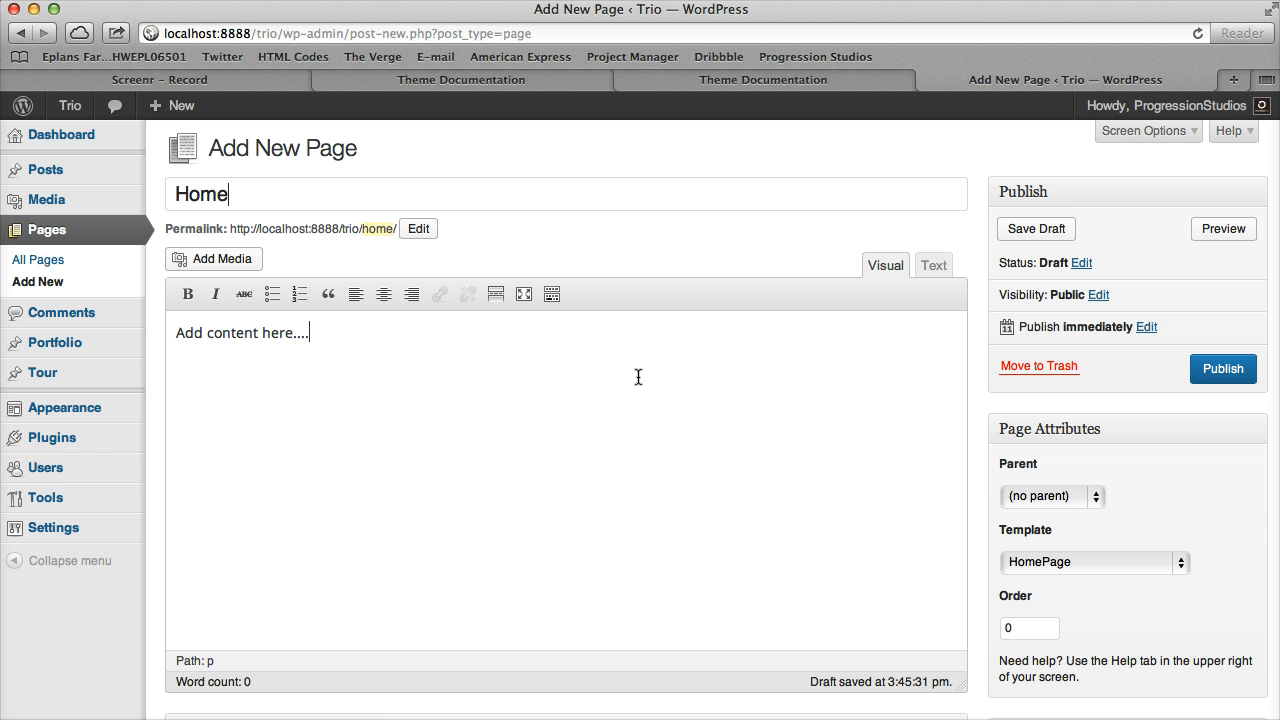
mouse_move(420, 382)
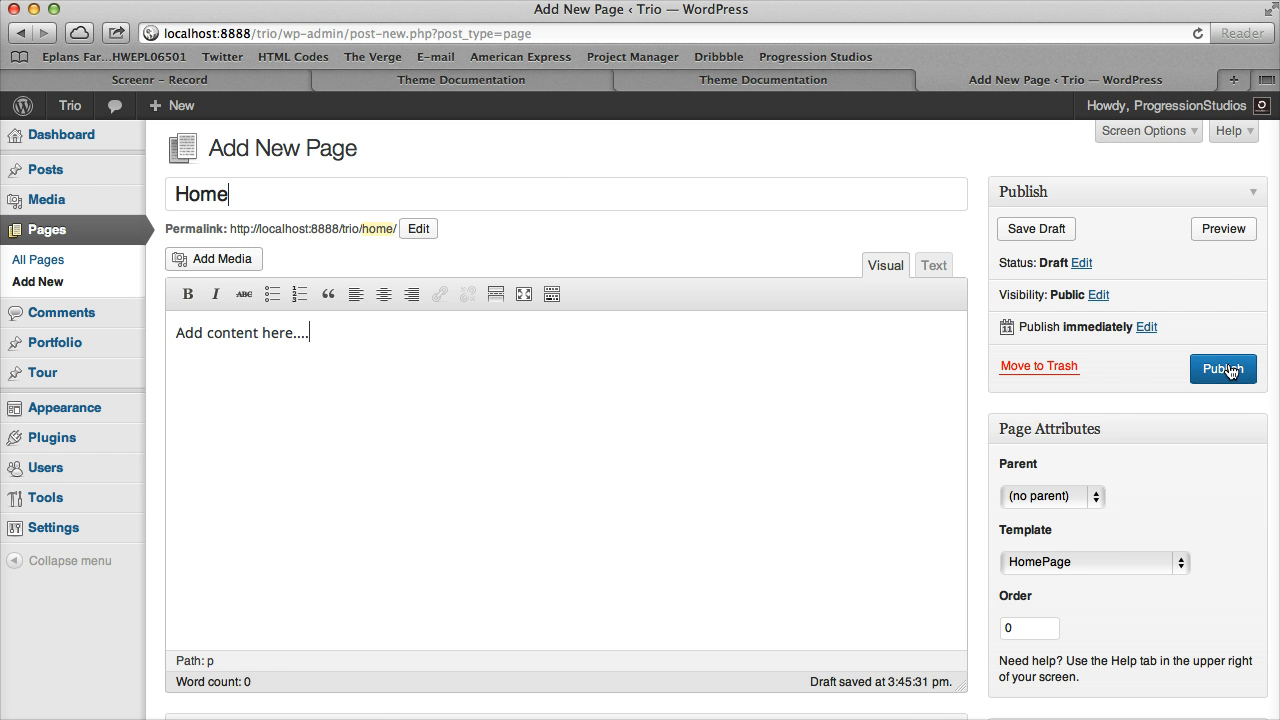
click(1223, 368)
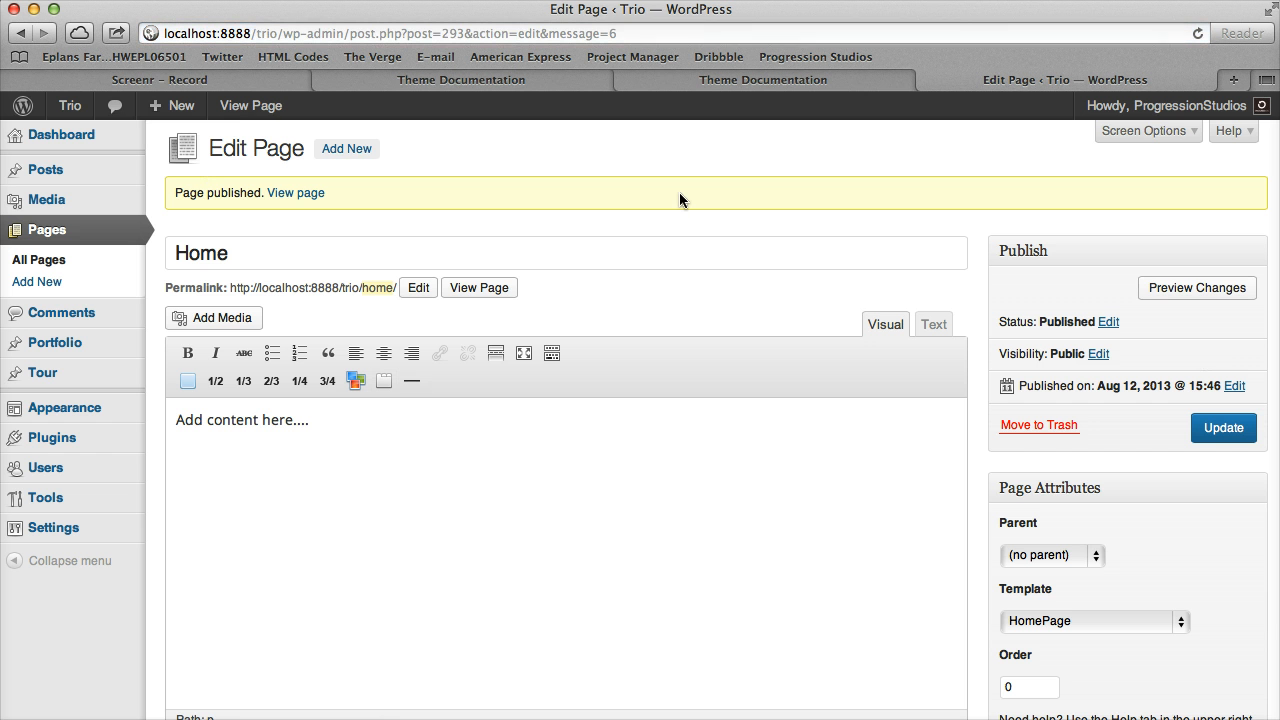
mouse_move(403, 417)
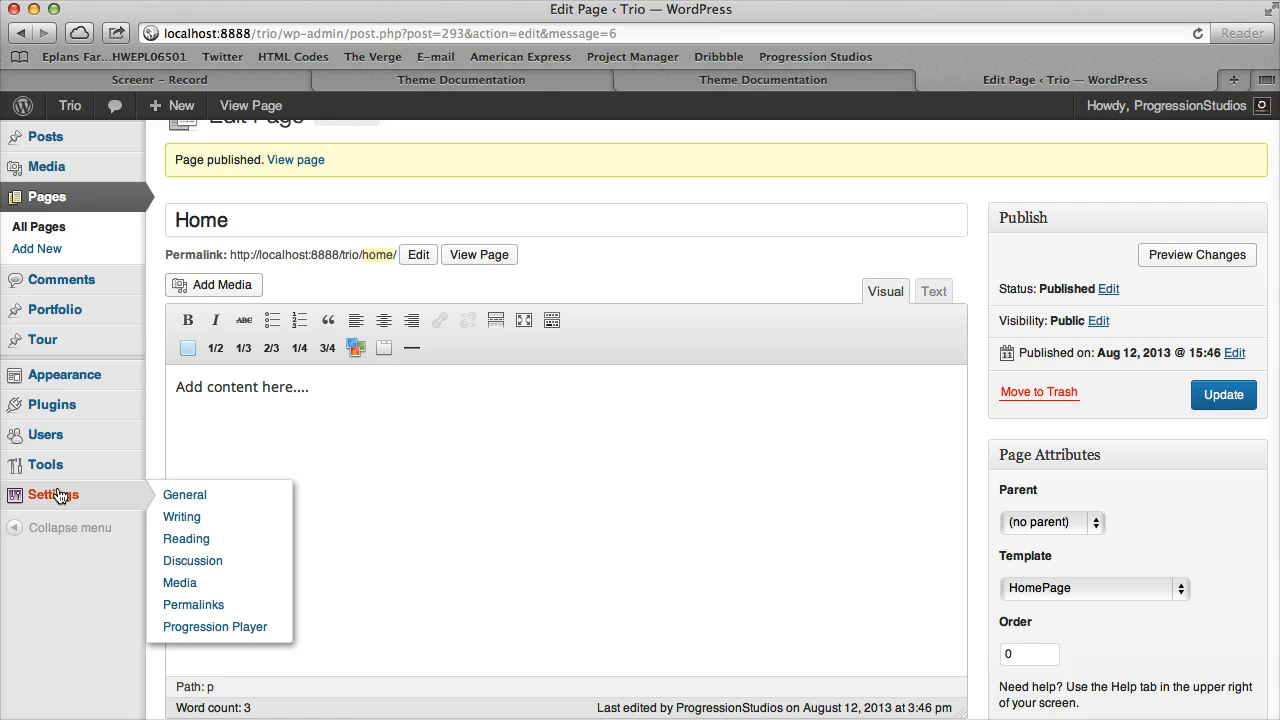
Set Reading settings to a static front page using the Home page and save
click(186, 538)
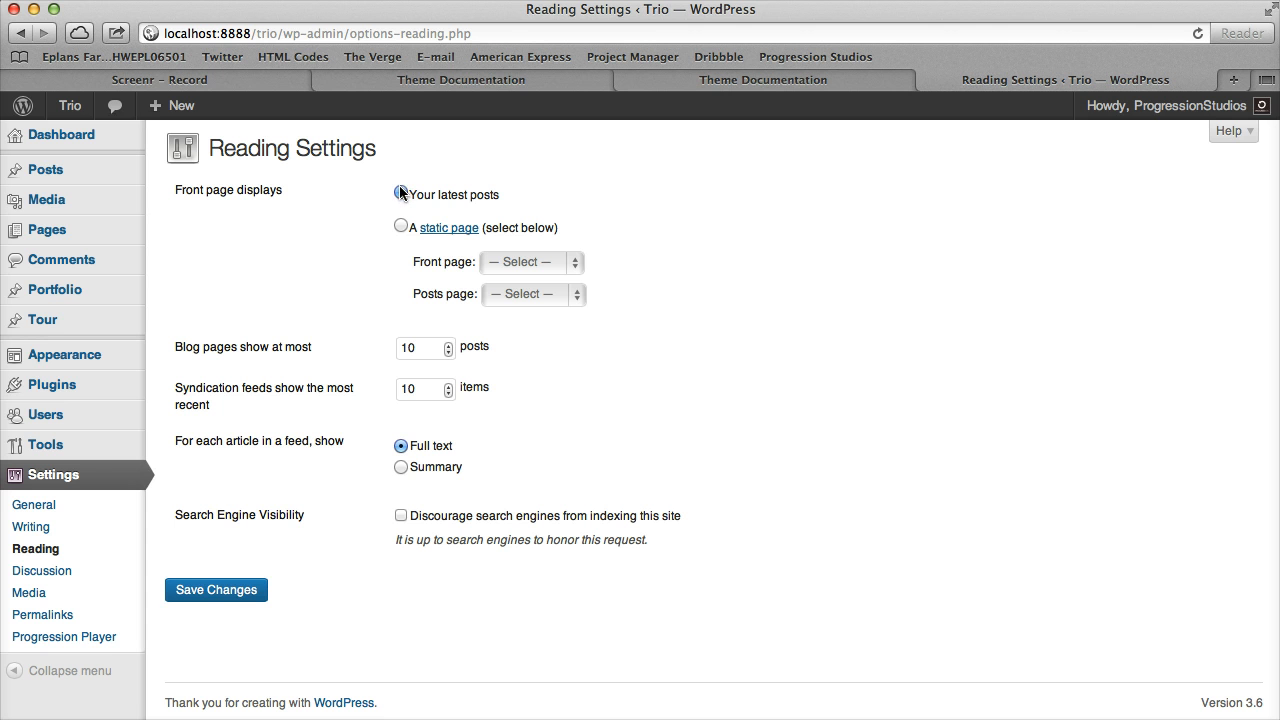
click(400, 193)
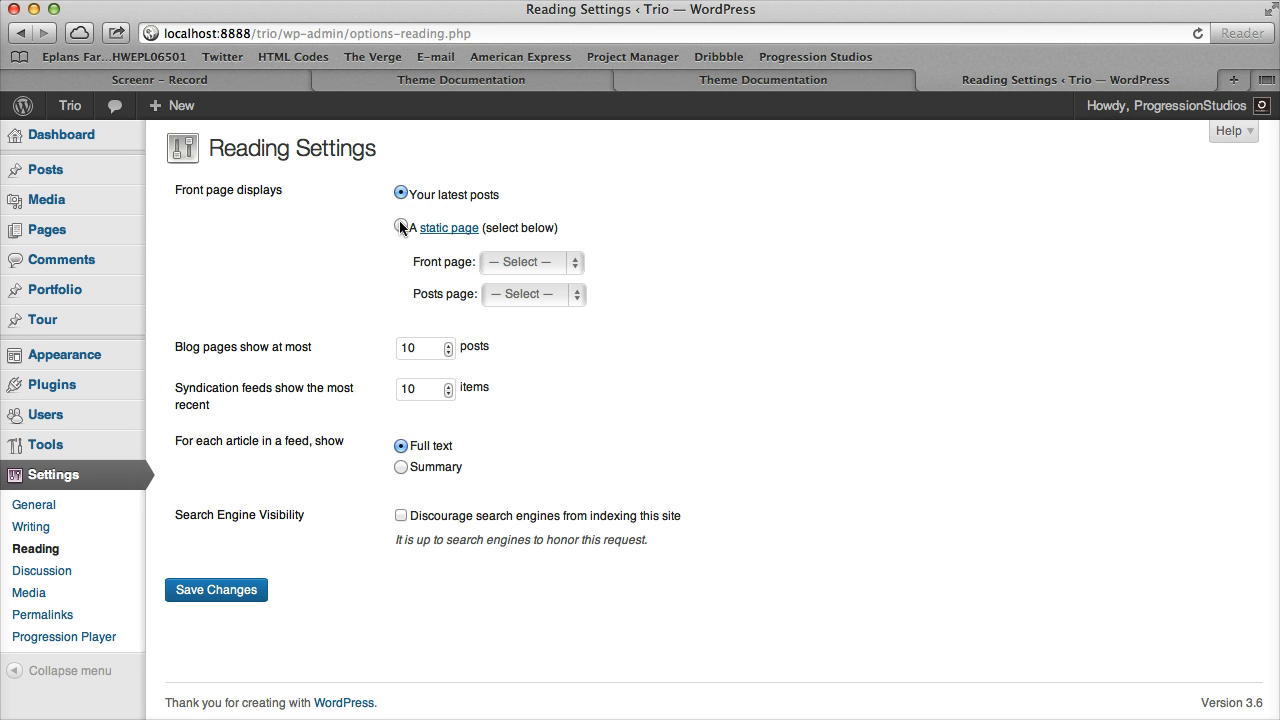
click(400, 227)
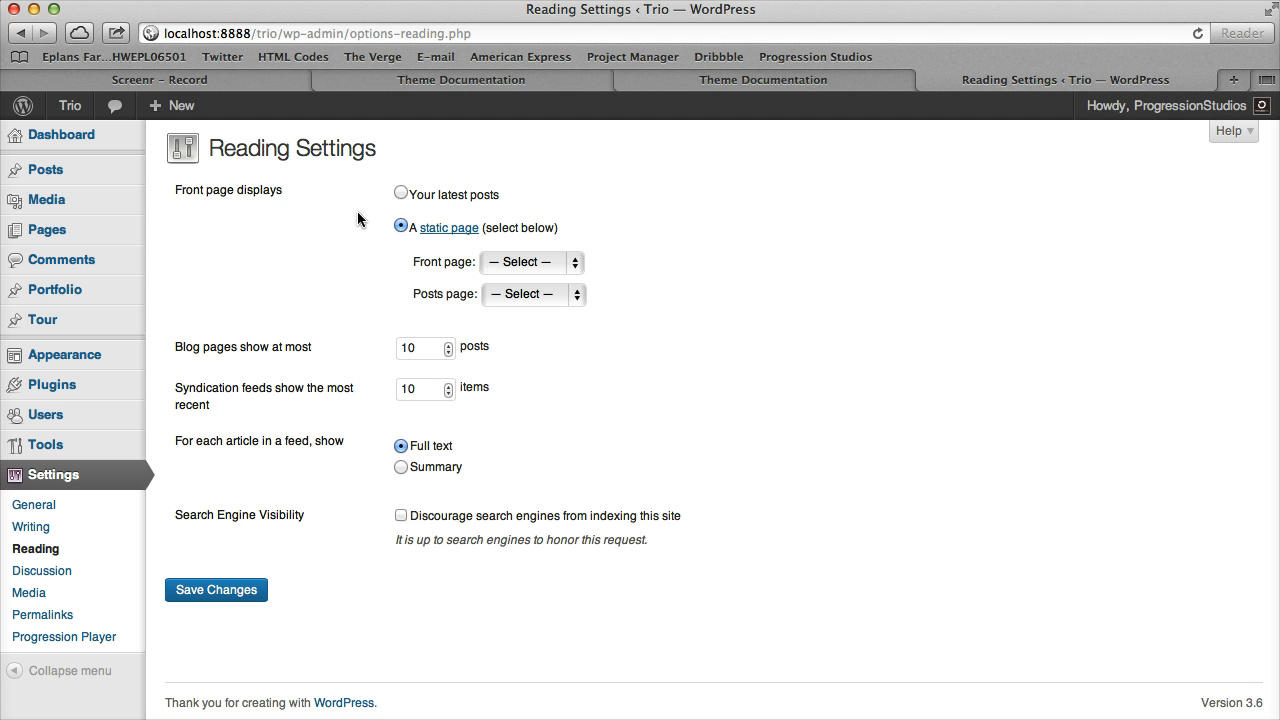
mouse_move(540, 261)
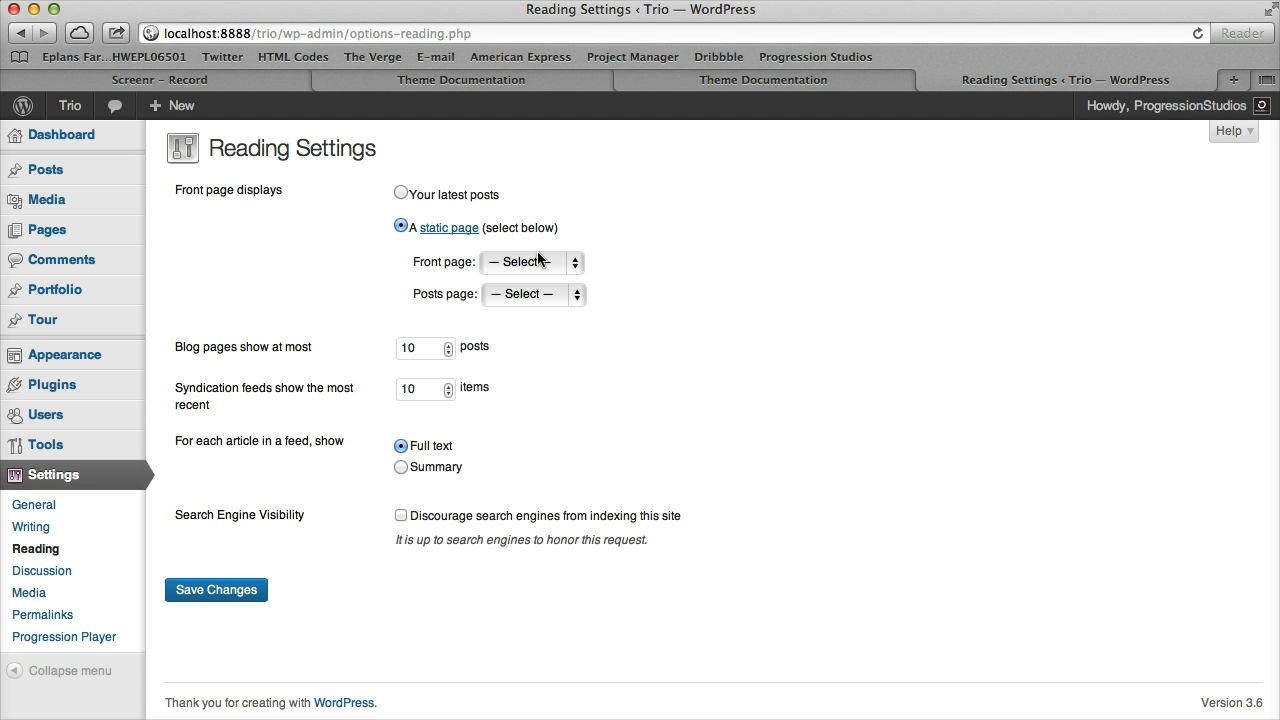
click(532, 262)
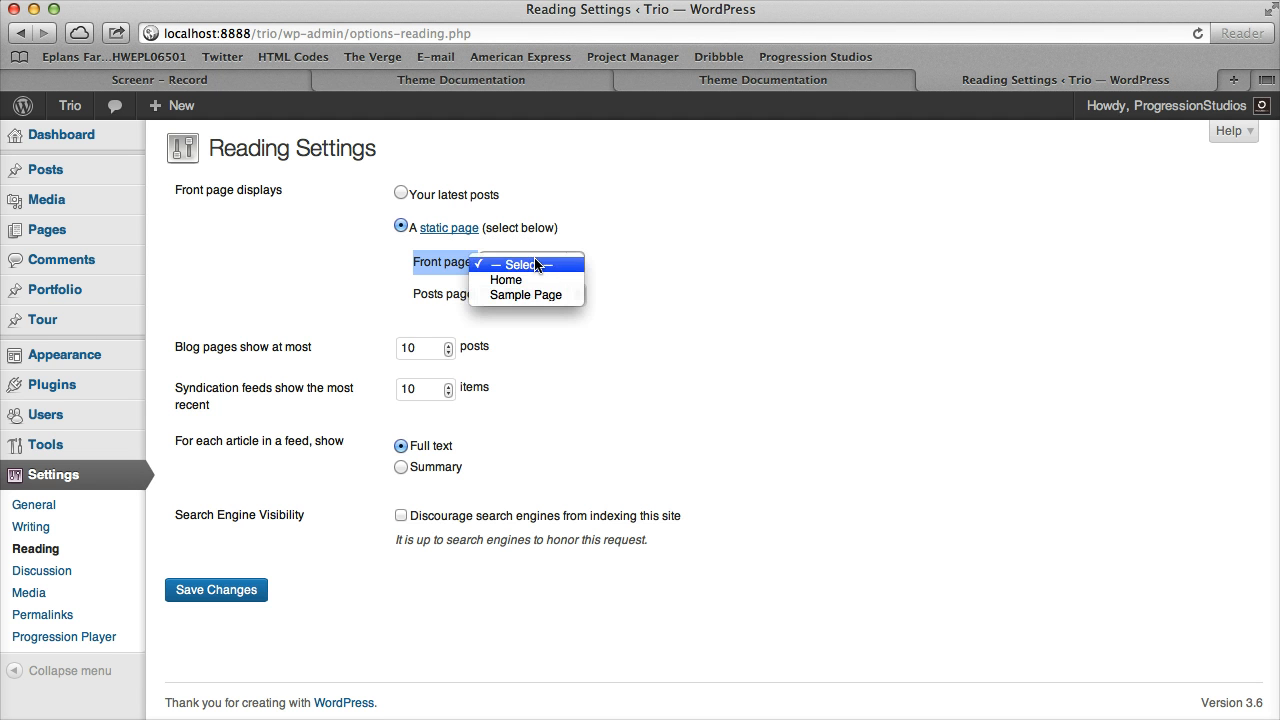
click(505, 279)
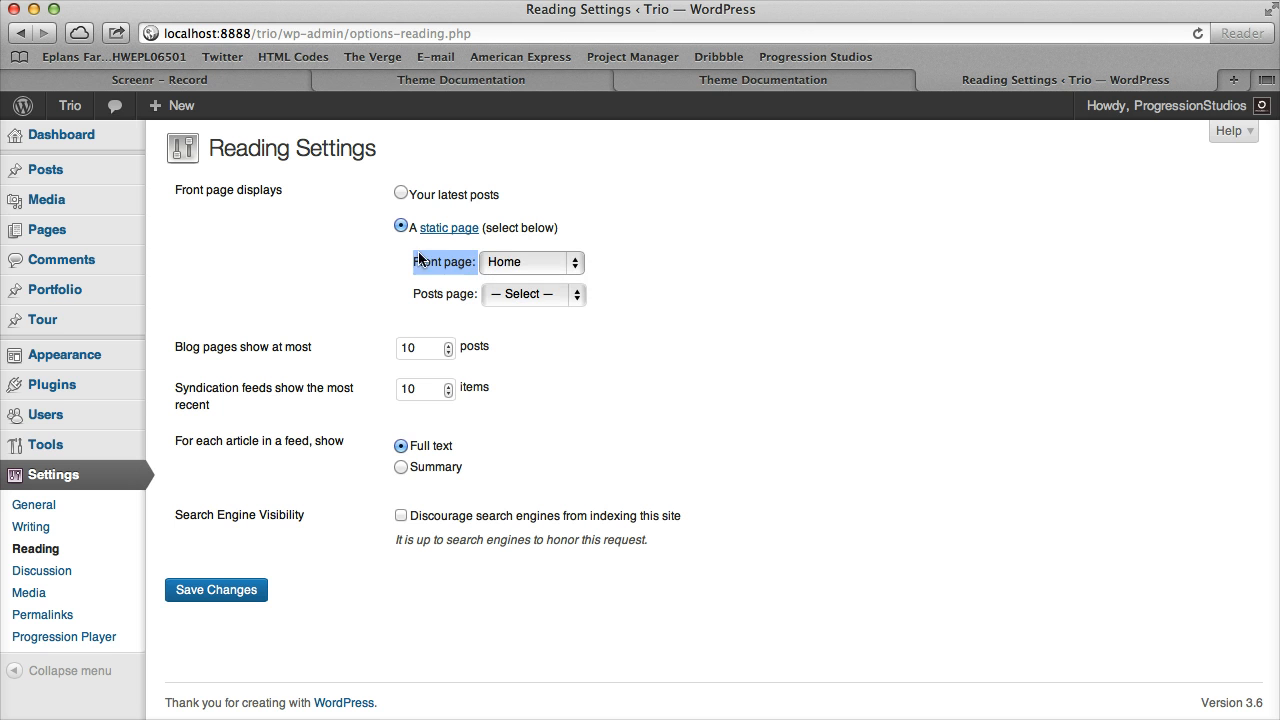
mouse_move(456, 315)
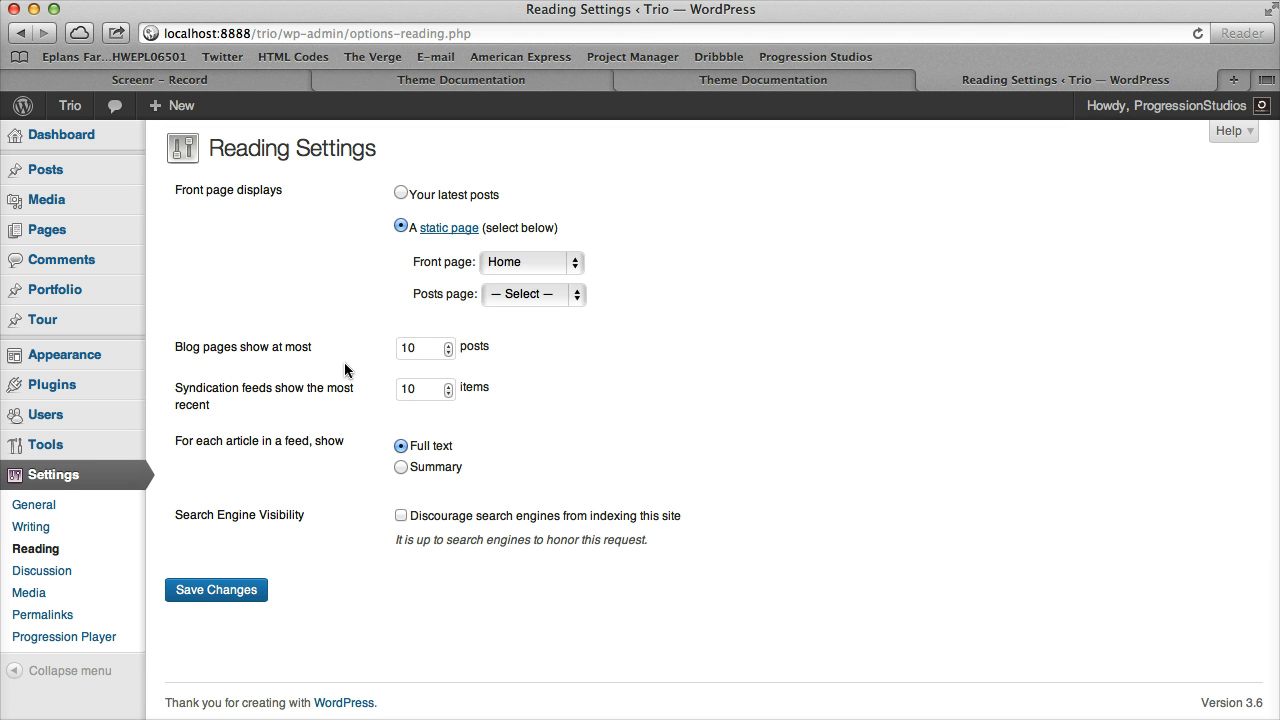
click(215, 589)
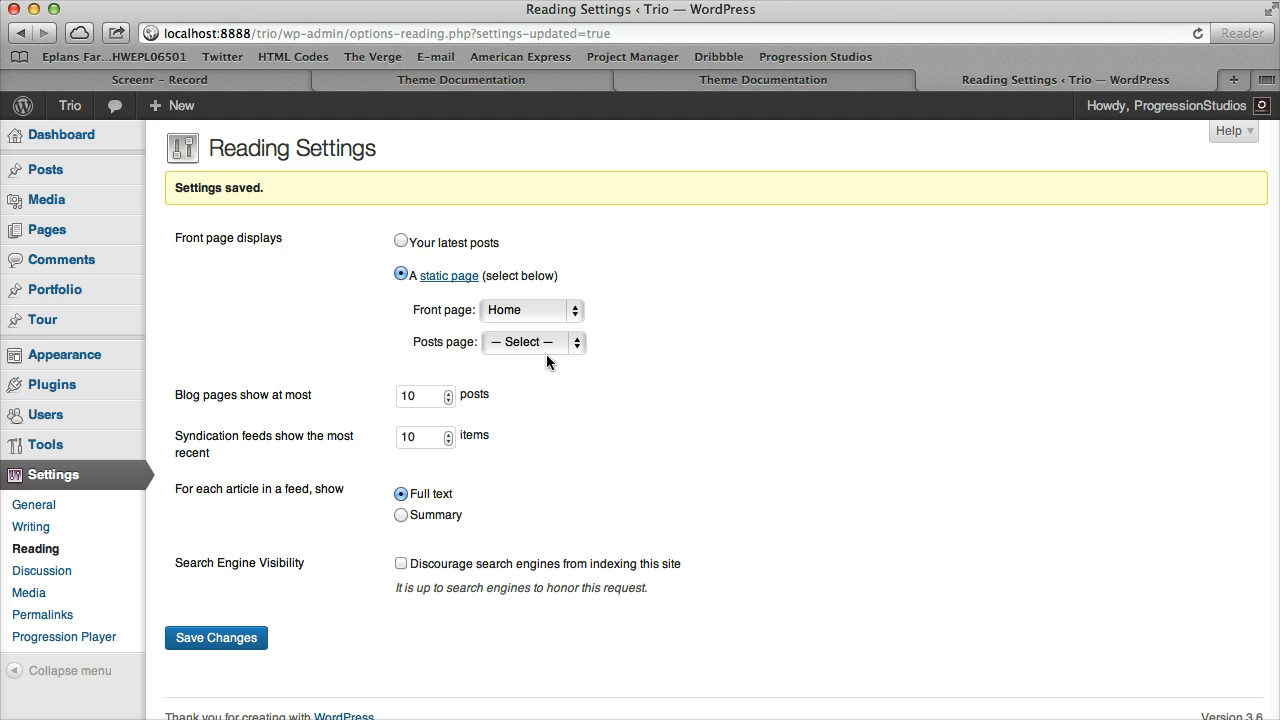
click(68, 105)
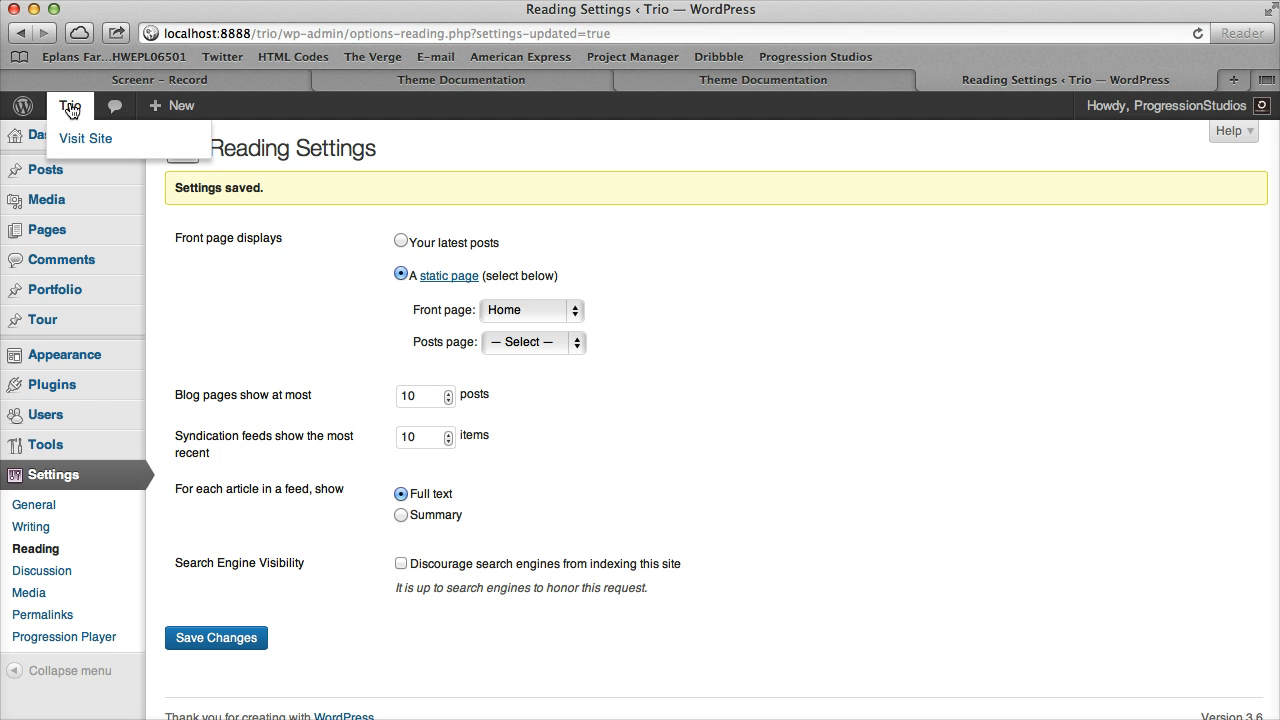
Visit the site's front page and open the Home page for editing
click(85, 138)
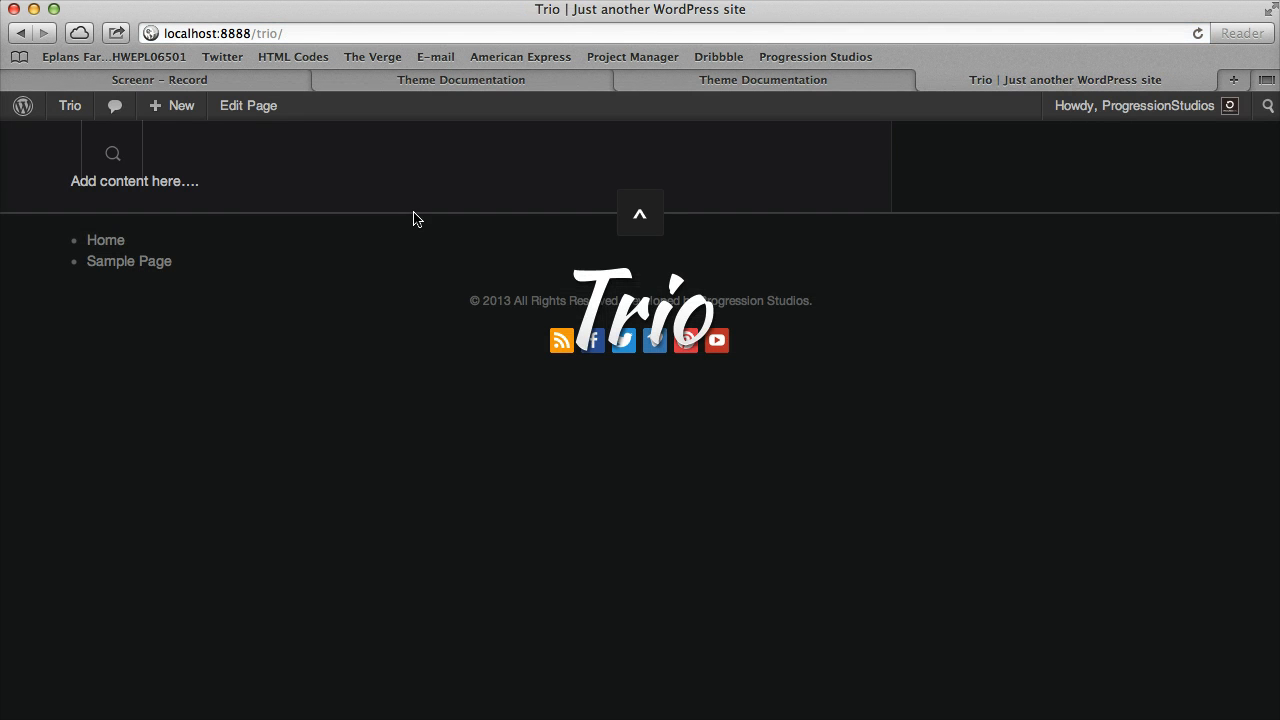
mouse_move(93, 186)
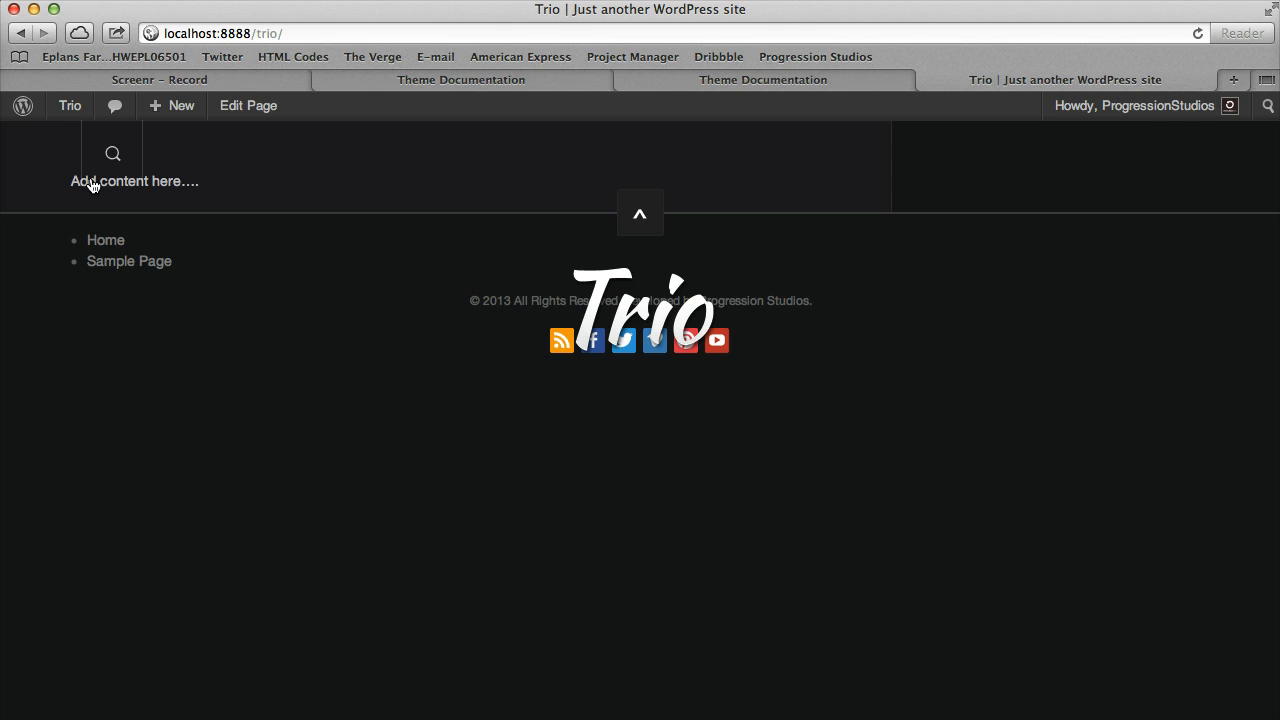
mouse_move(902, 149)
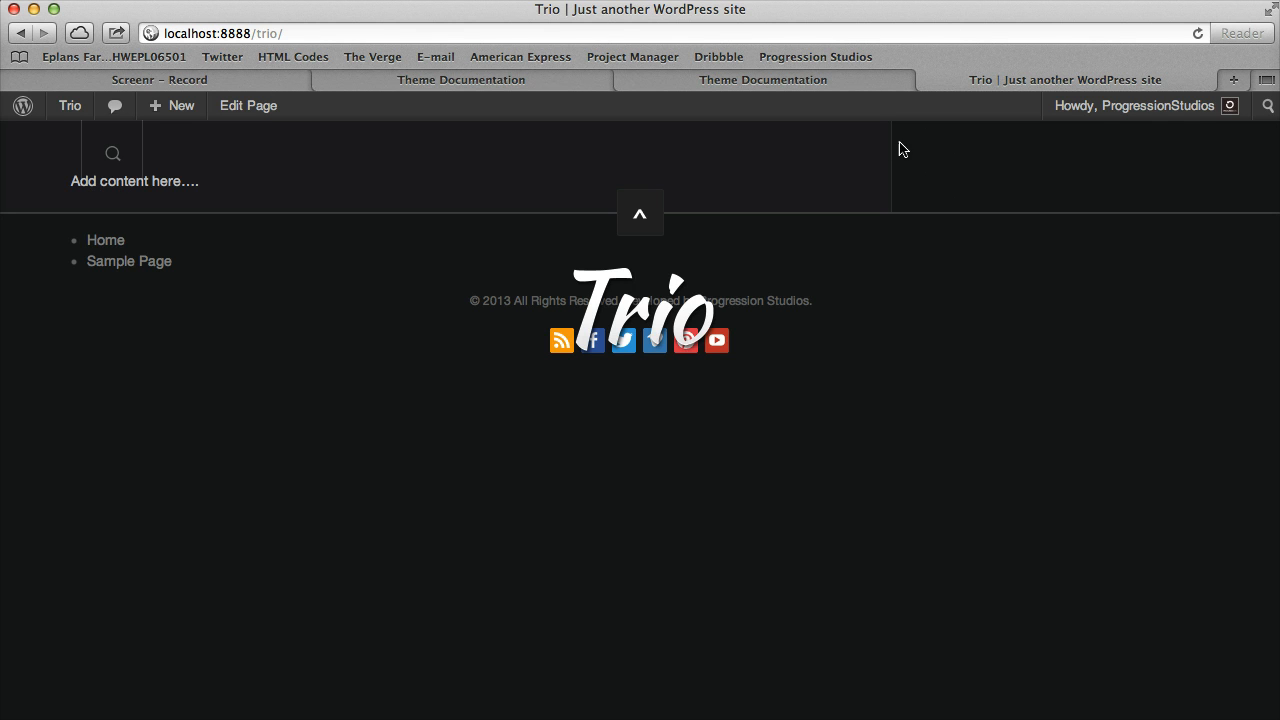
mouse_move(295, 153)
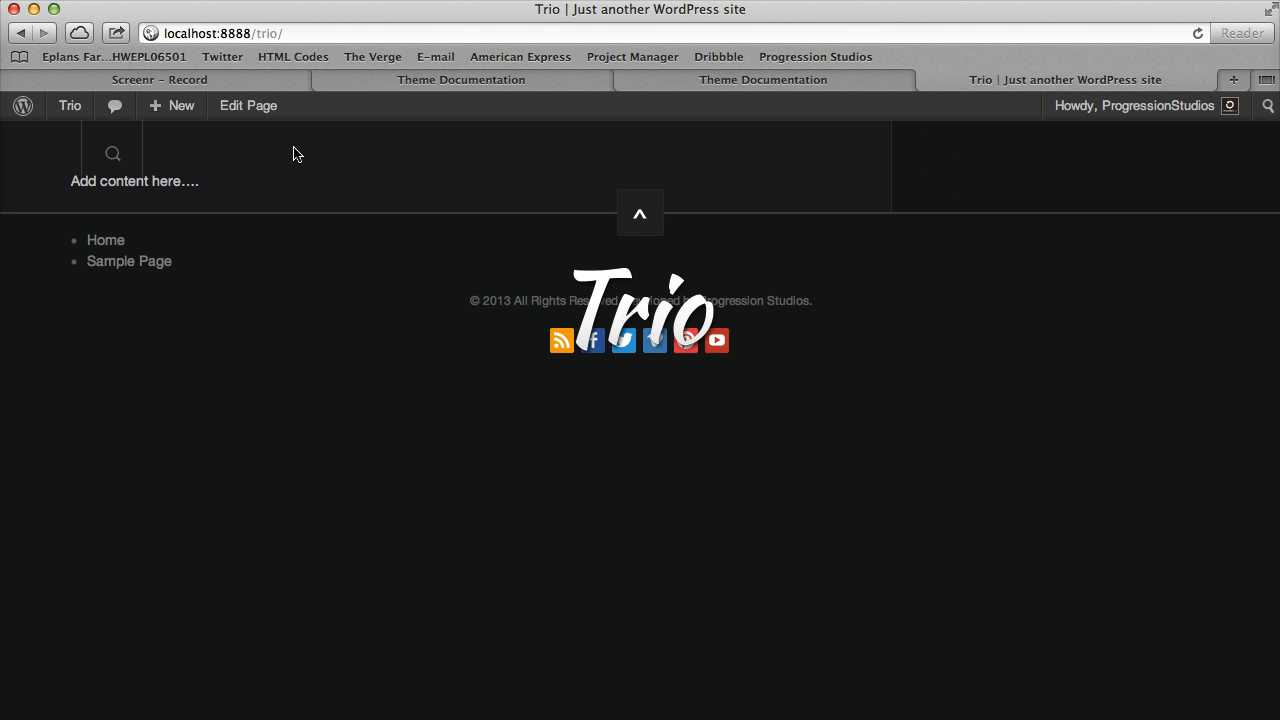
click(247, 105)
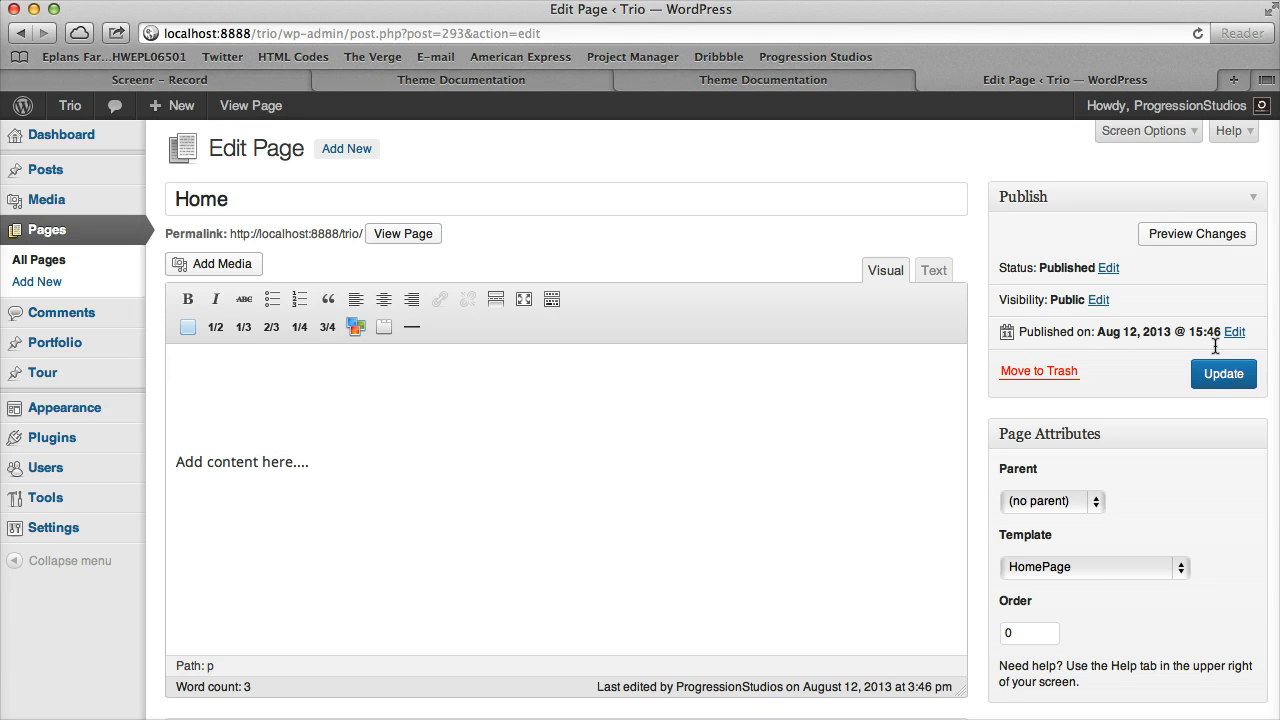
View the updated Home page on the site, then return to its editor and scroll down
click(403, 233)
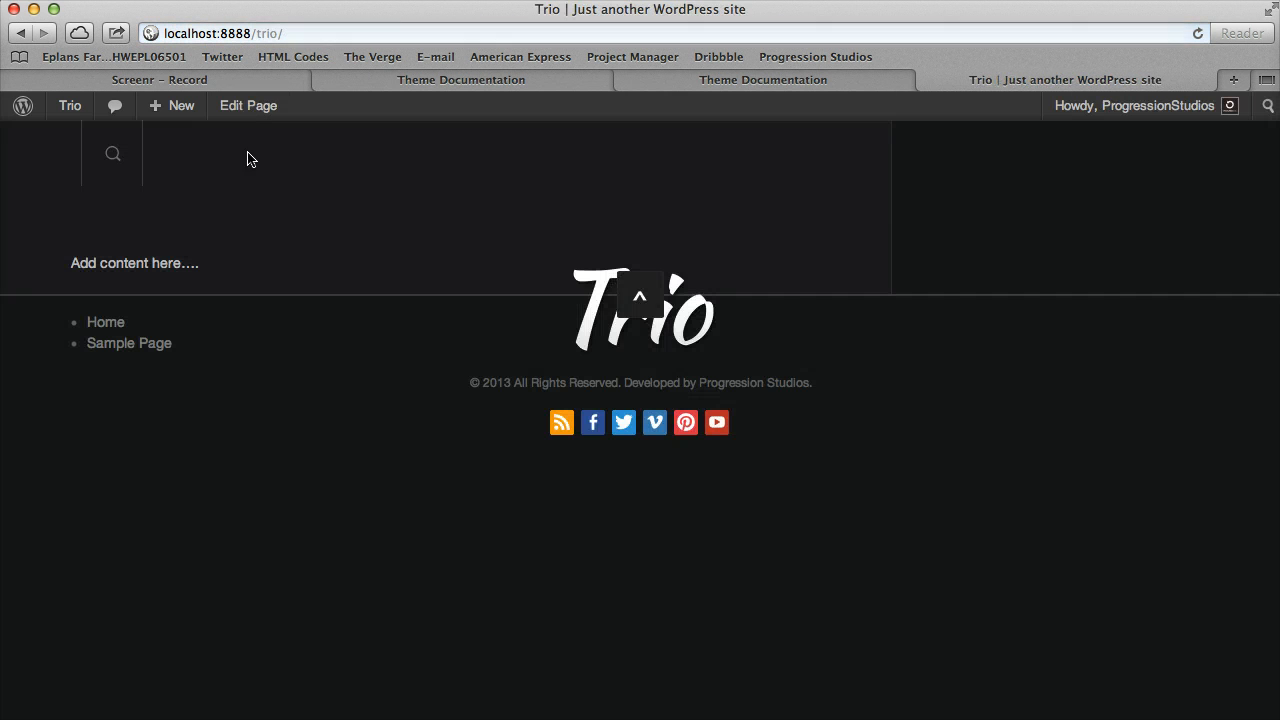
mouse_move(210, 189)
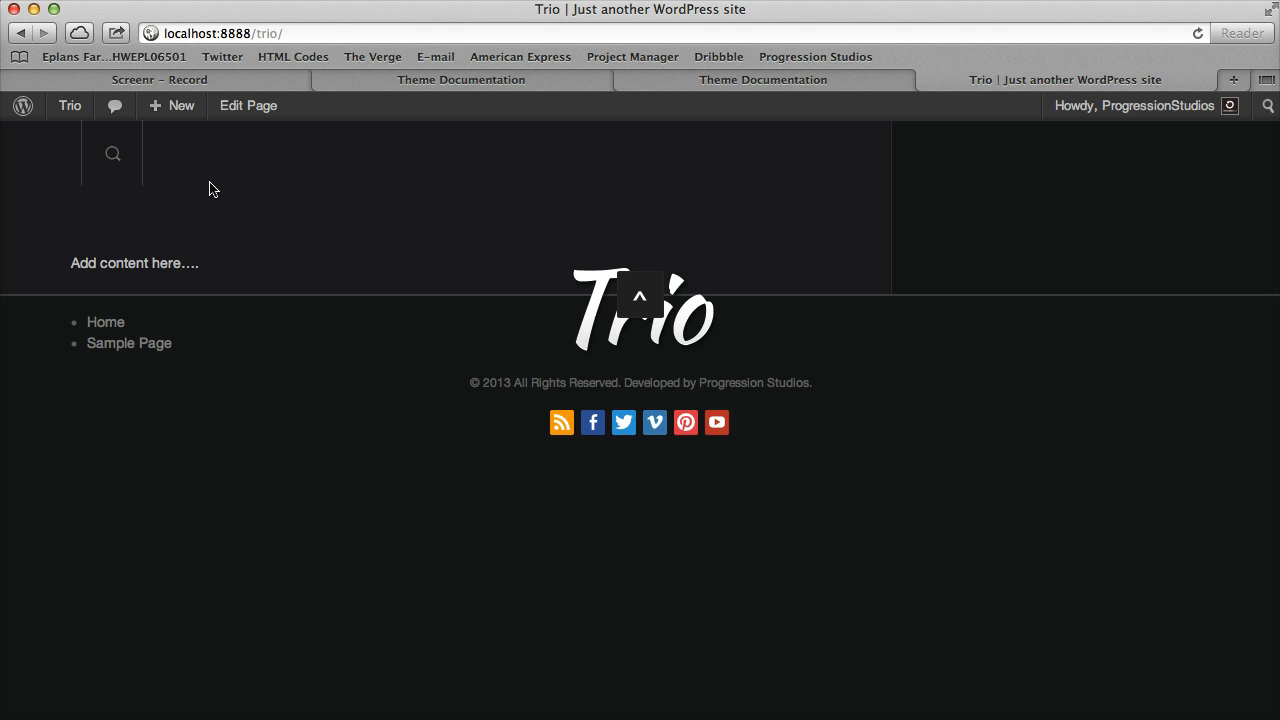
mouse_move(475, 193)
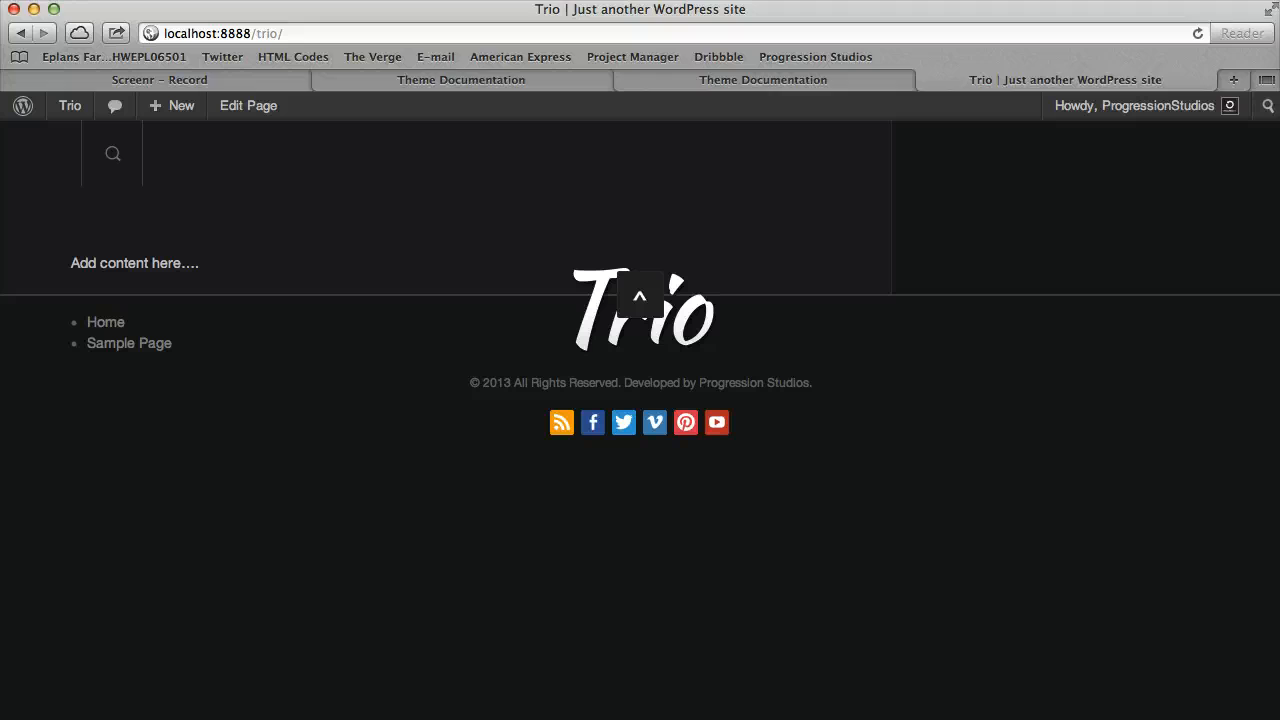
mouse_move(142, 609)
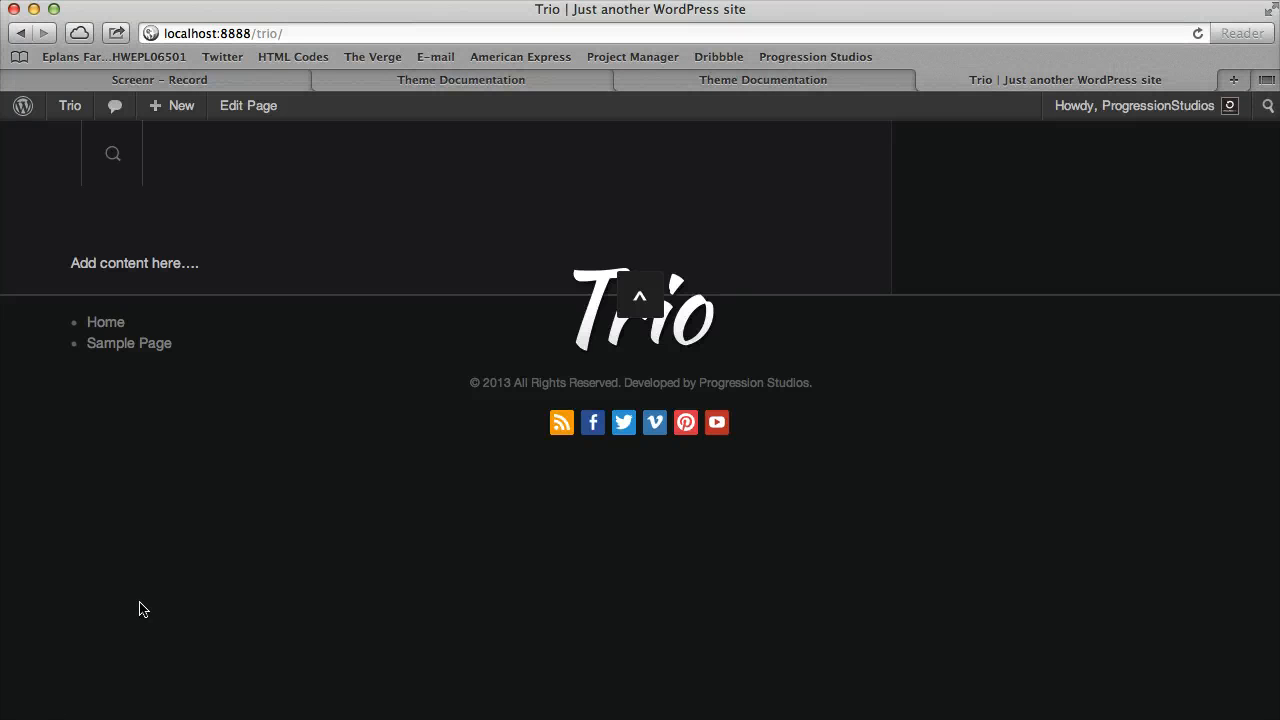
mouse_move(1025, 53)
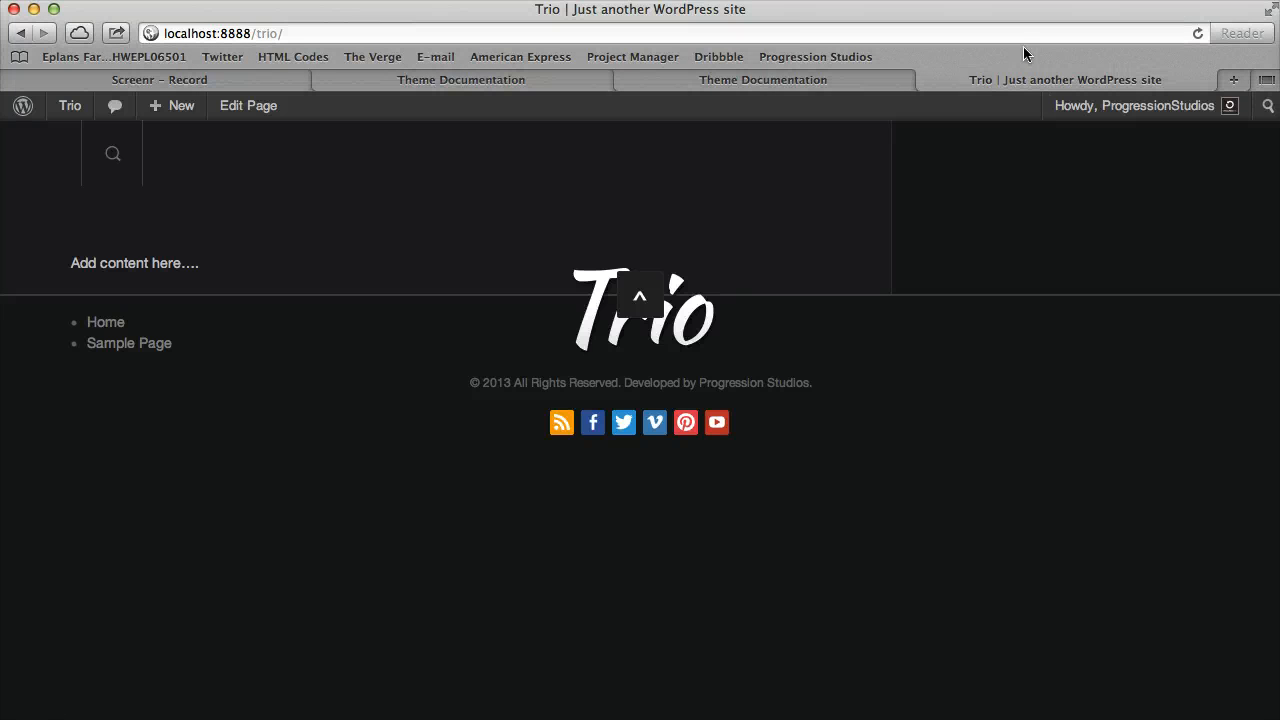
click(248, 105)
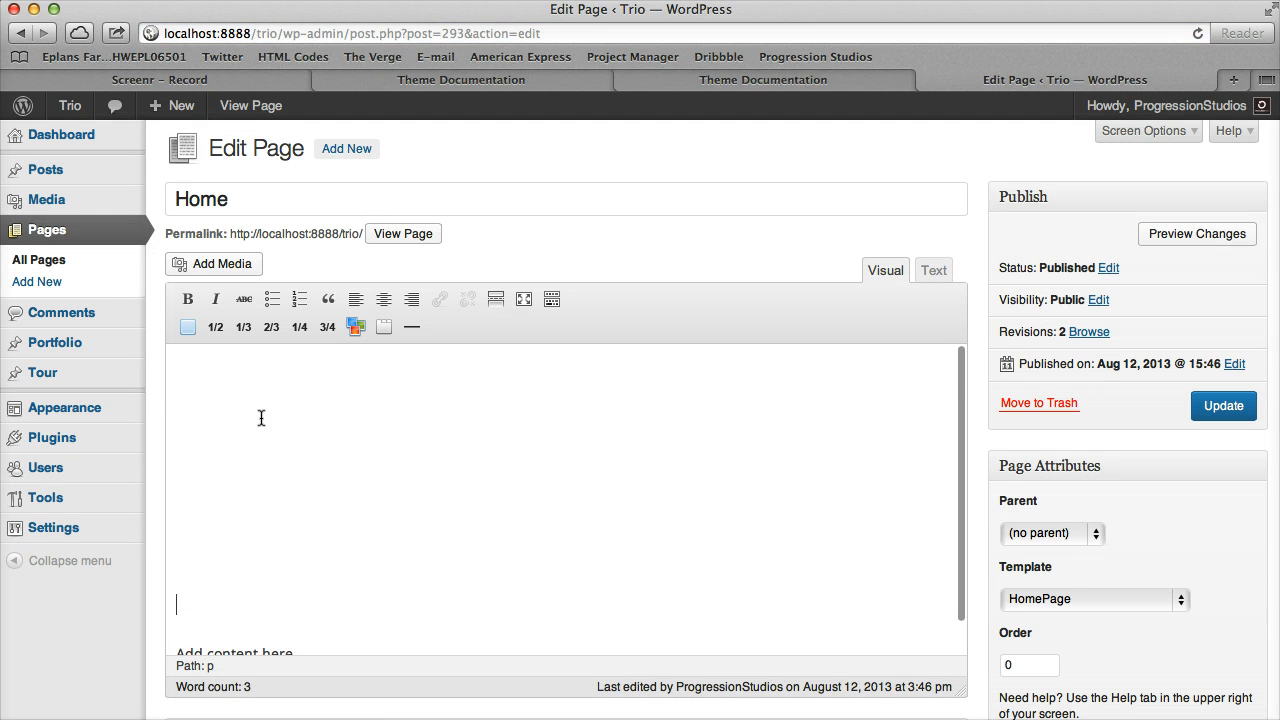
scroll(down, 3)
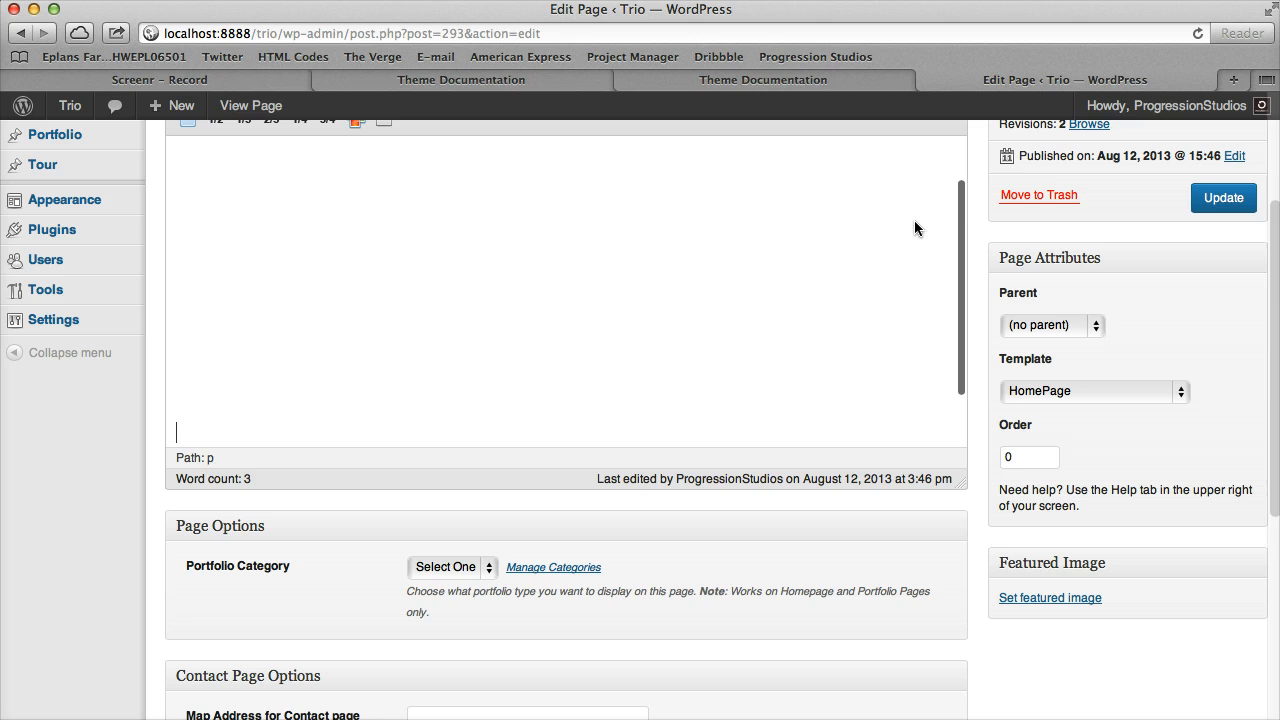
scroll(down, 3)
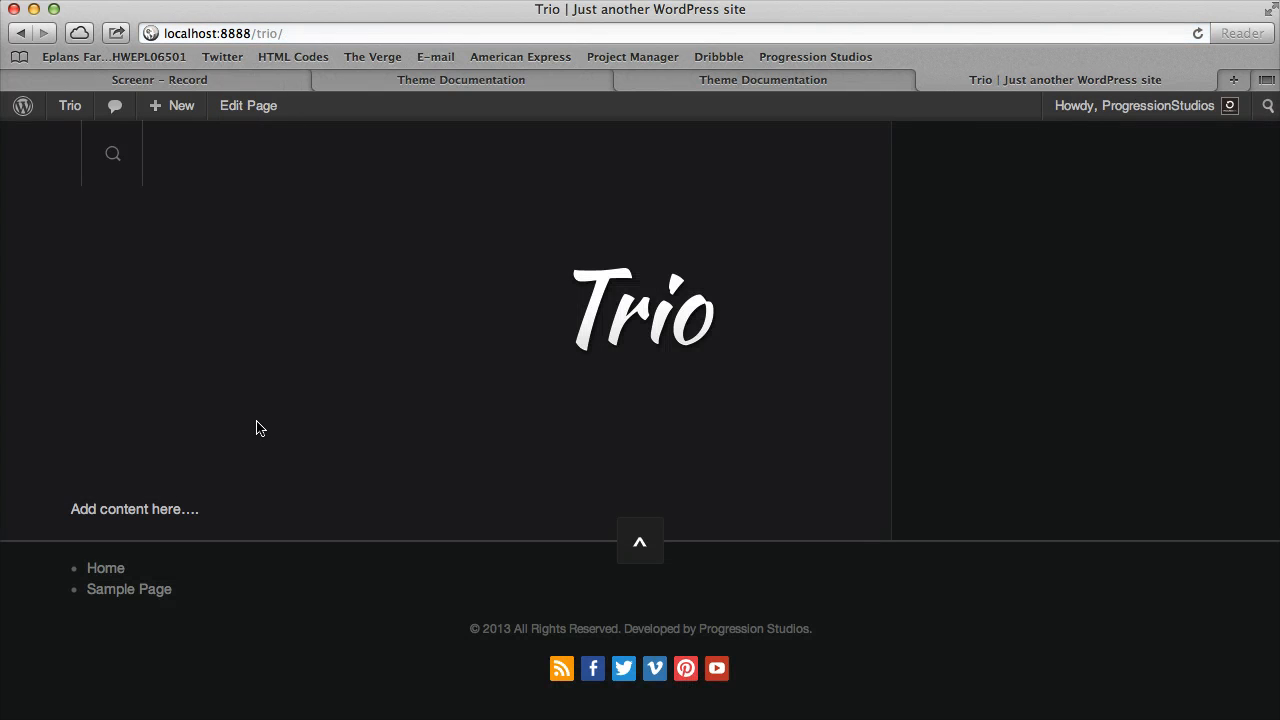
mouse_move(707, 335)
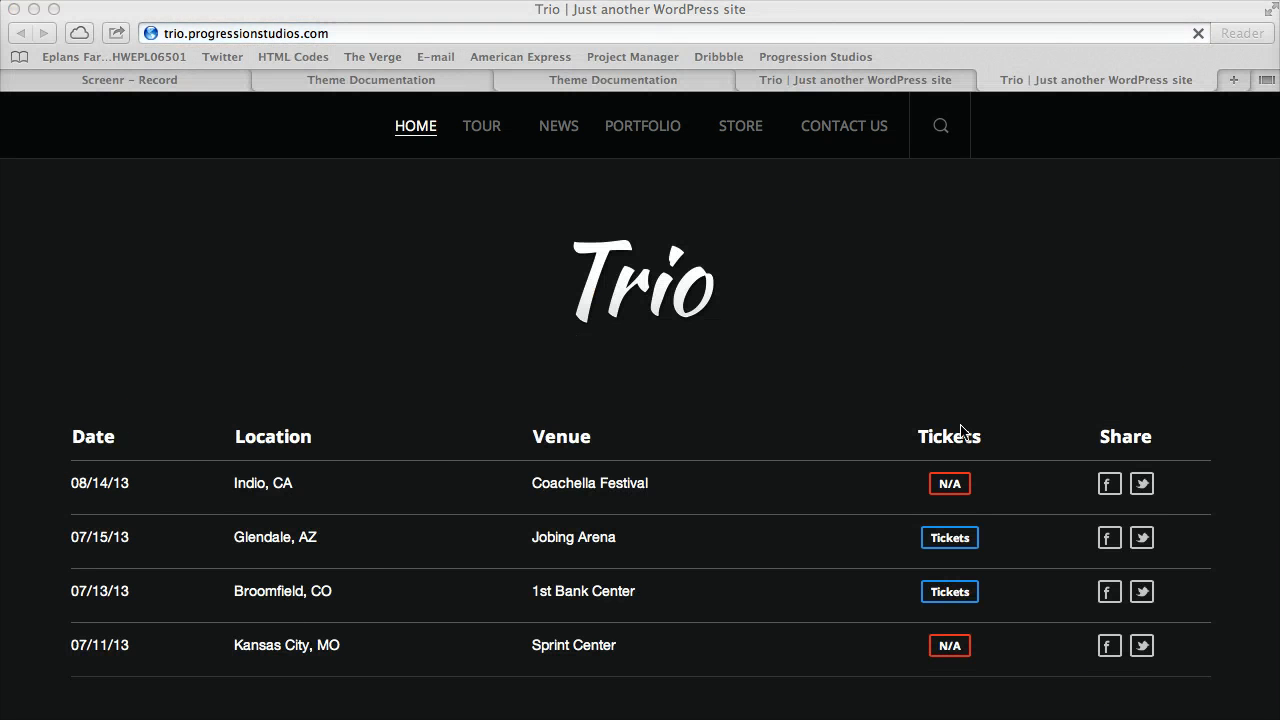
scroll(down, 3)
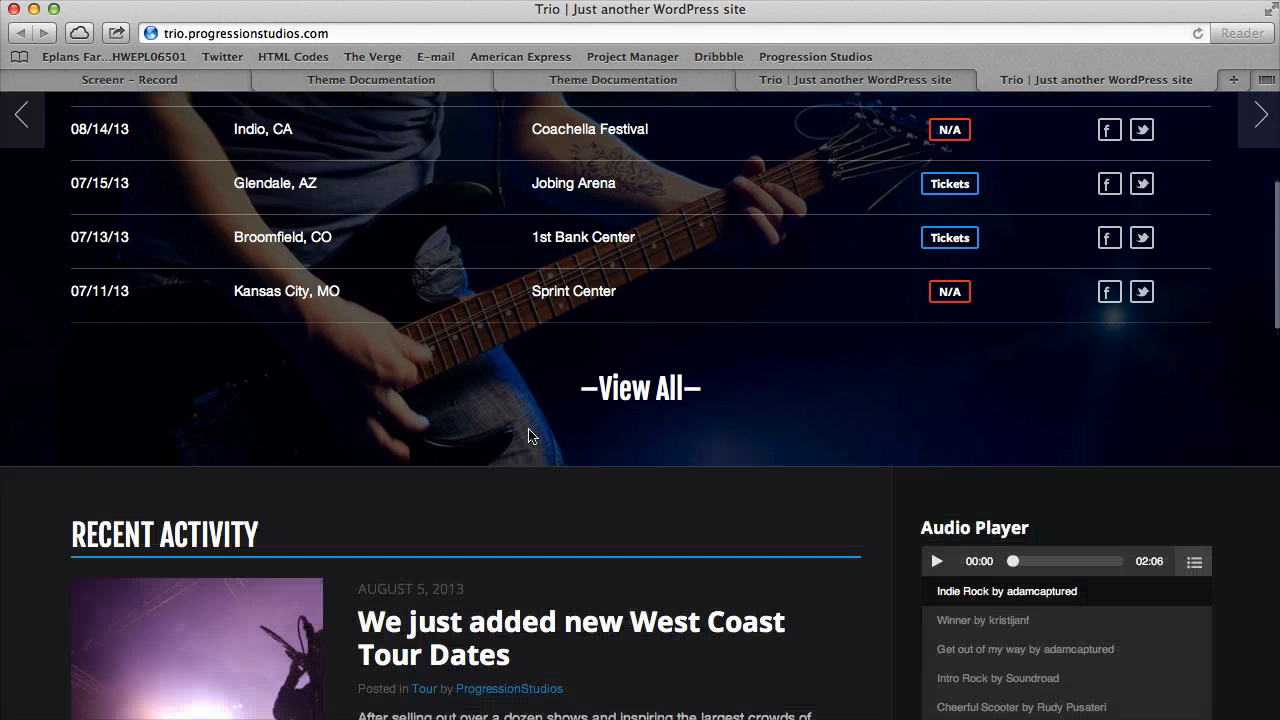
click(855, 80)
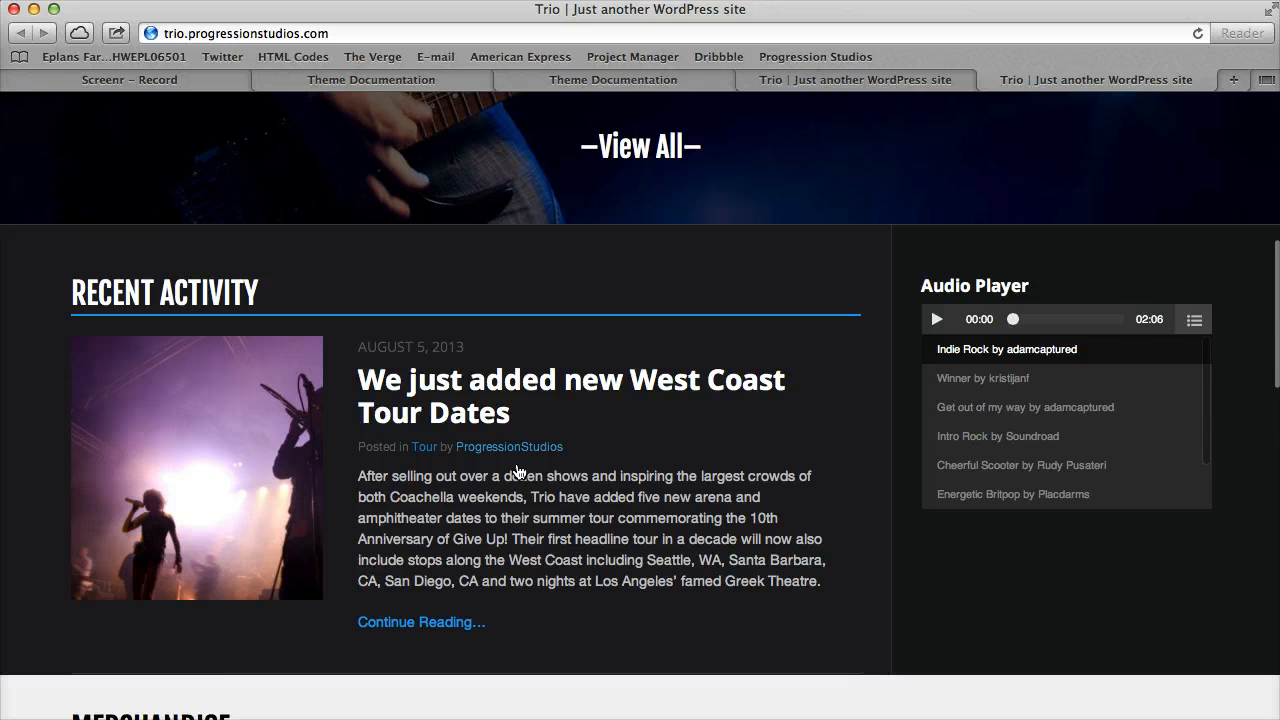
scroll(down, 3)
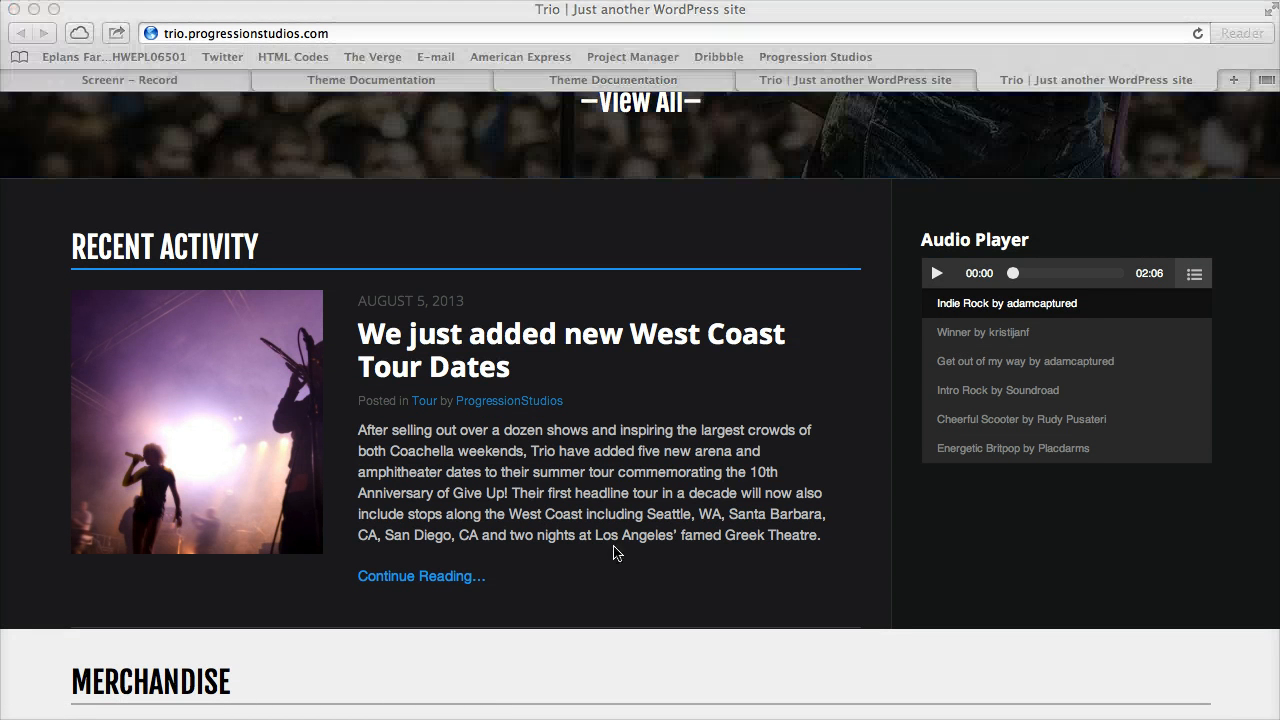
mouse_move(651, 389)
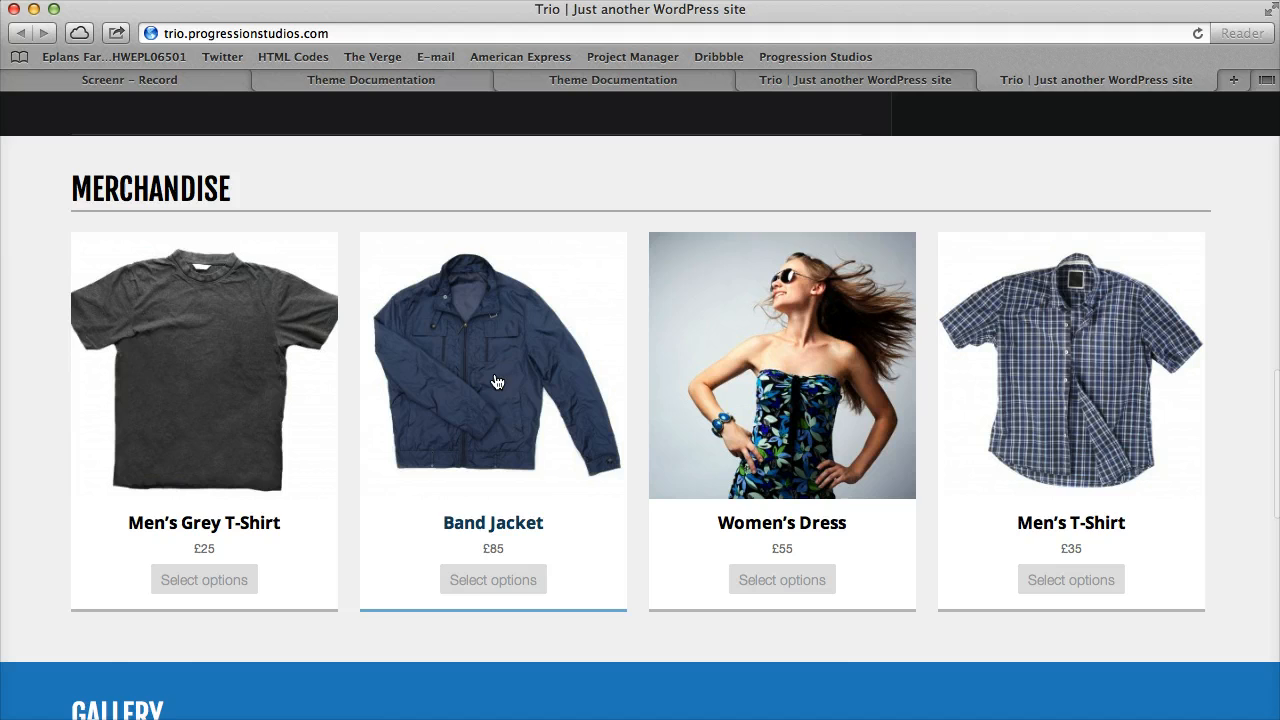
scroll(down, 3)
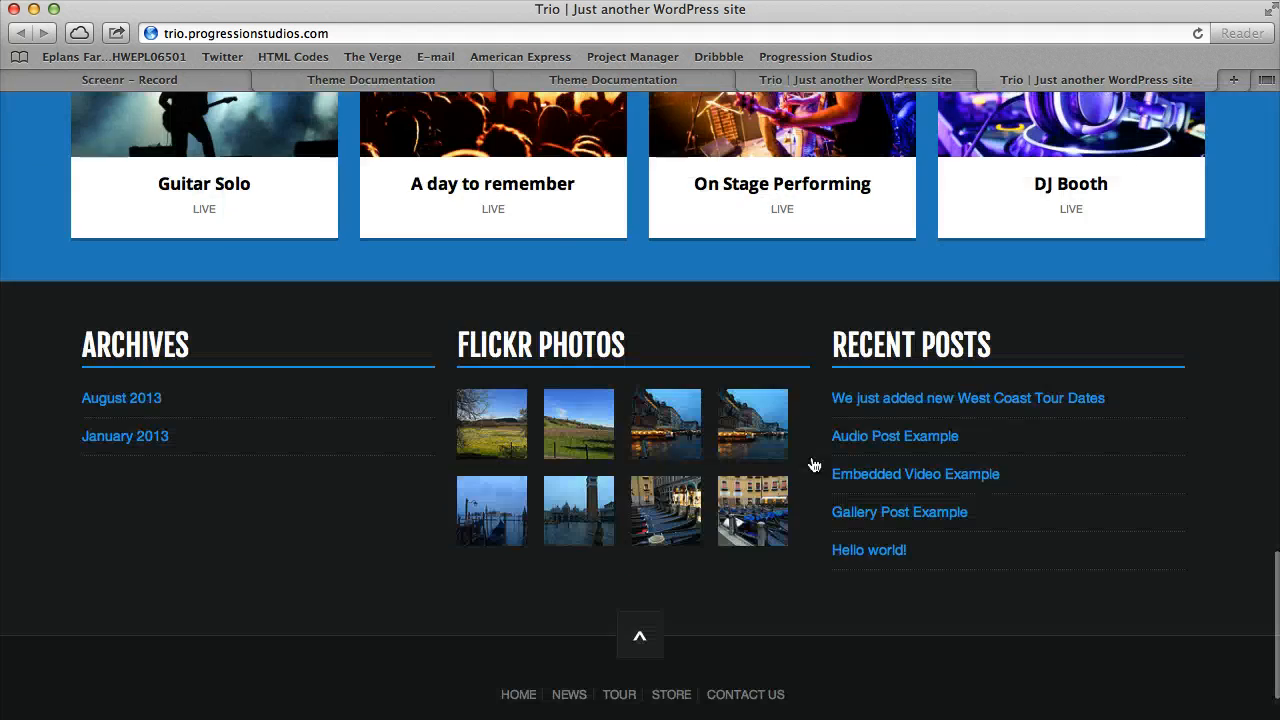
scroll(up, 3)
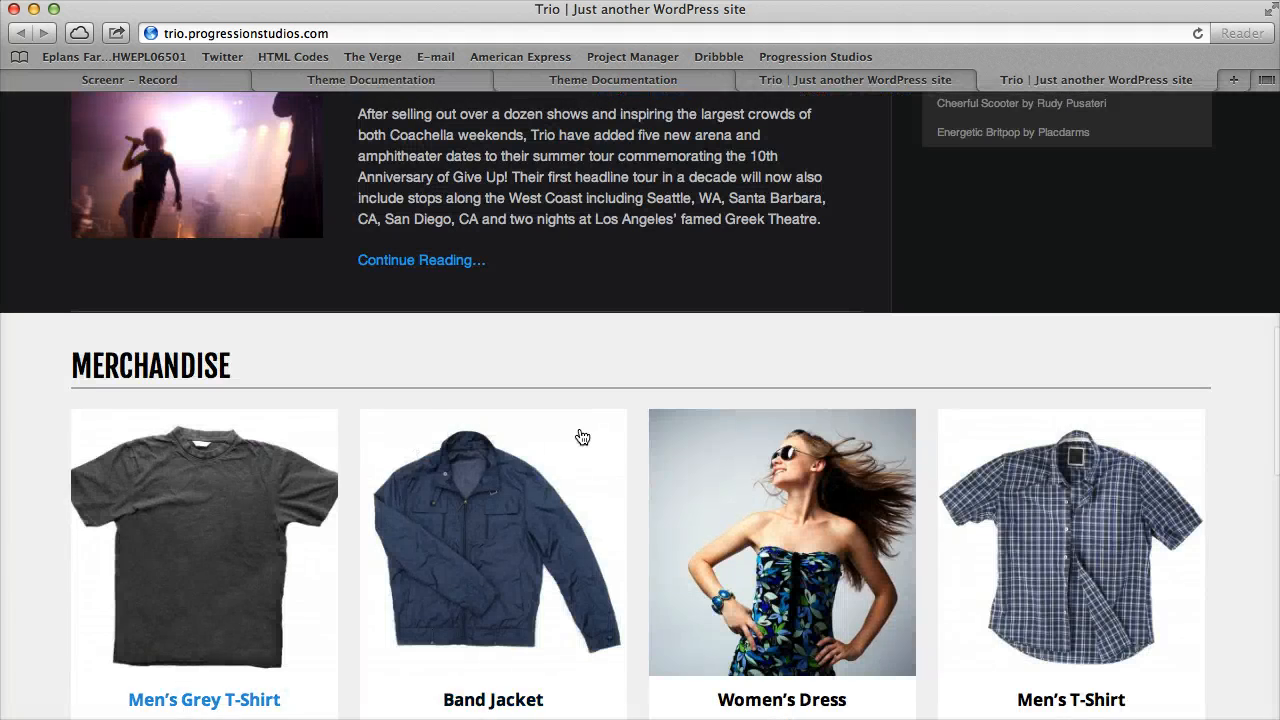
scroll(up, 3)
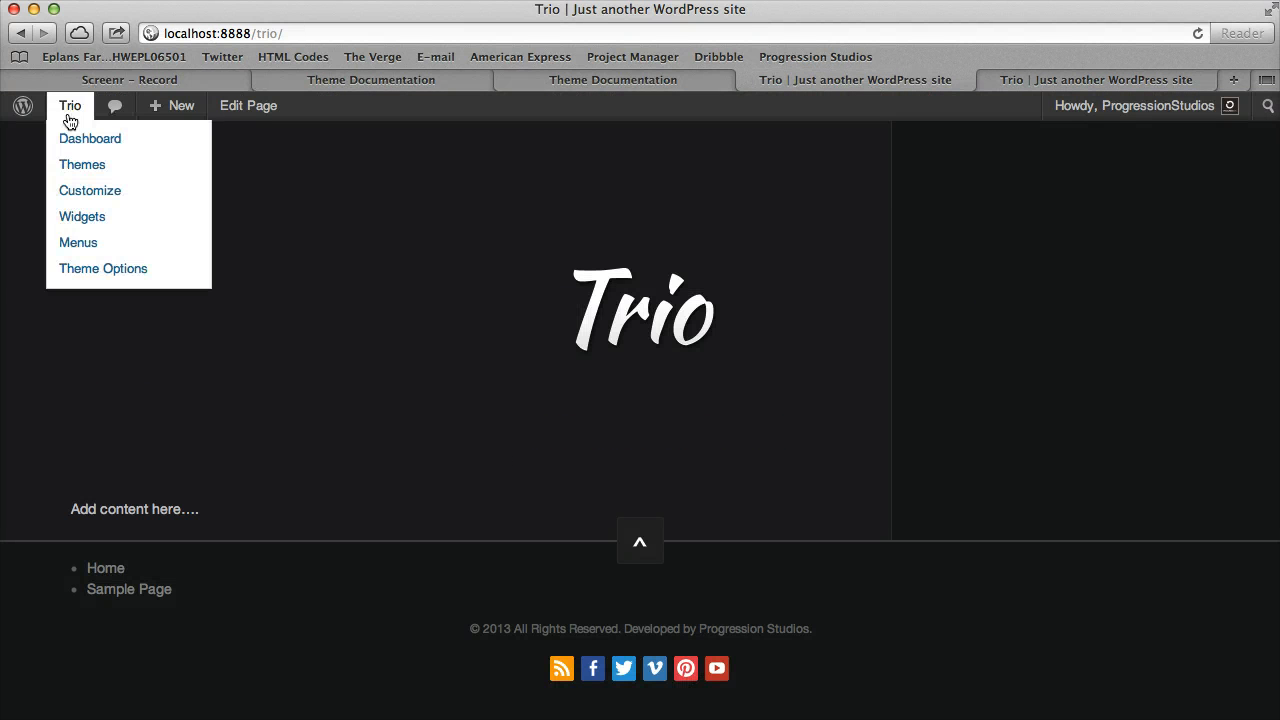
Go to Appearance > Widgets, briefly comparing with the demo site's footer widgets
click(90, 138)
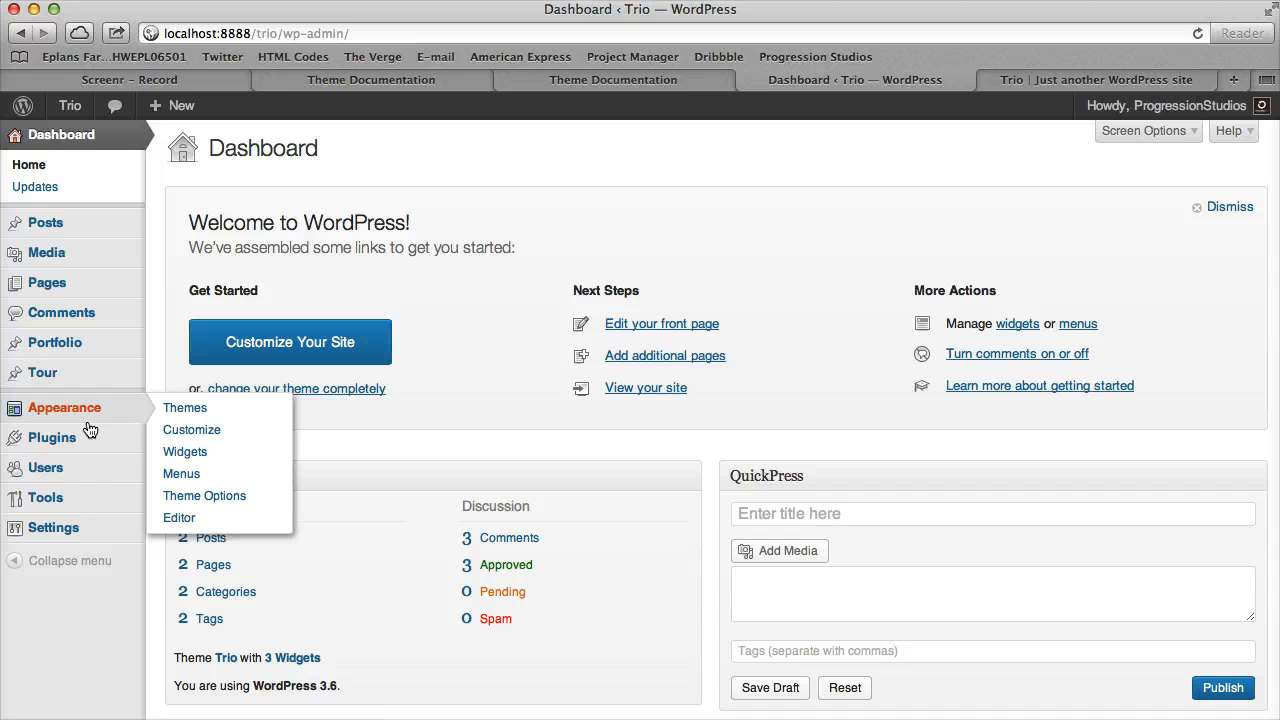
click(185, 451)
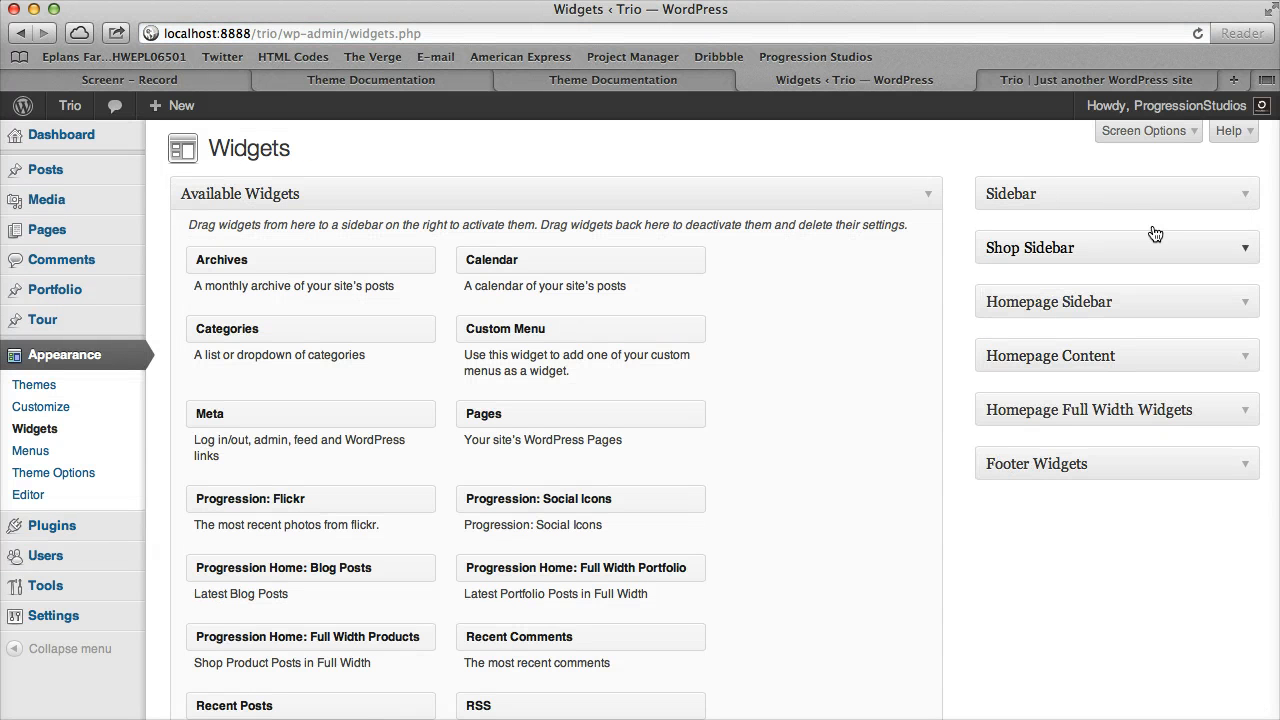
mouse_move(1189, 246)
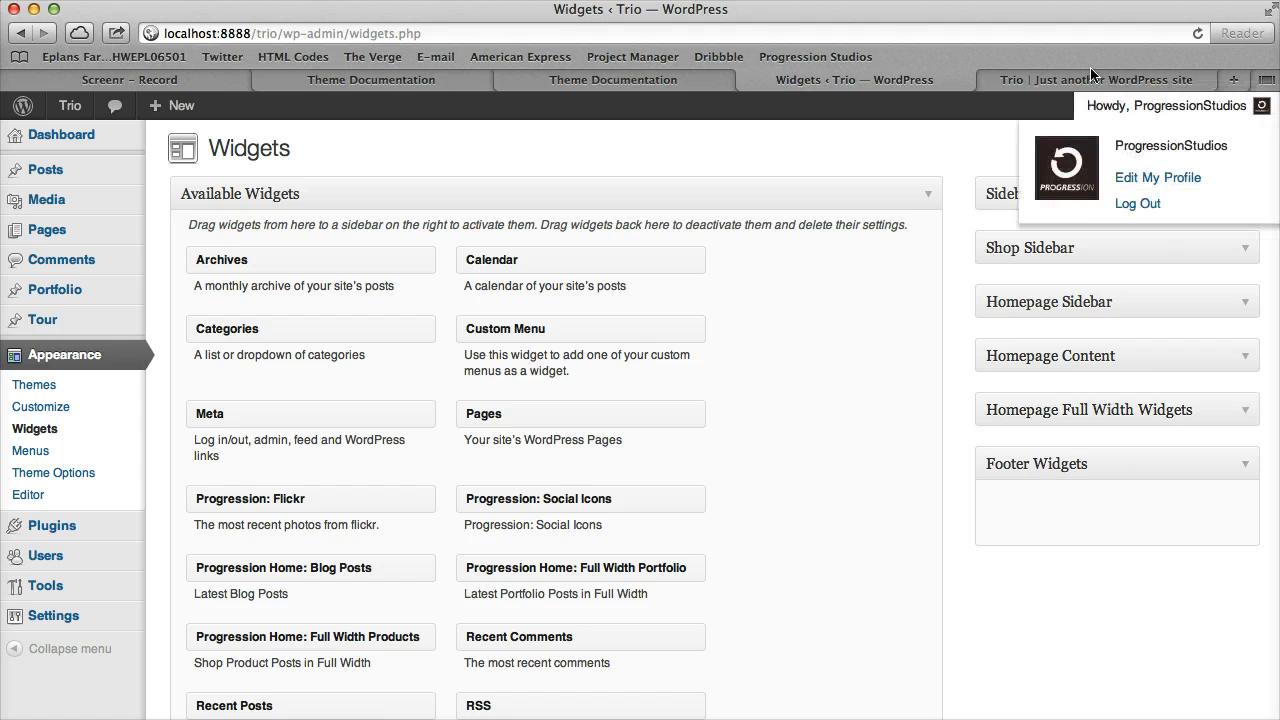
click(1096, 80)
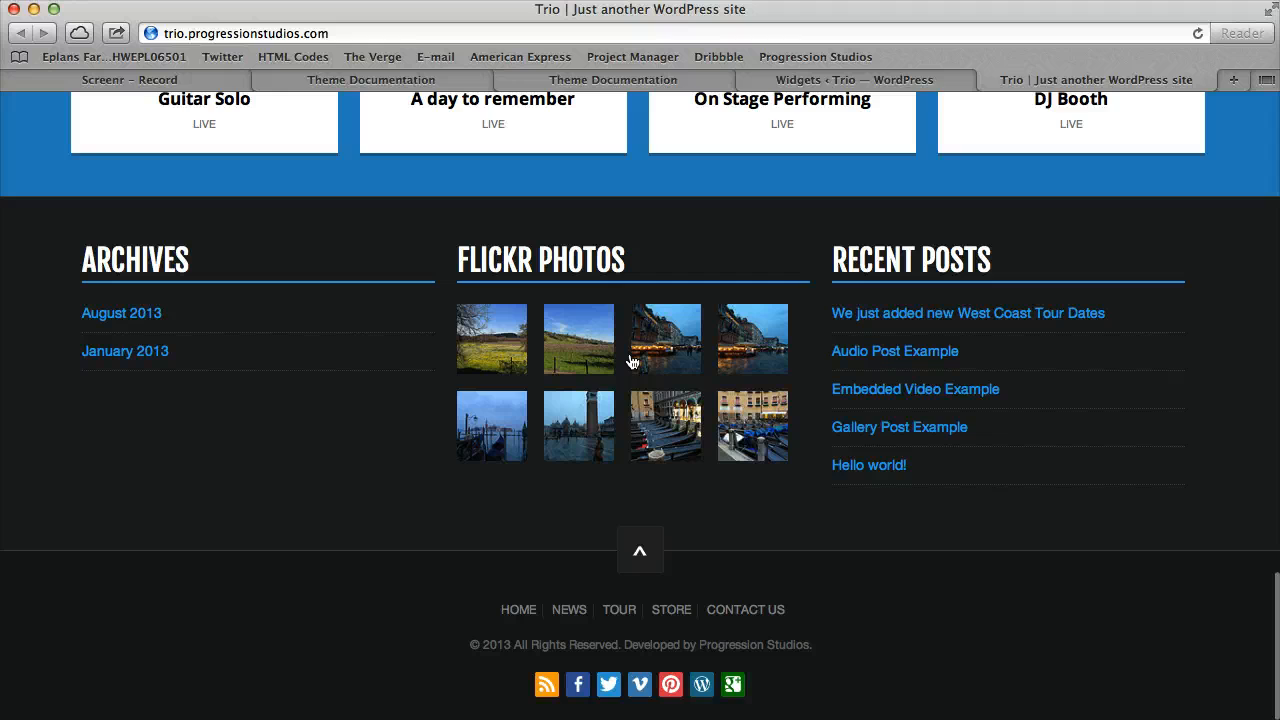
click(854, 80)
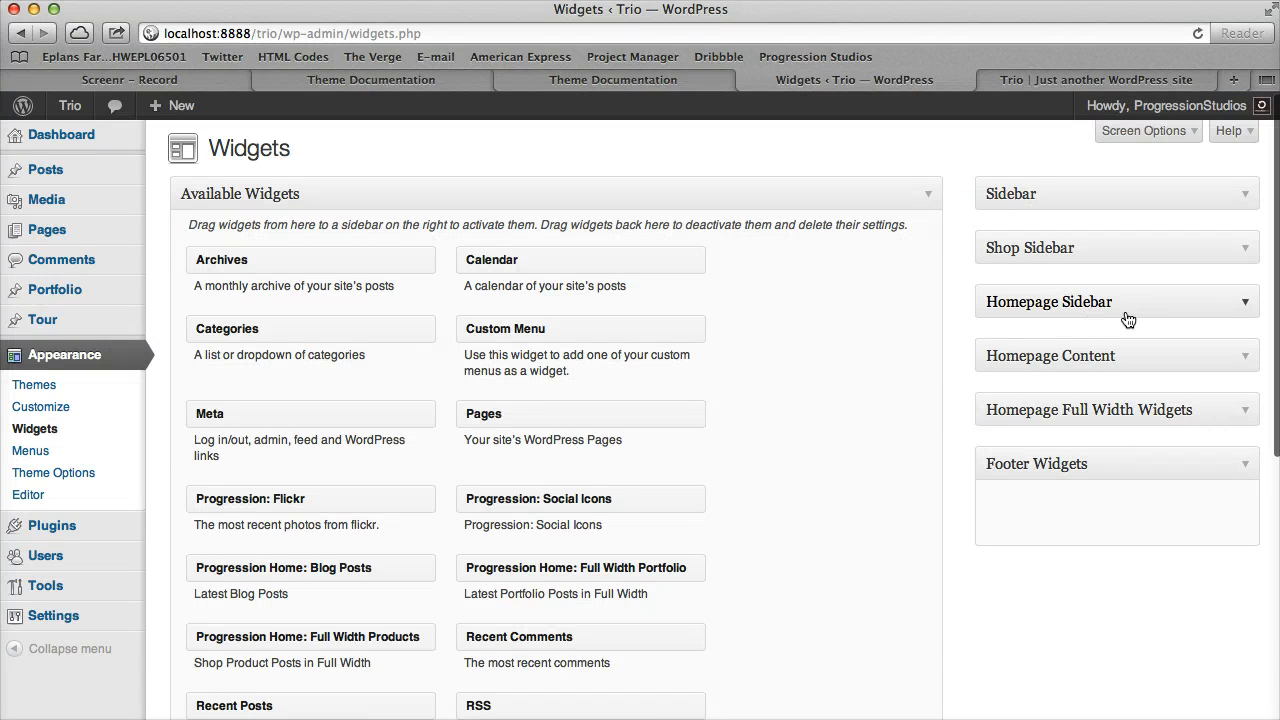
Expand Homepage Sidebar, check the Archives sidebar on the local and demo sites, and return to Widgets
click(1115, 301)
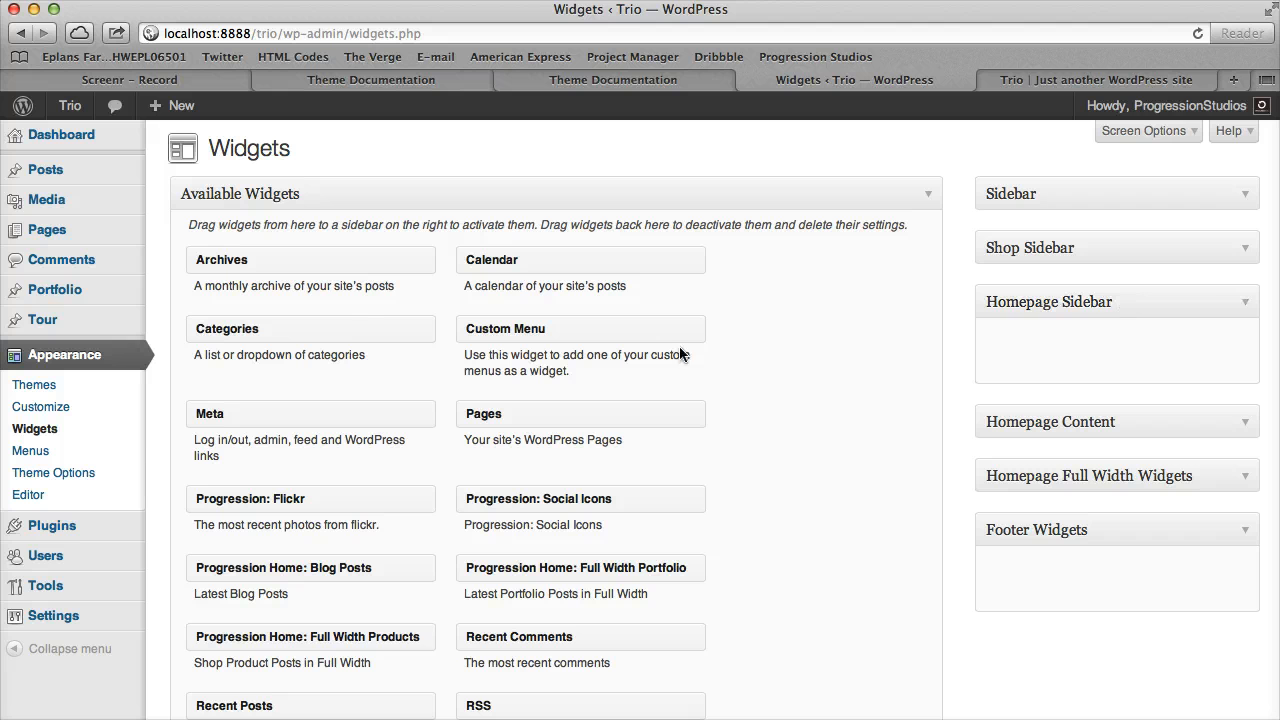
mouse_move(230, 260)
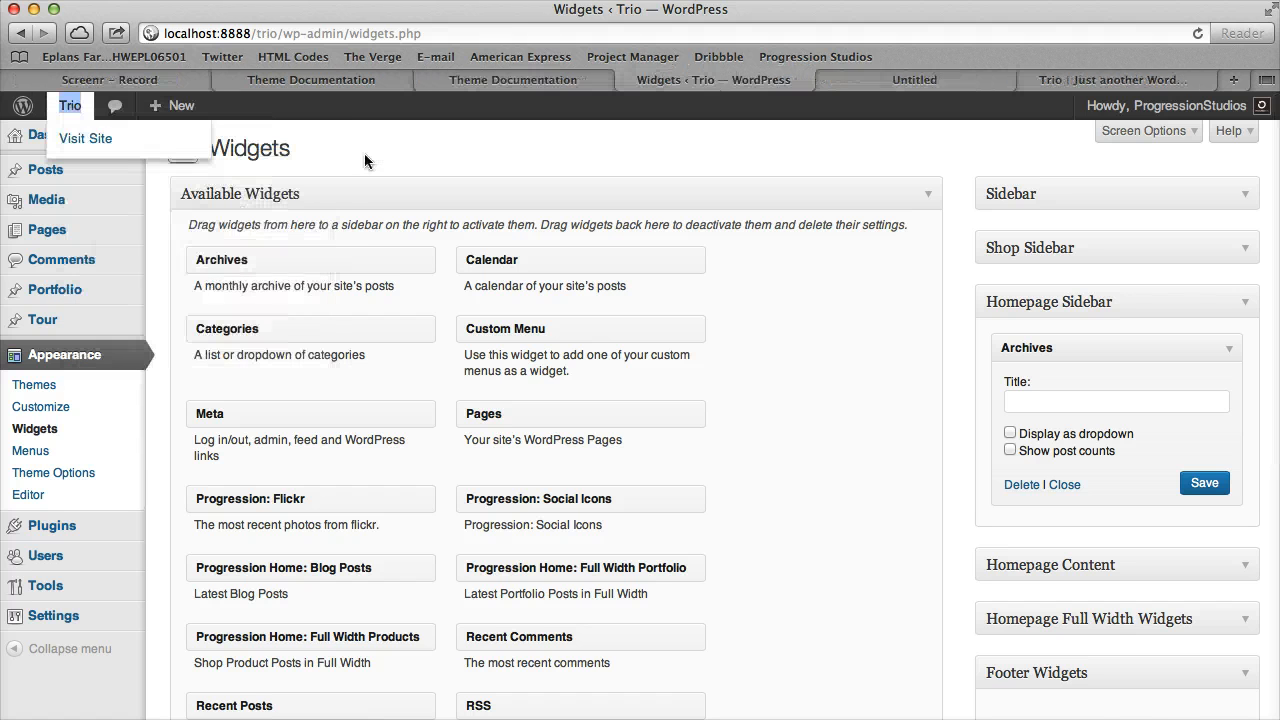
click(85, 138)
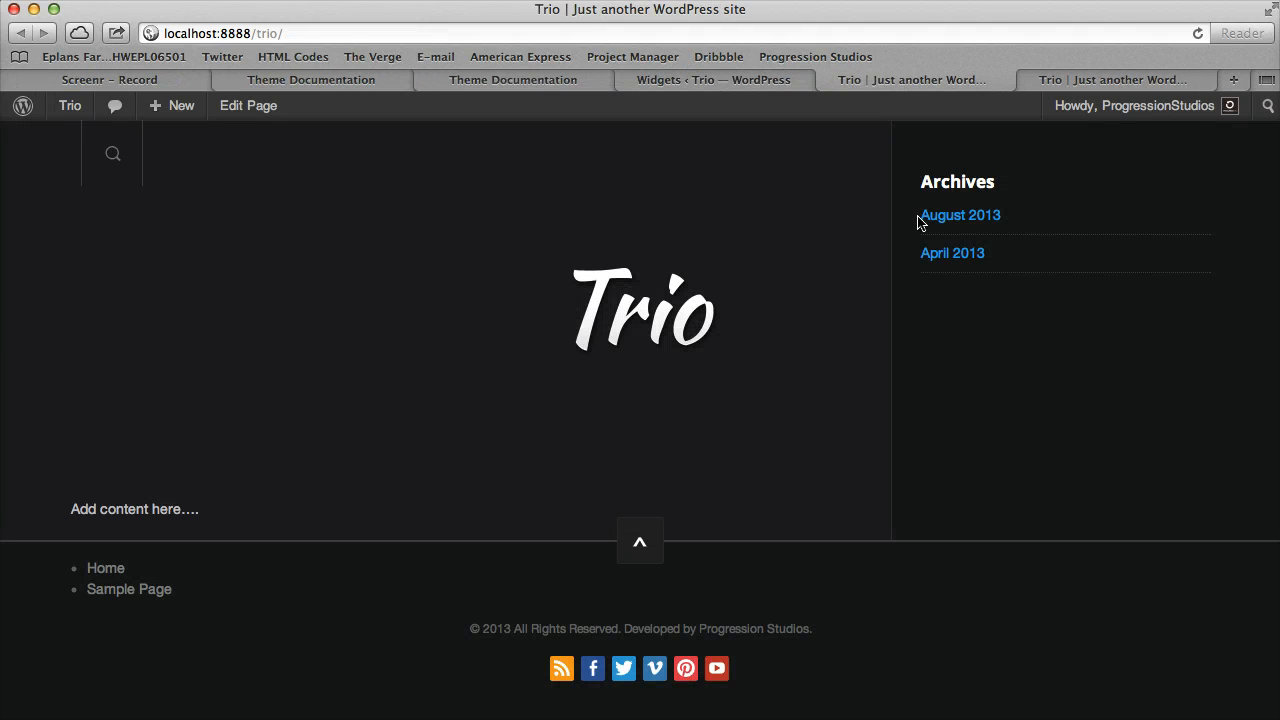
mouse_move(966, 318)
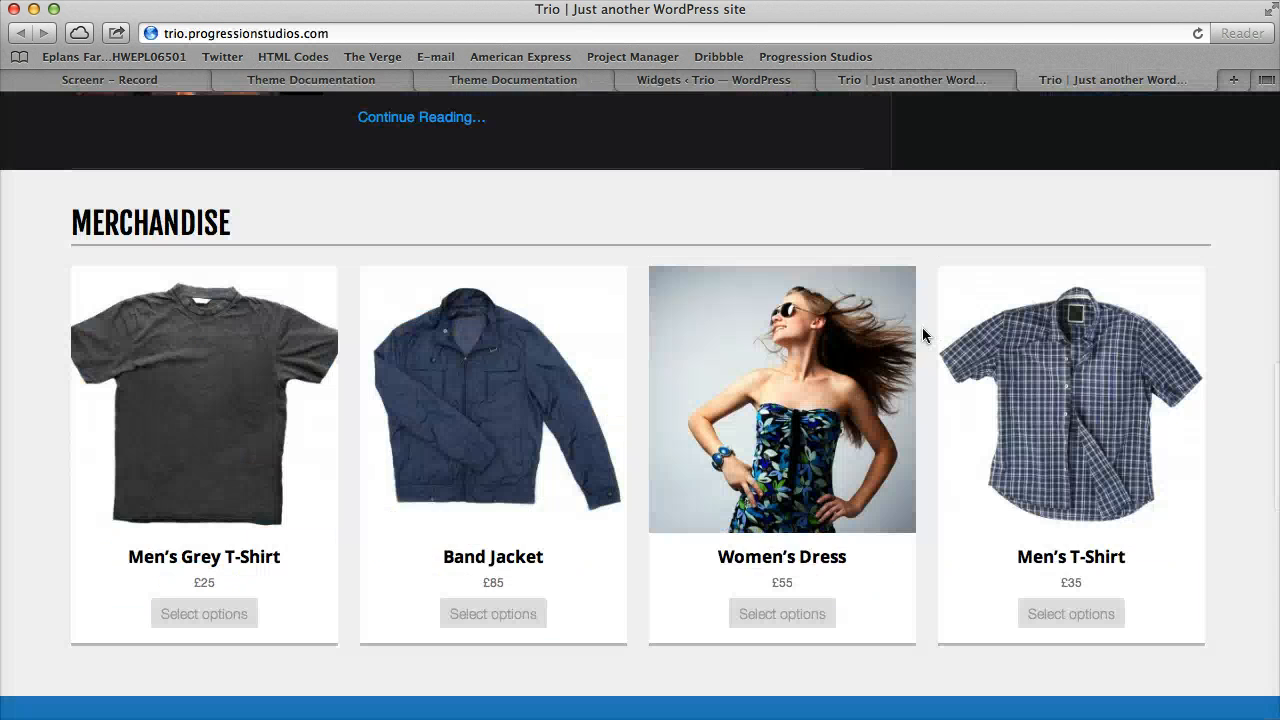
click(712, 80)
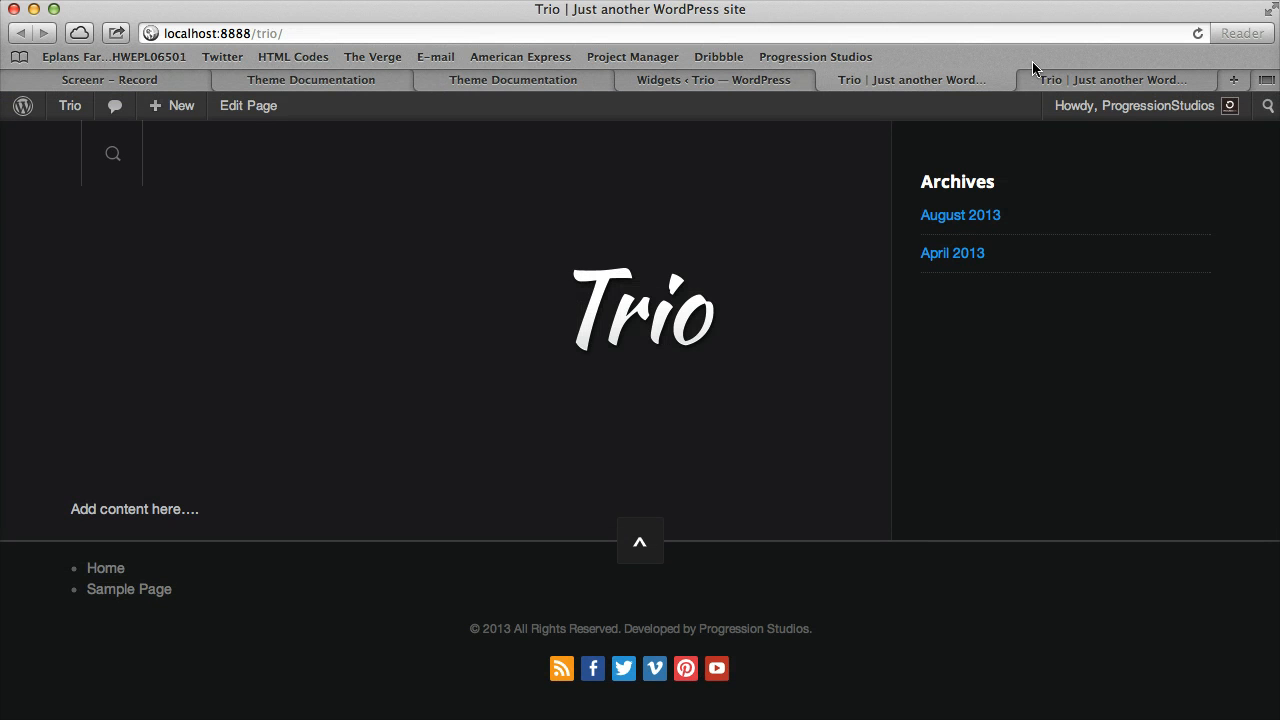
click(913, 80)
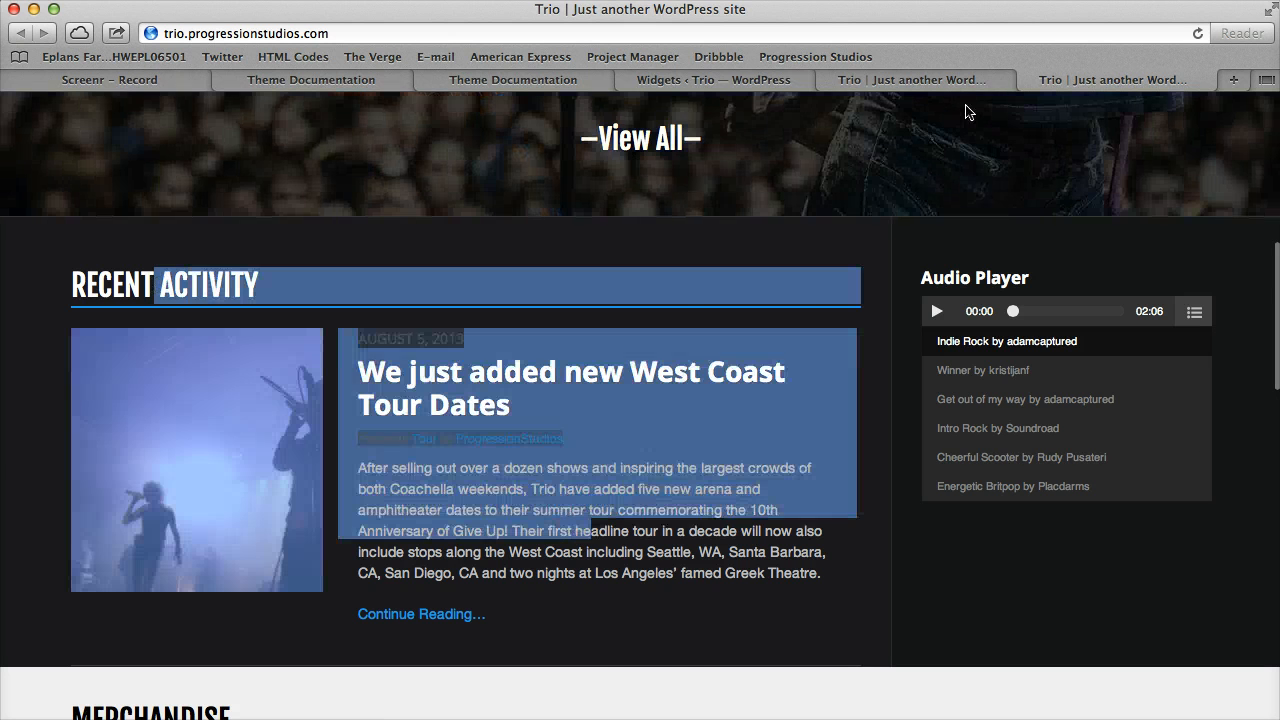
click(713, 80)
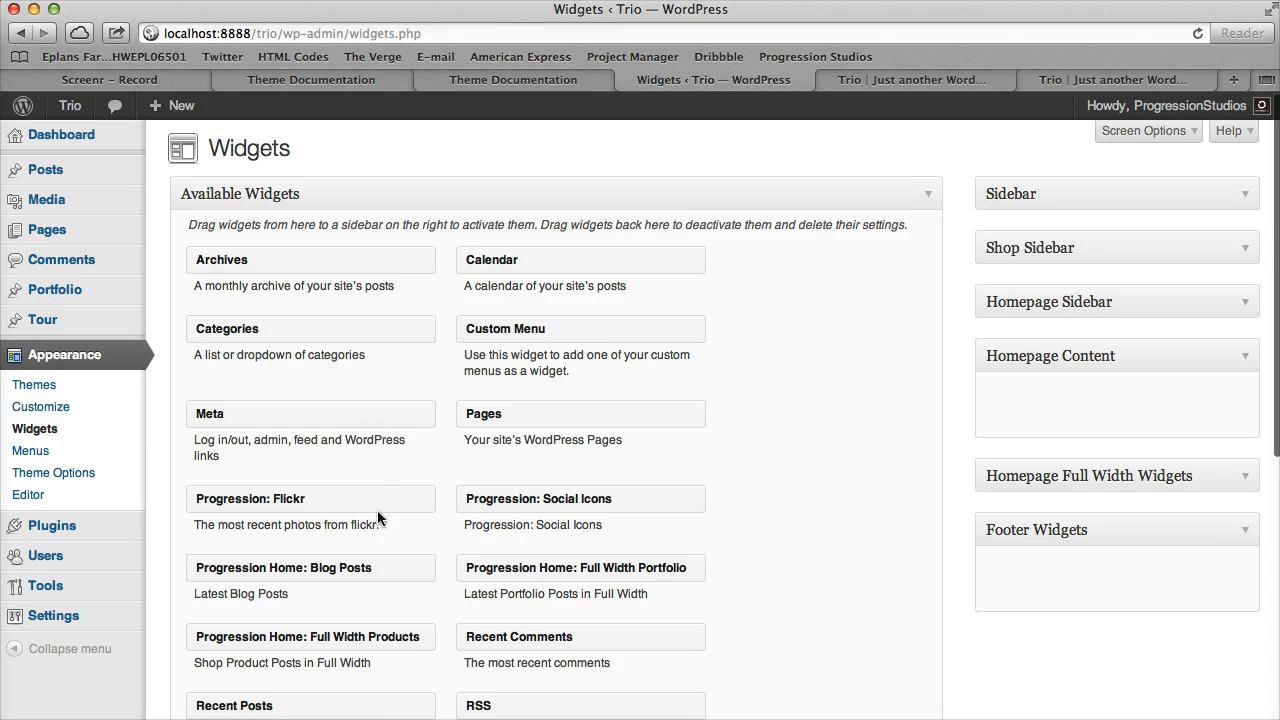
mouse_move(419, 567)
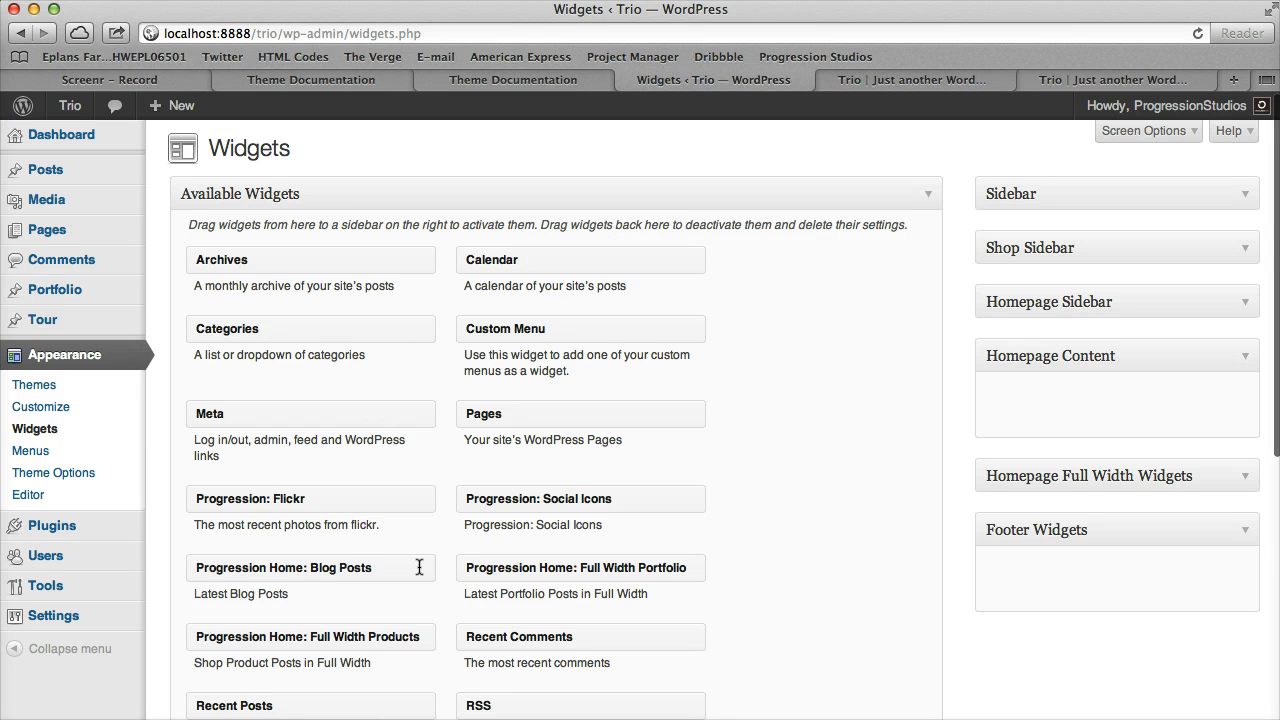
Add and save a 'Latest Blog Posts' widget in Homepage Content, then check the home page
drag(283, 567, 1117, 404)
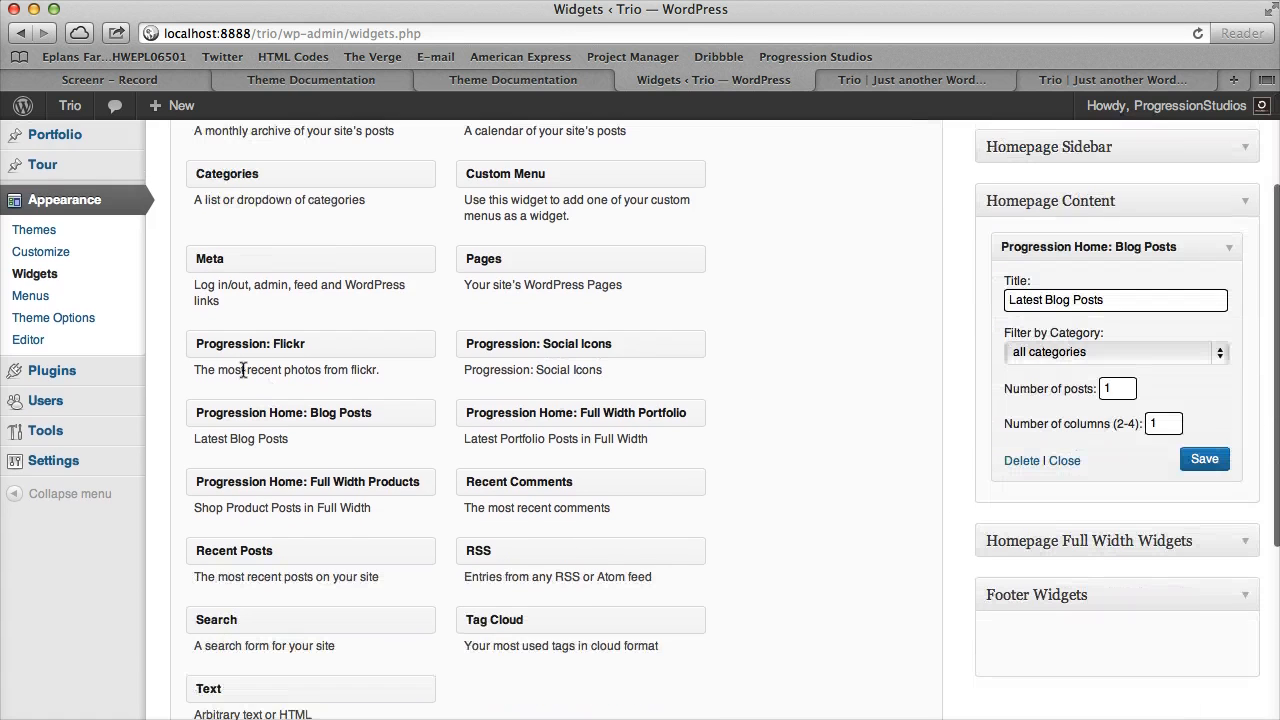
mouse_move(380, 448)
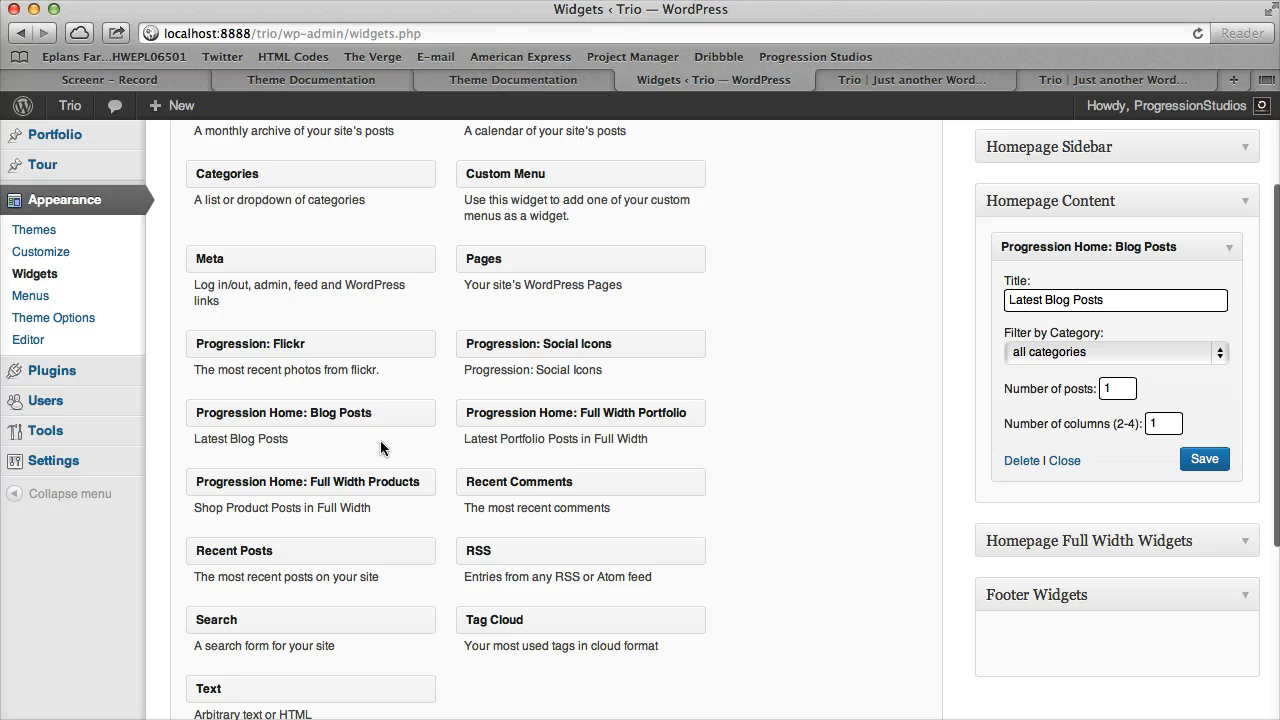
mouse_move(191, 410)
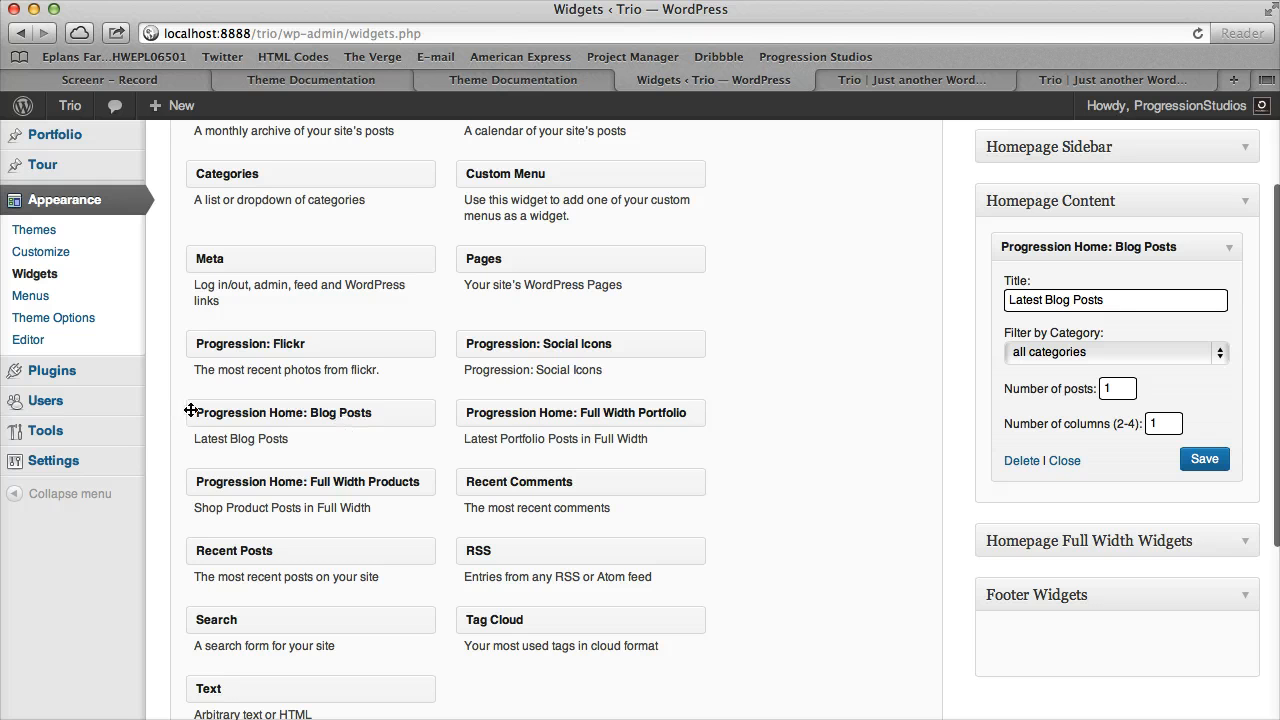
mouse_move(1120, 337)
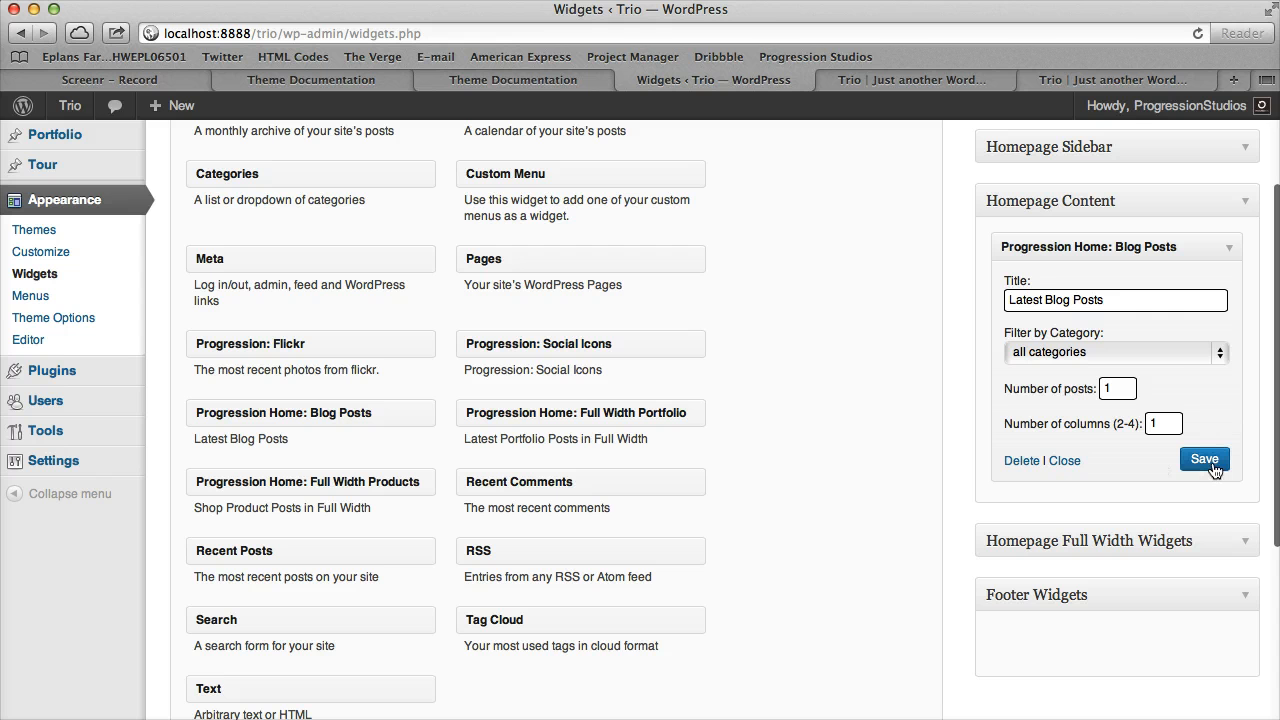
click(1204, 460)
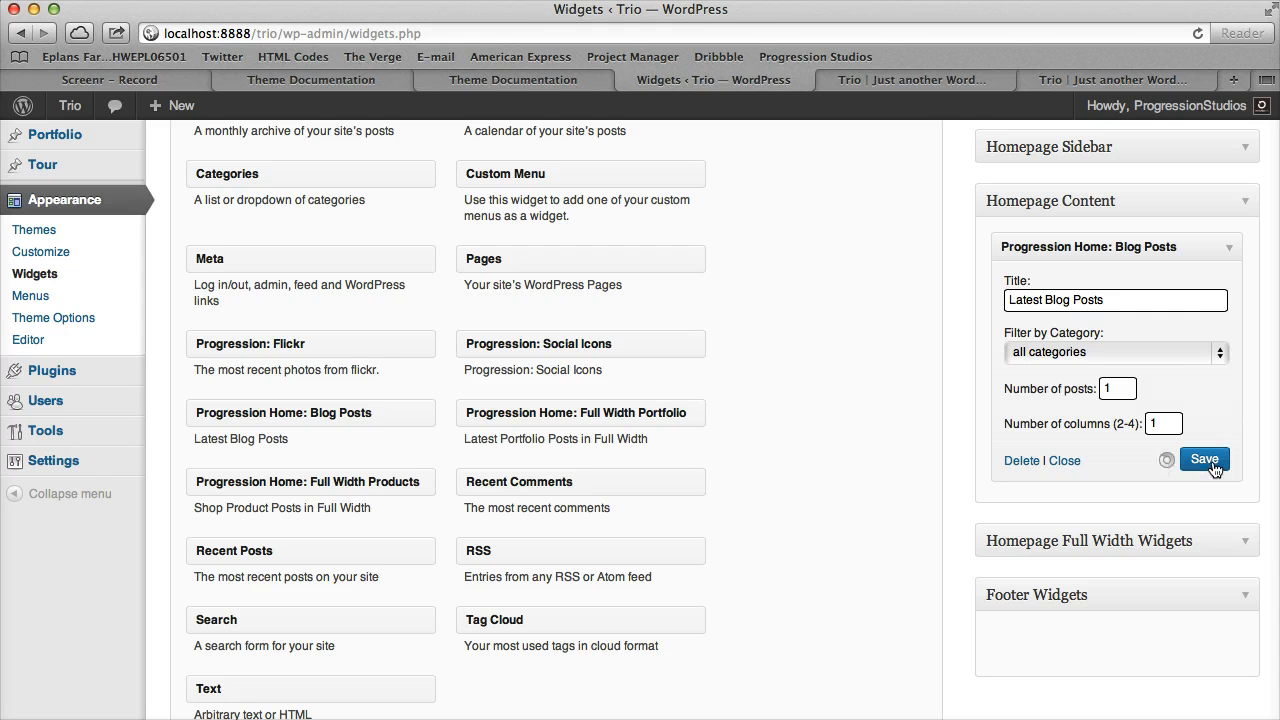
click(910, 80)
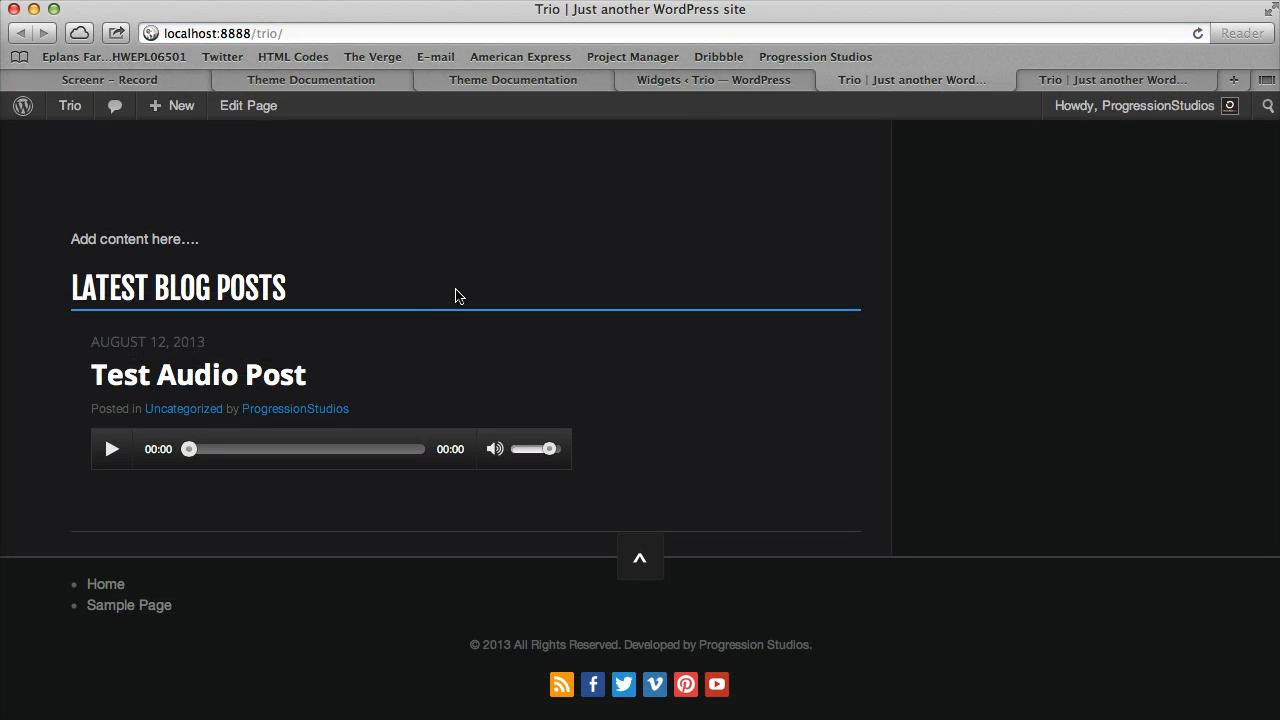
mouse_move(797, 150)
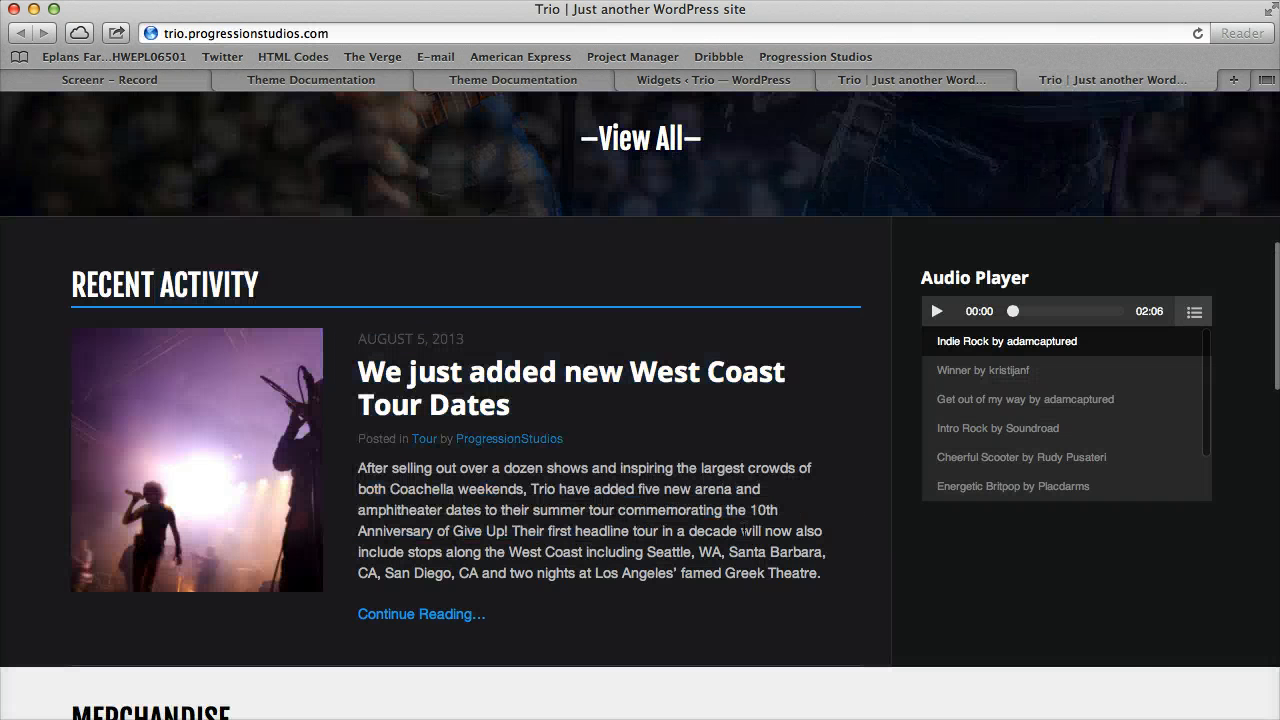
scroll(down, 3)
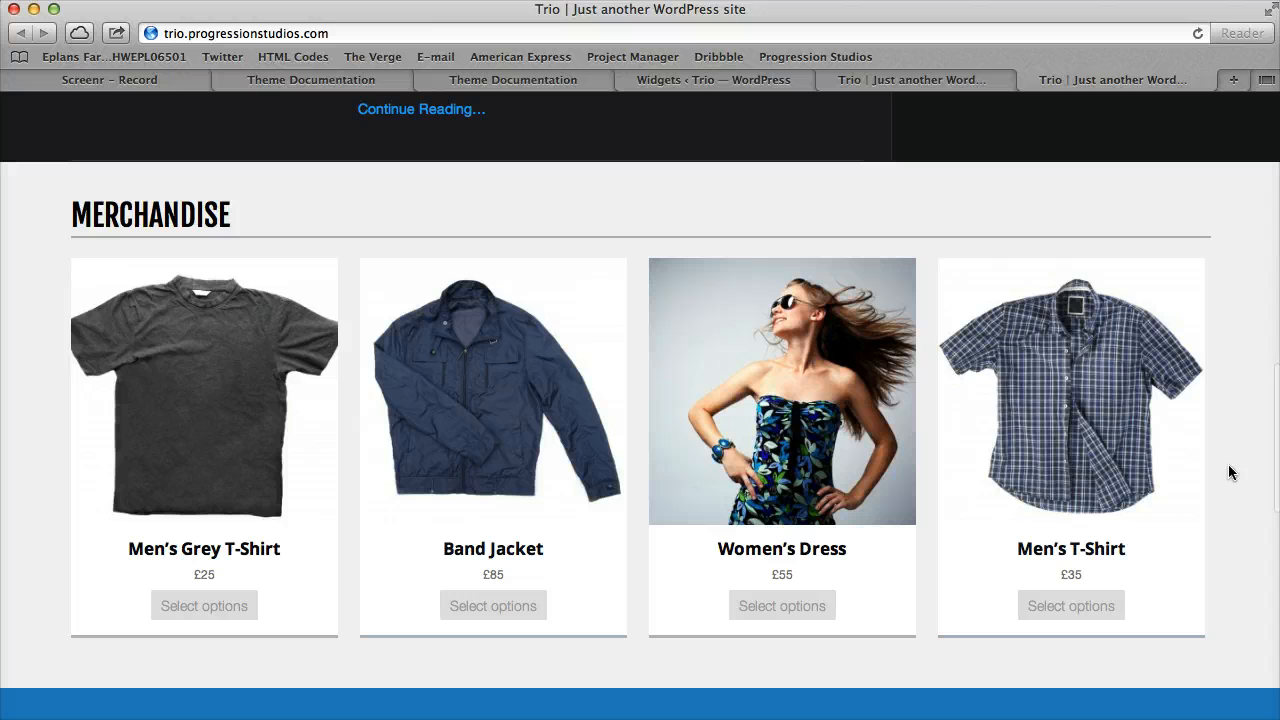
click(910, 80)
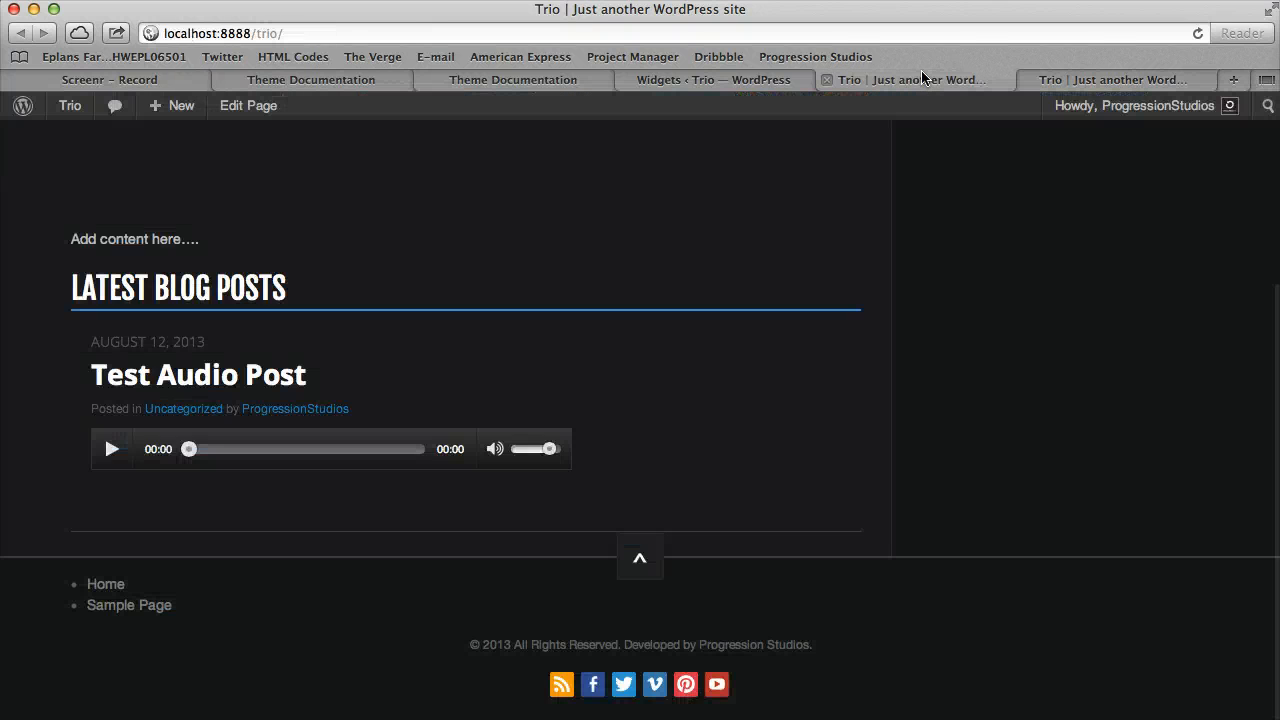
click(713, 80)
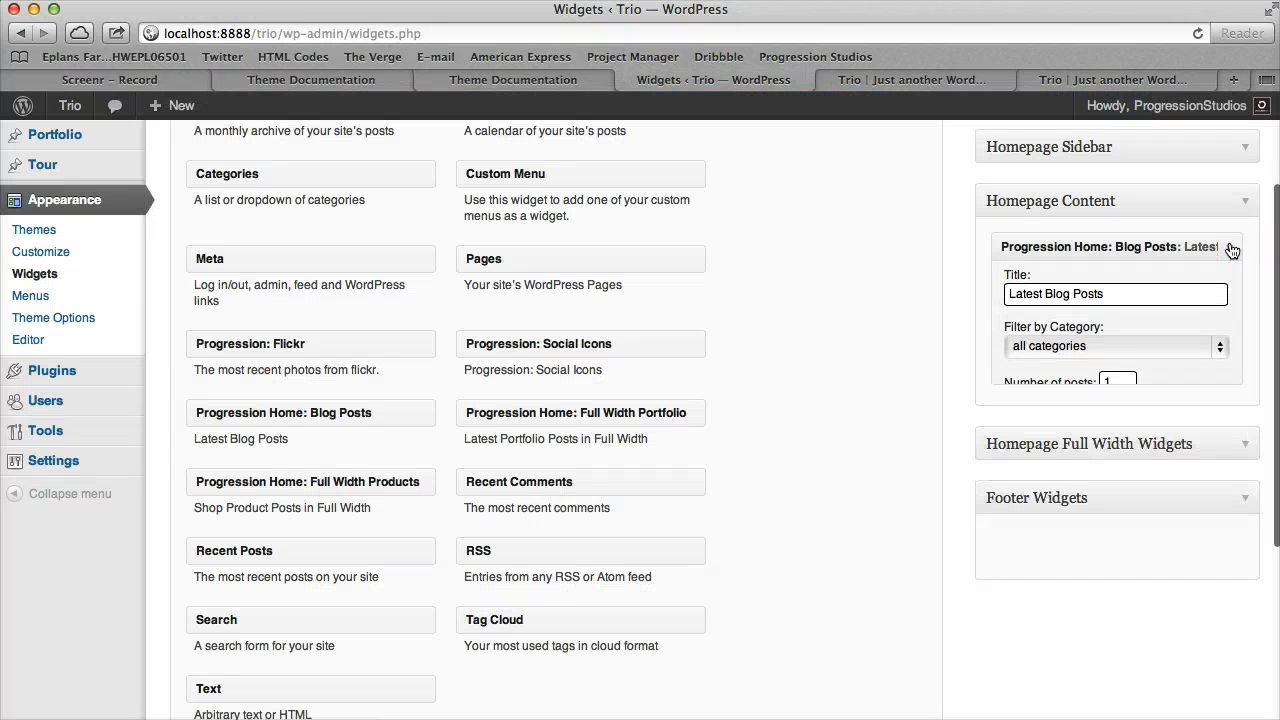
Add a 'Latest Portfolio Posts' widget (4 posts, 4 columns) to Homepage Full Width Widgets and save
click(1244, 200)
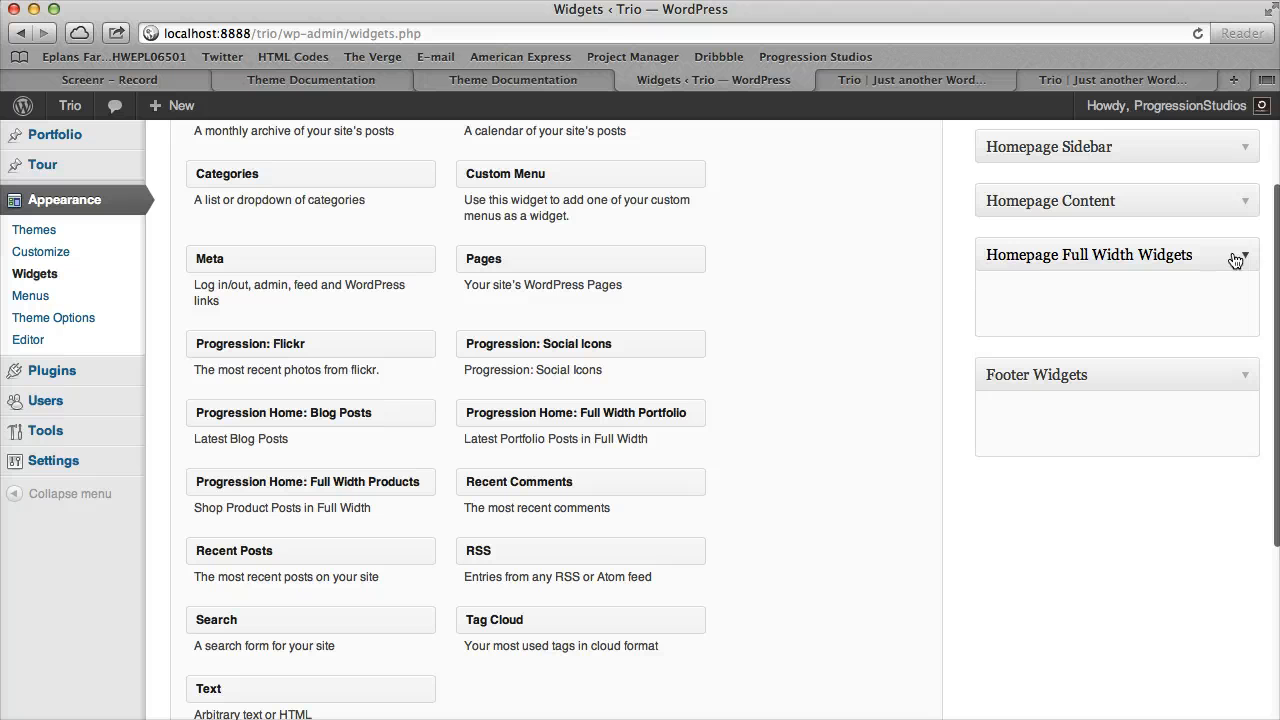
mouse_move(1025, 276)
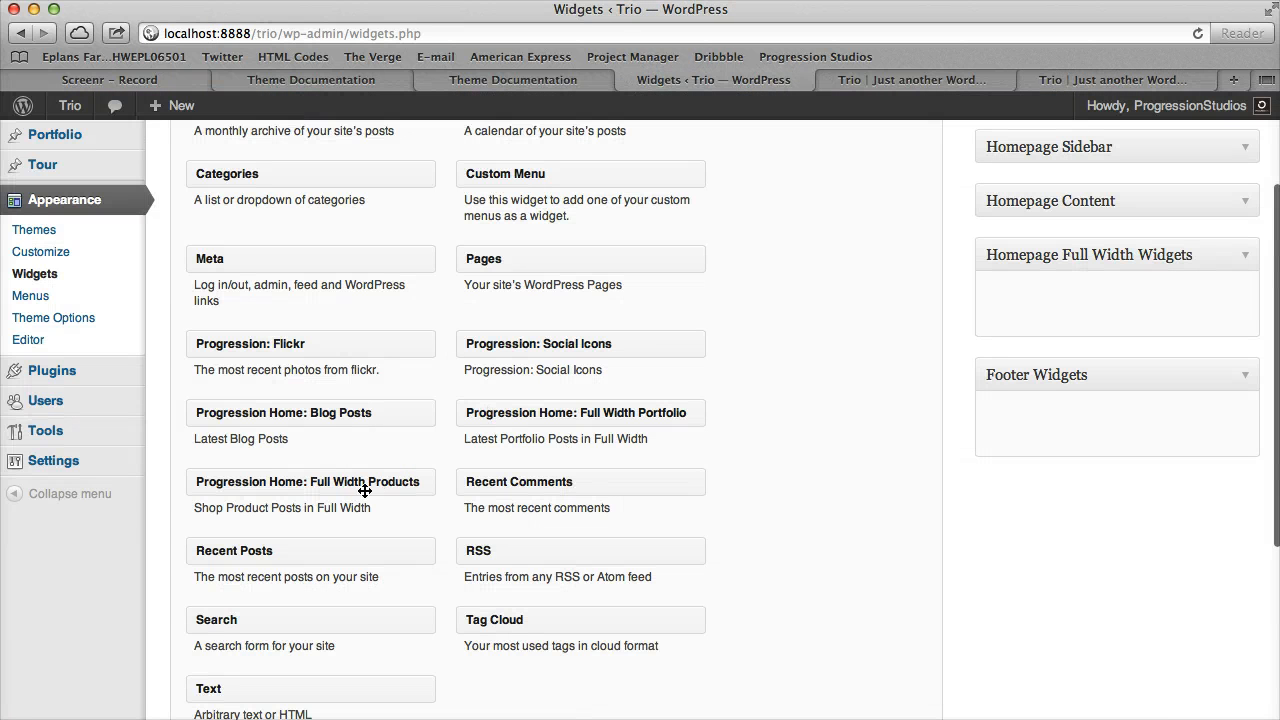
mouse_move(882, 343)
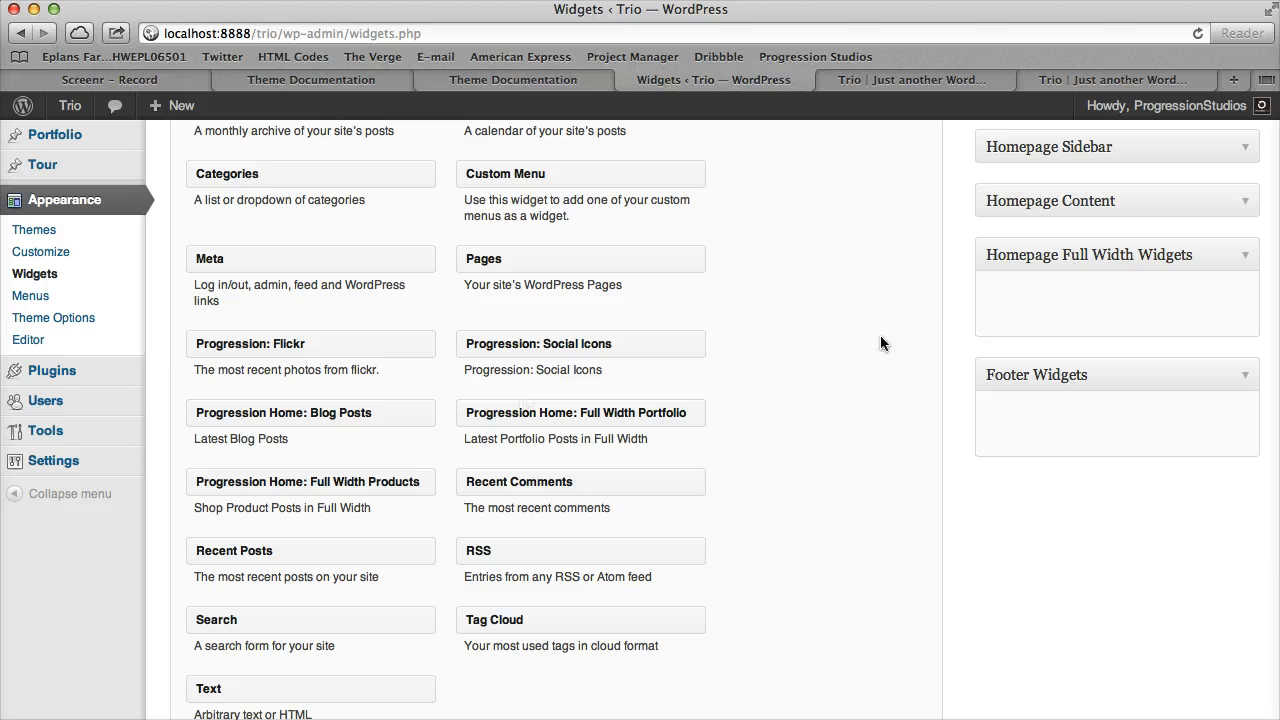
mouse_move(456, 484)
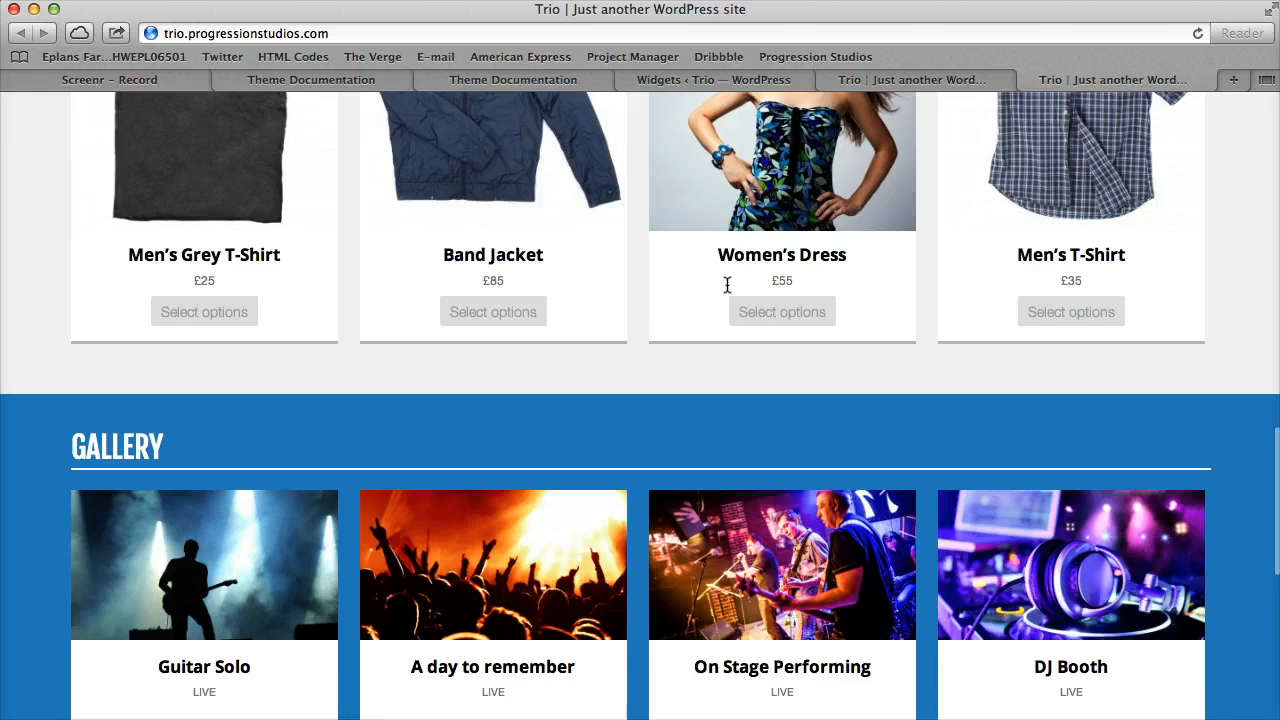
click(713, 80)
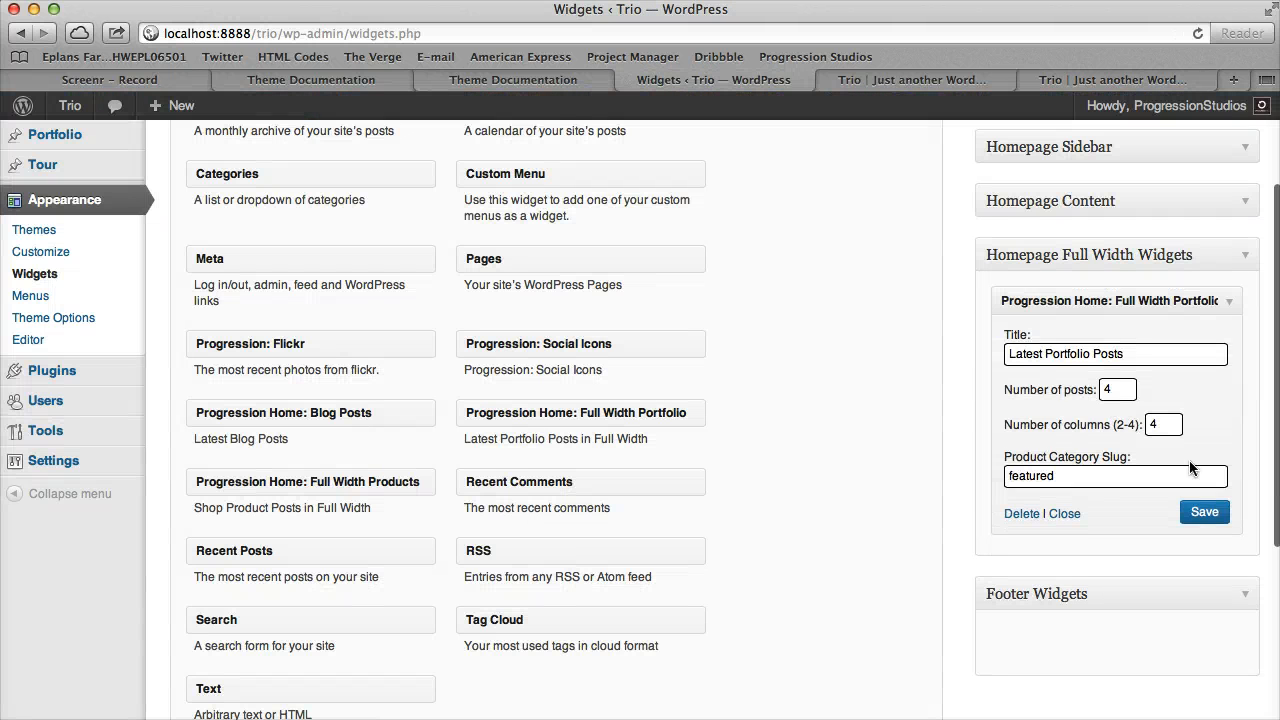
click(910, 80)
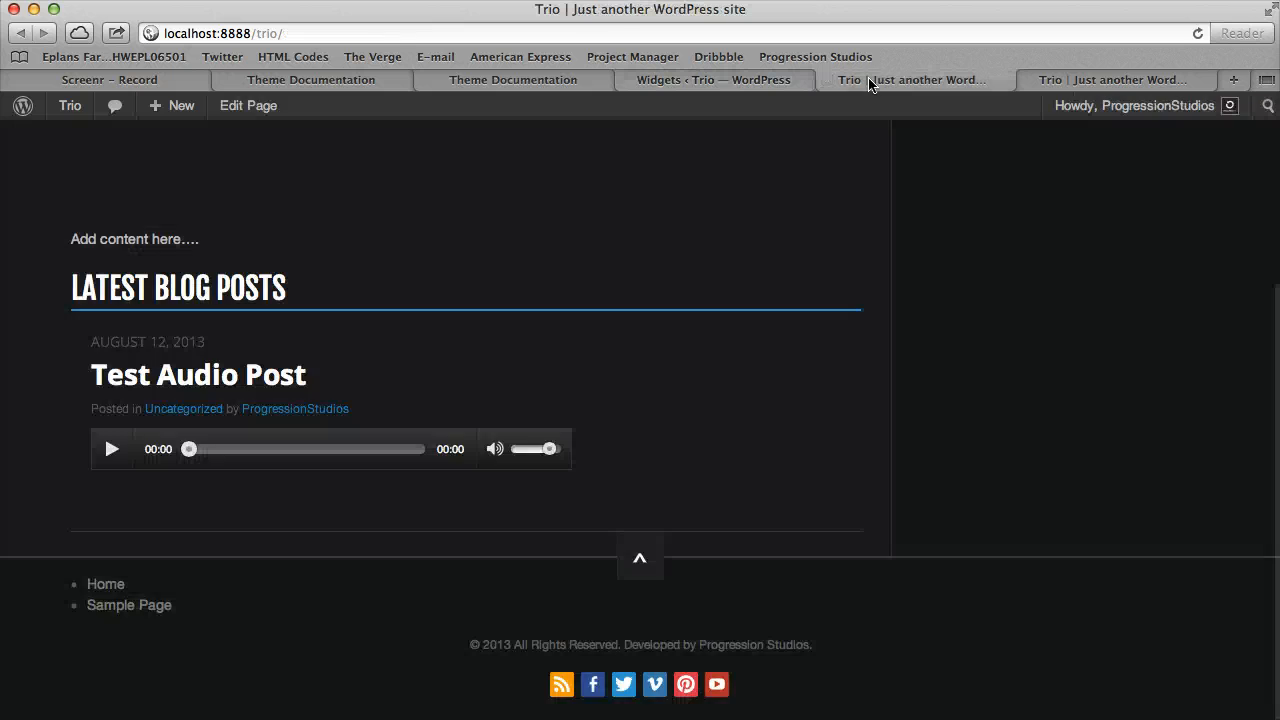
Scroll the home page to check Archives, Latest Blog Posts and Latest Portfolio Posts sections
scroll(down, 3)
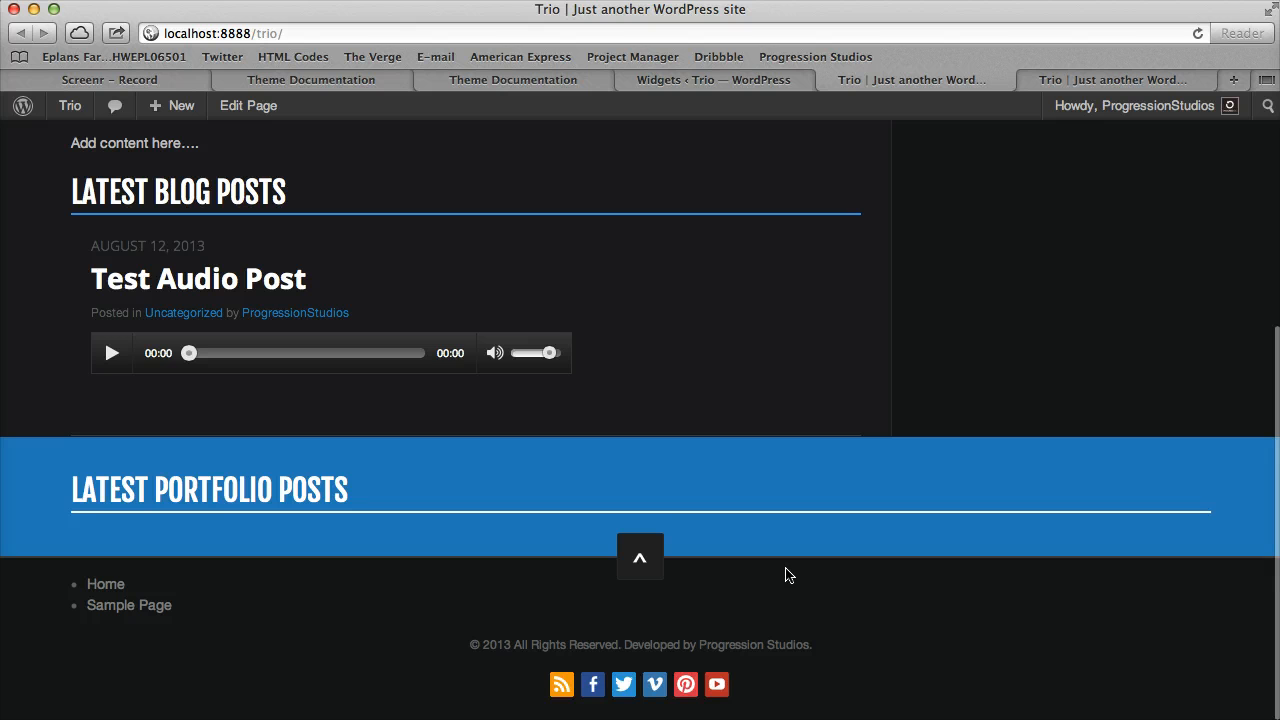
scroll(up, 3)
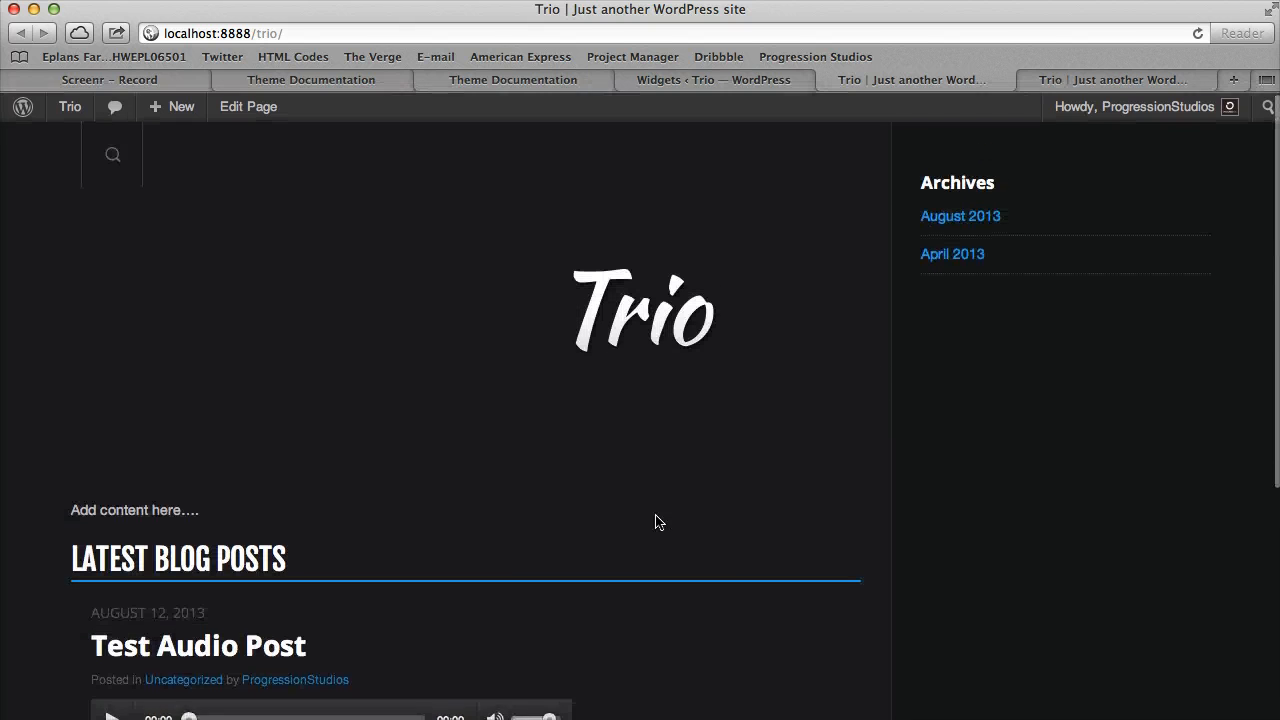
scroll(down, 3)
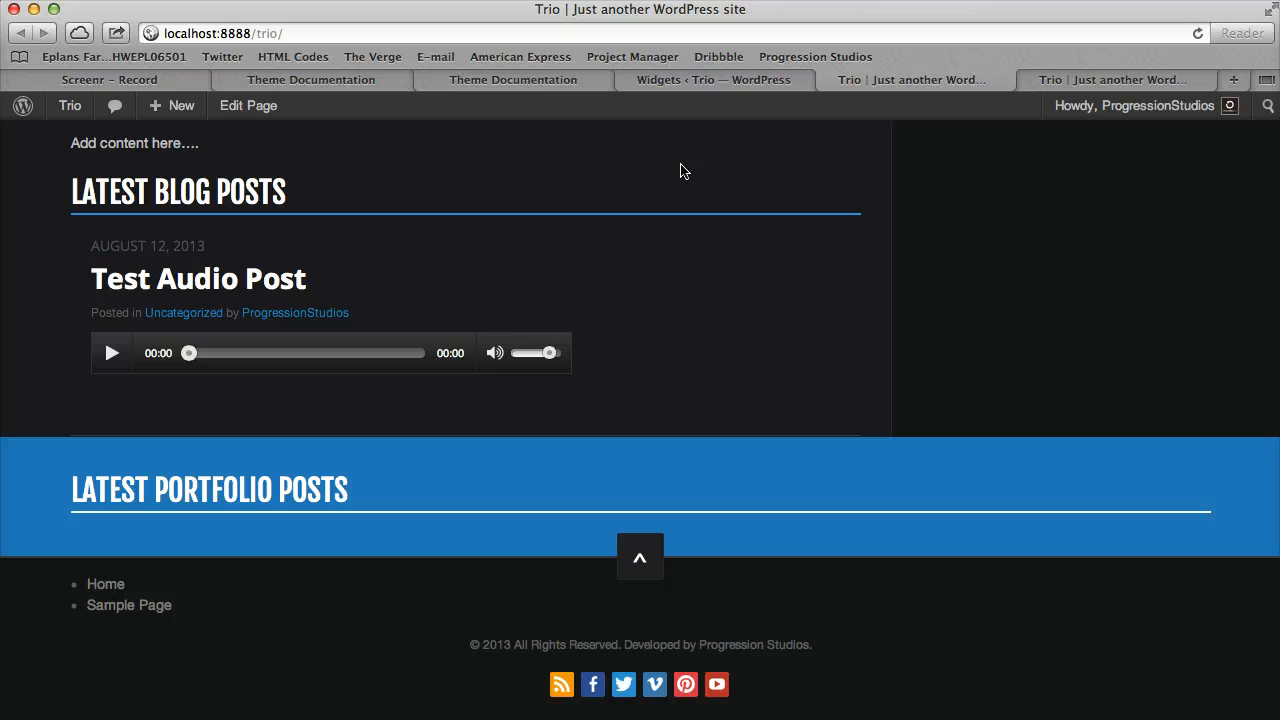
scroll(up, 3)
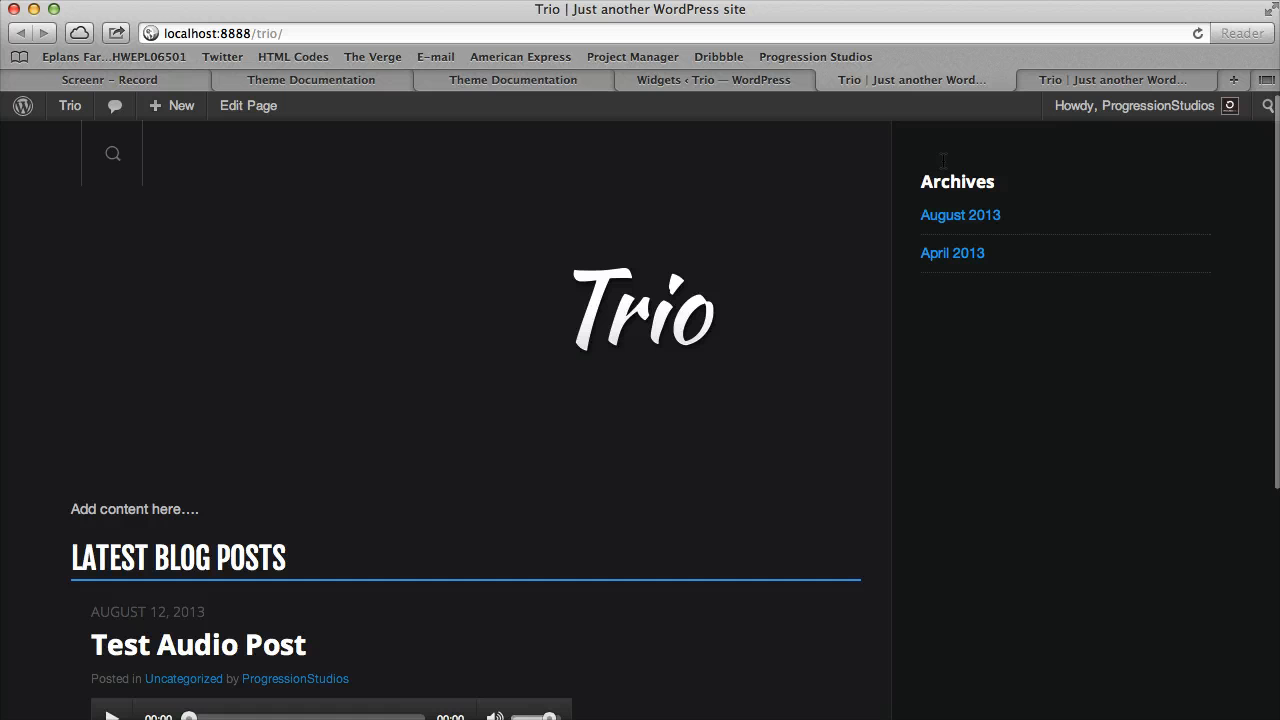
mouse_move(320, 388)
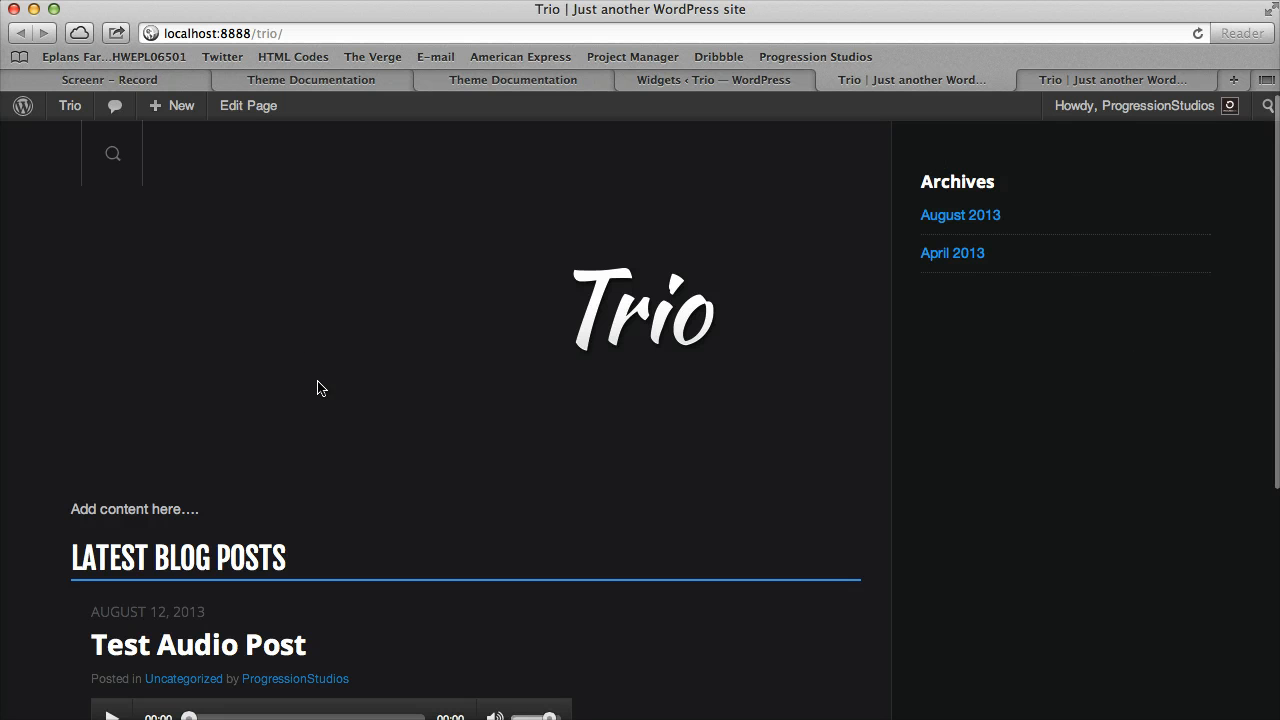
scroll(down, 3)
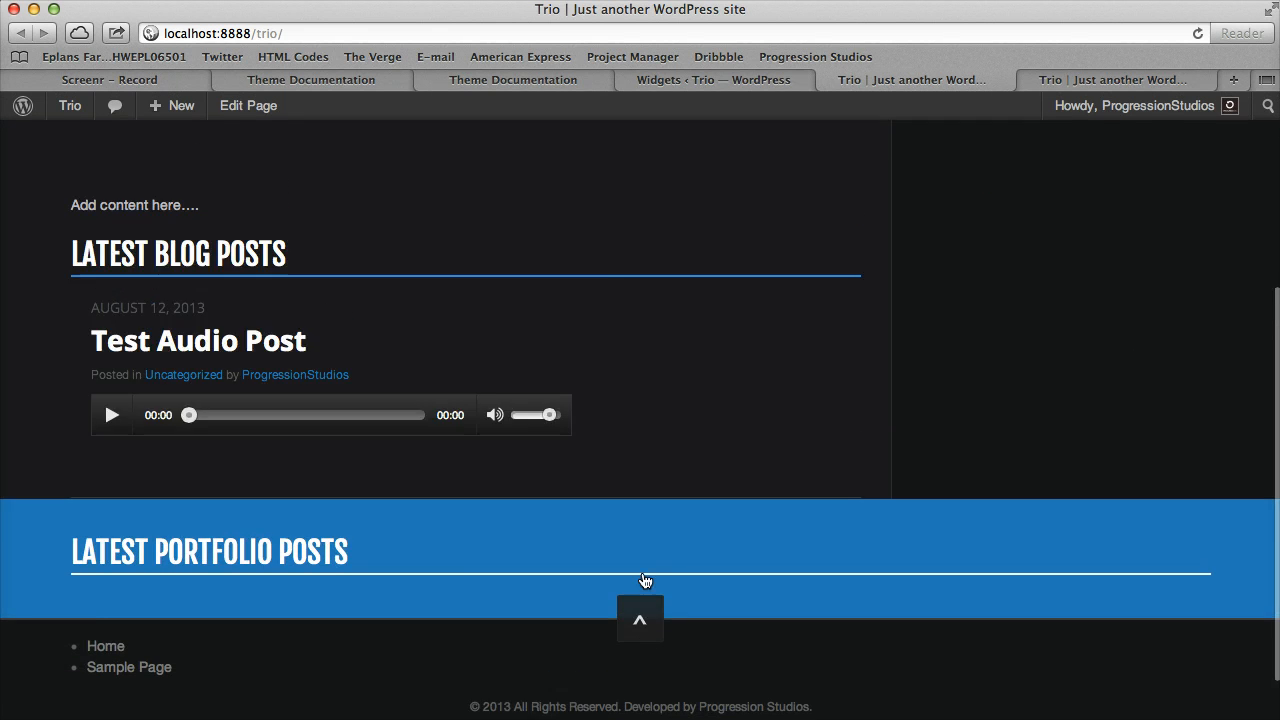
scroll(down, 3)
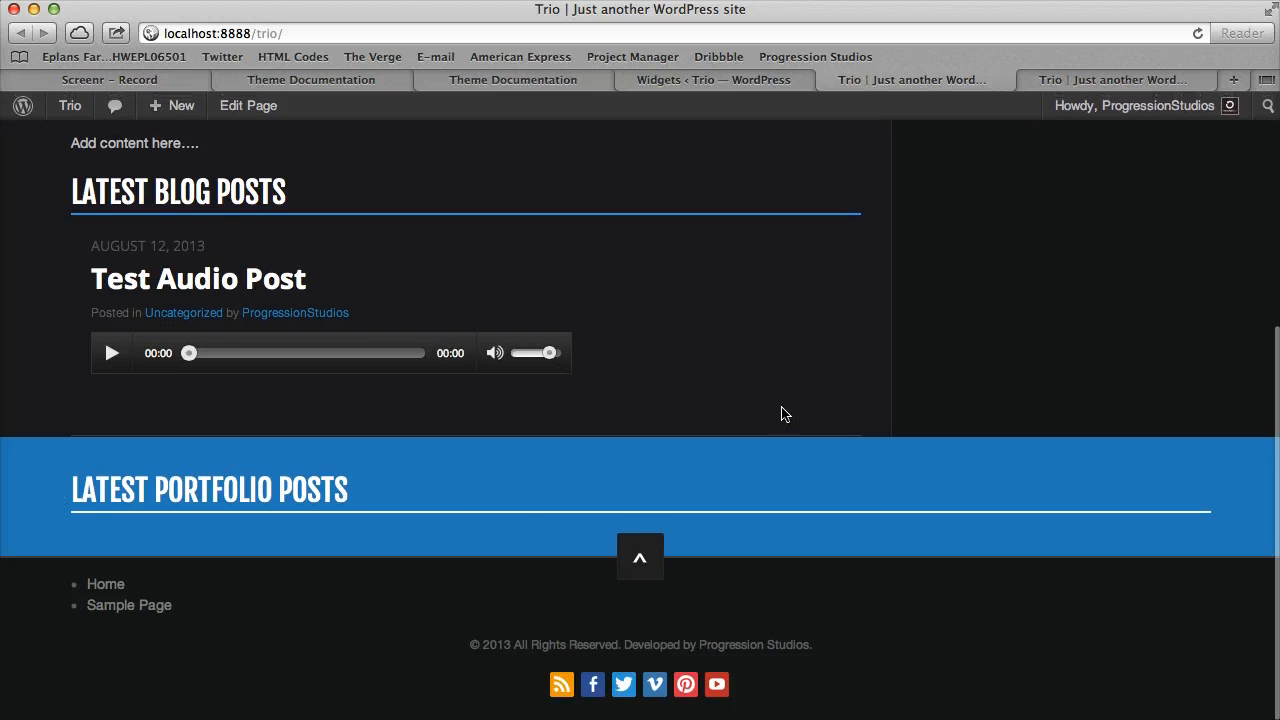
scroll(up, 3)
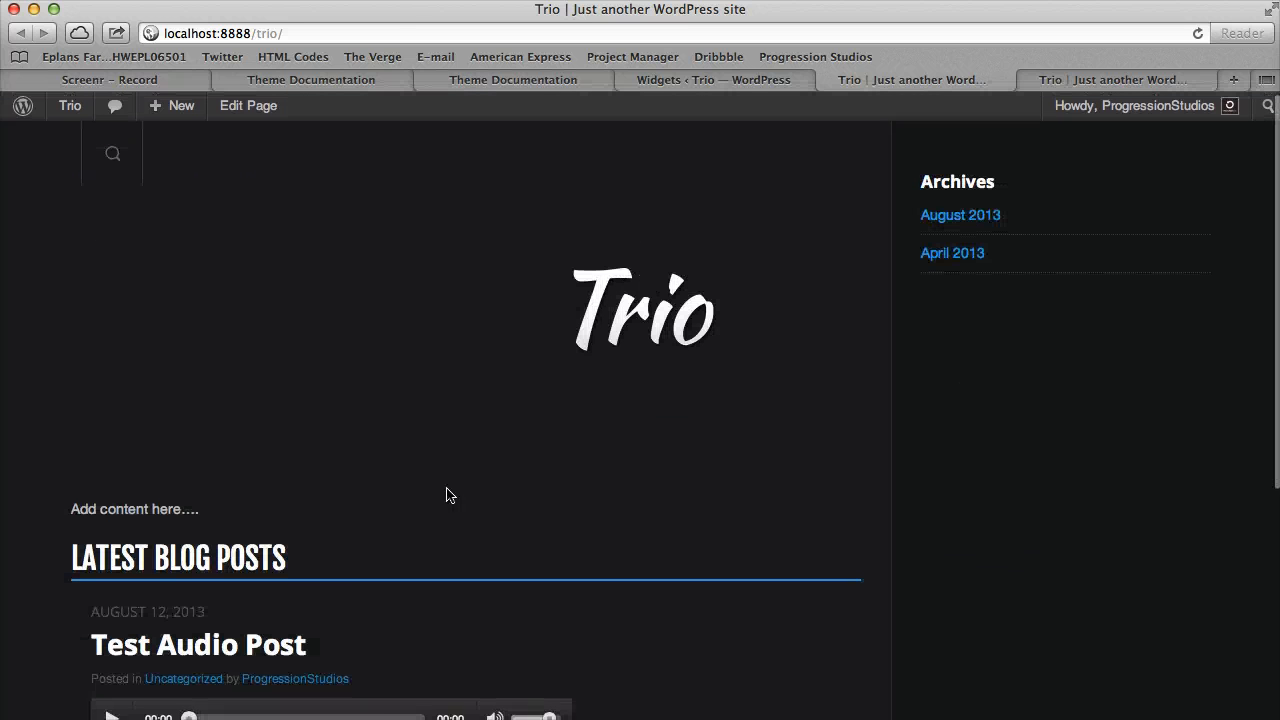